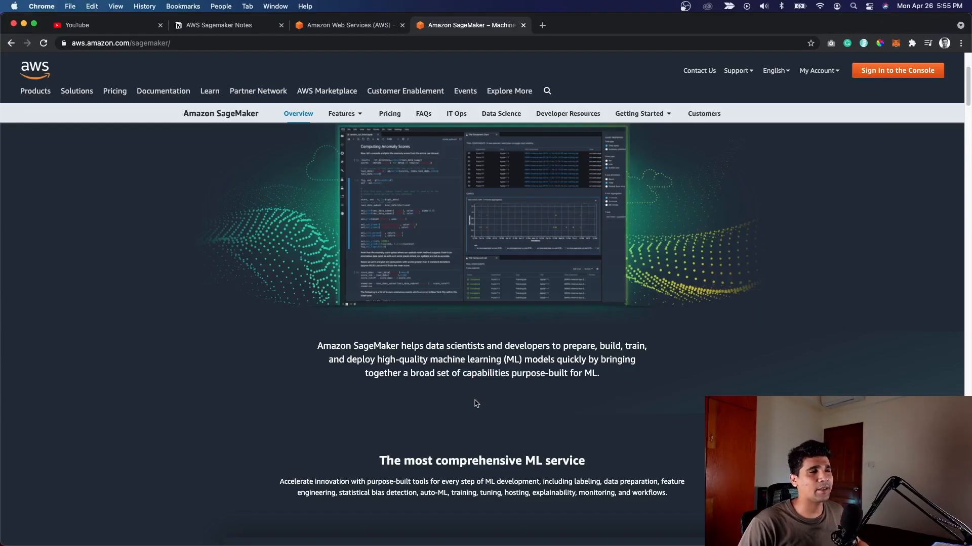
{"action": "mouse_move", "coordinate": [501, 410]}
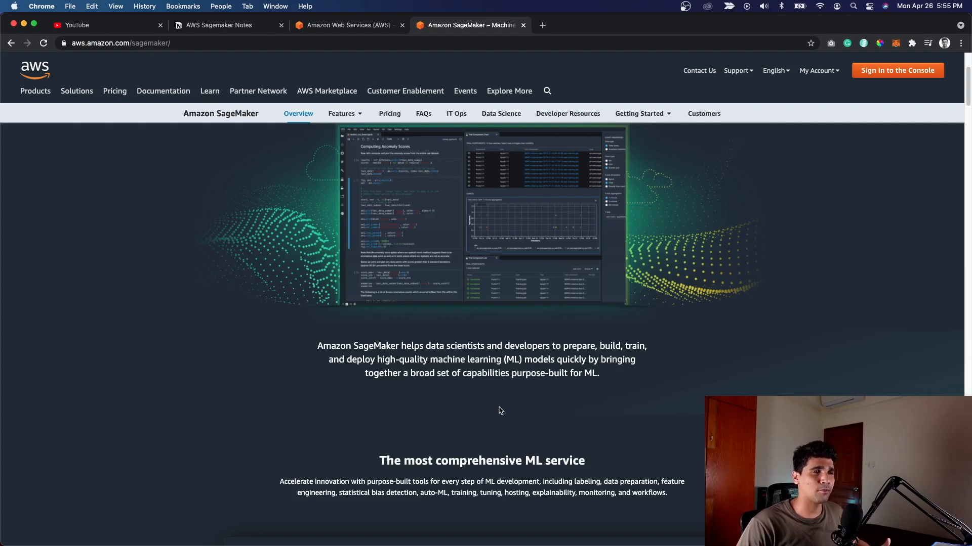
{"action": "mouse_move", "coordinate": [512, 399]}
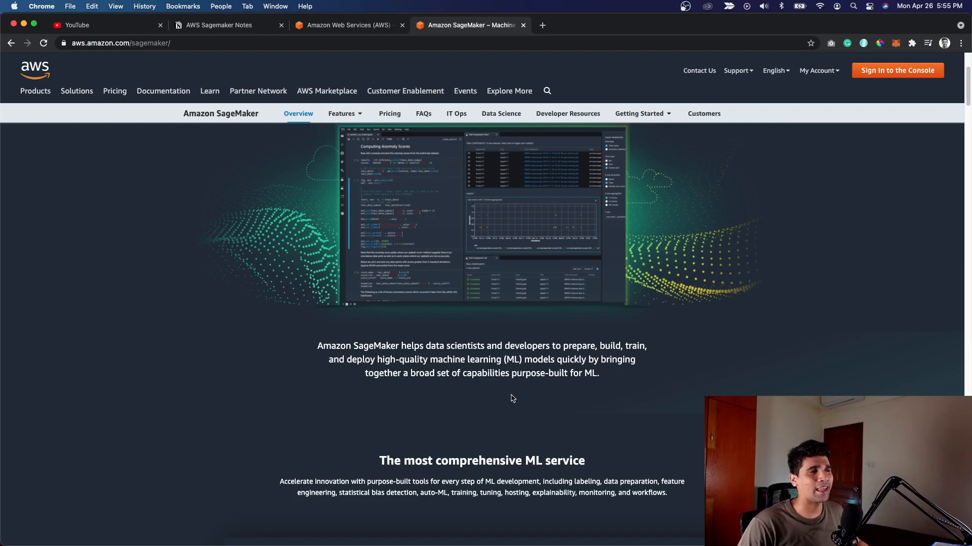
{"action": "mouse_move", "coordinate": [504, 383]}
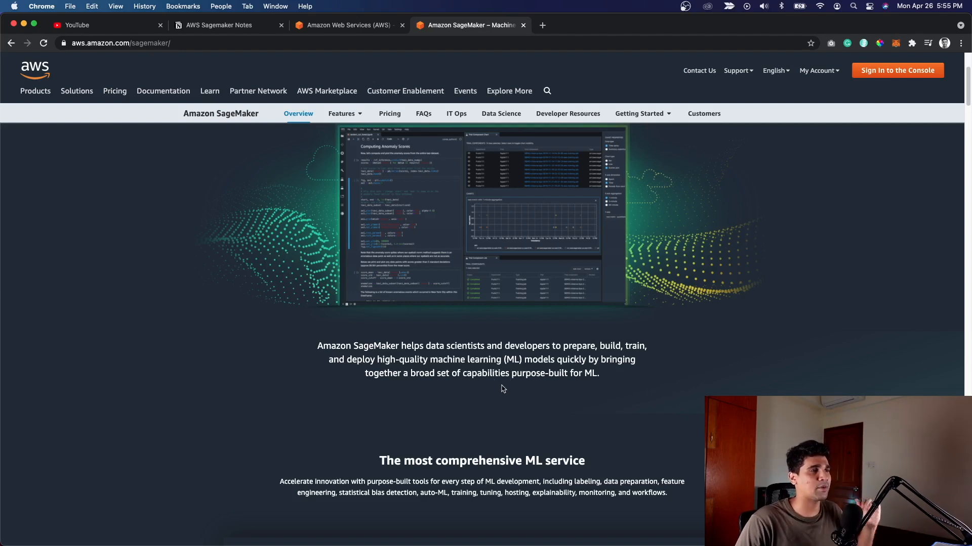
{"action": "mouse_move", "coordinate": [544, 393]}
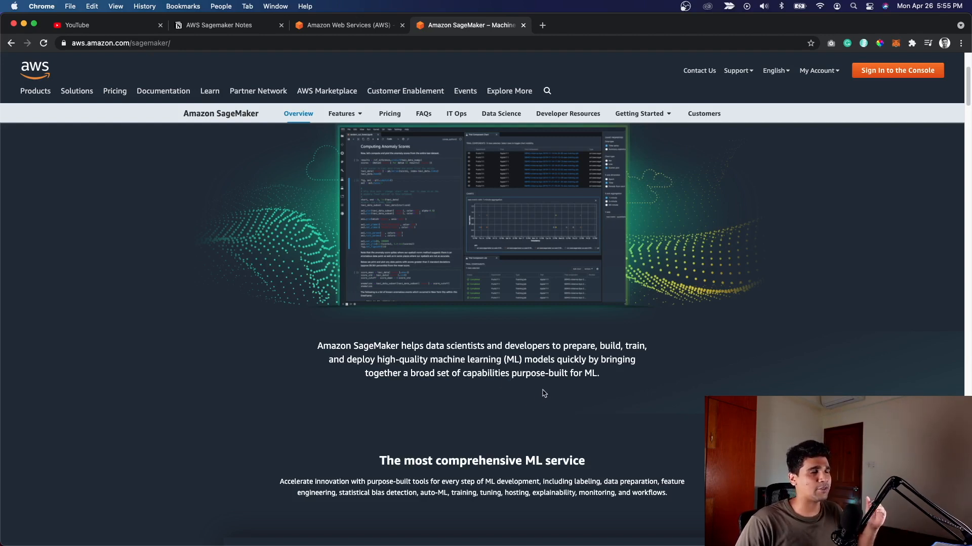
{"action": "mouse_move", "coordinate": [546, 392]}
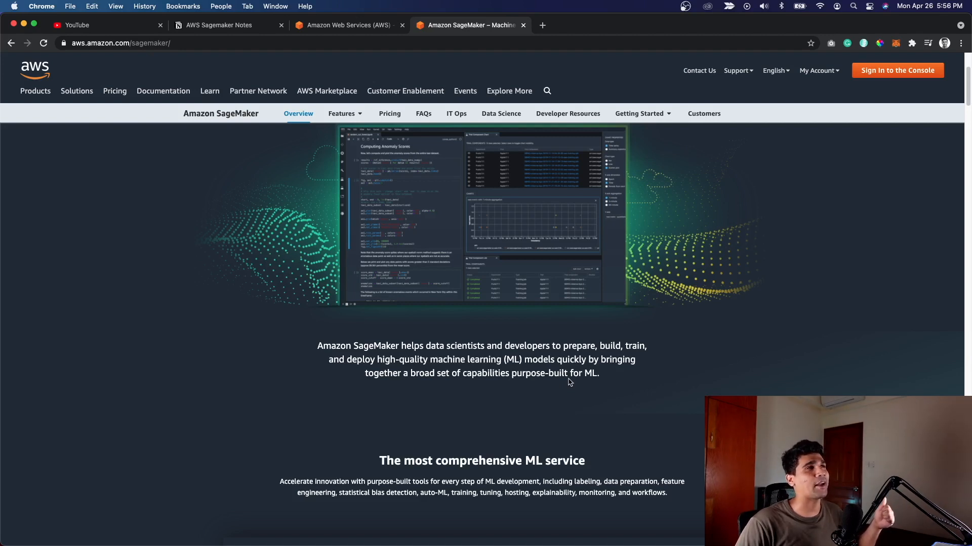
Switch to the AWS Sagemaker Notes page in Notion and enlarge the SageMaker services overview diagram.
{"action": "scroll", "scroll_direction": "down", "scroll_amount": 3}
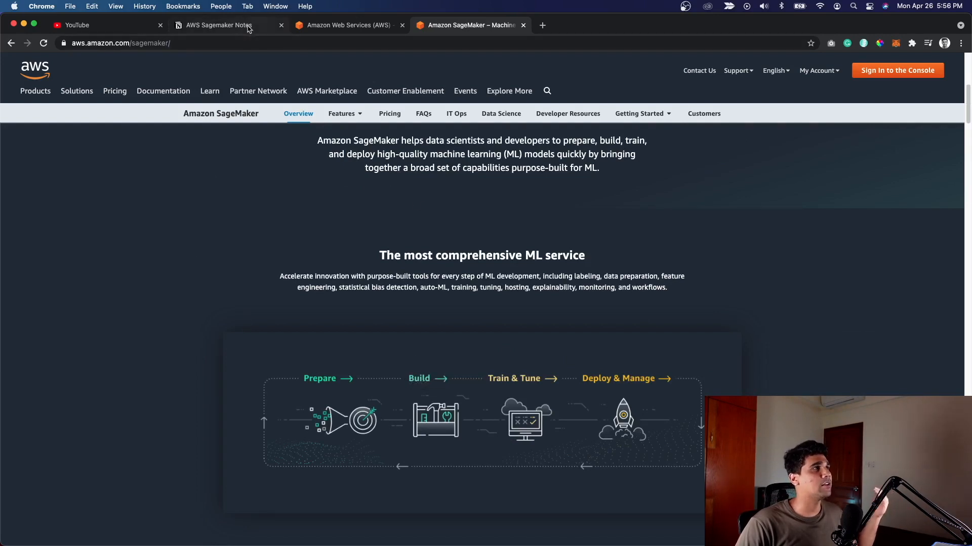
{"action": "left_click", "coordinate": [218, 24]}
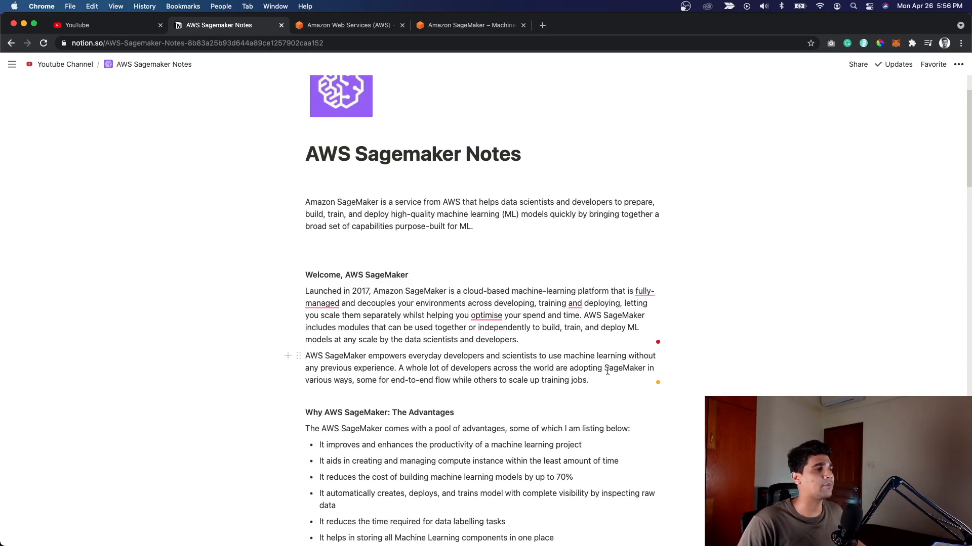
{"action": "scroll", "scroll_direction": "down", "scroll_amount": 3}
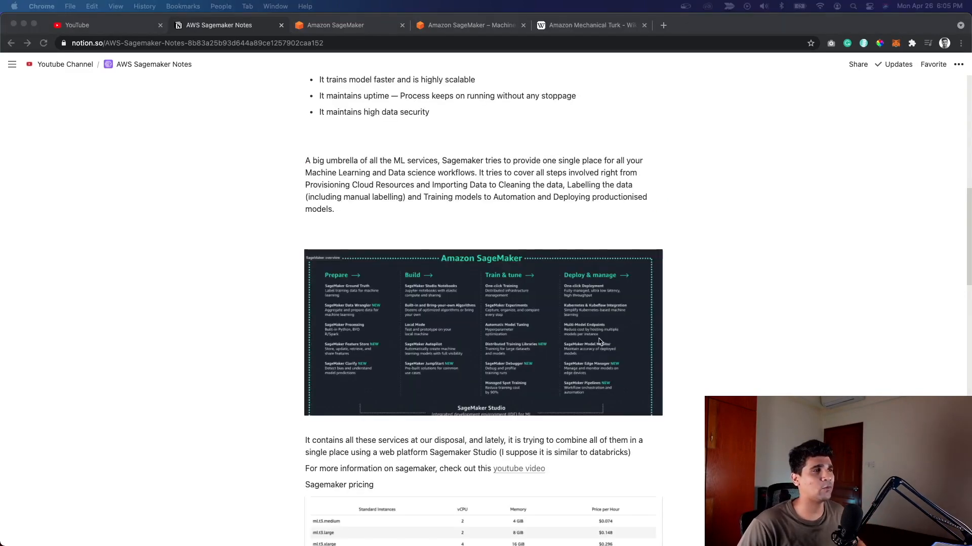
{"action": "left_click", "coordinate": [482, 333]}
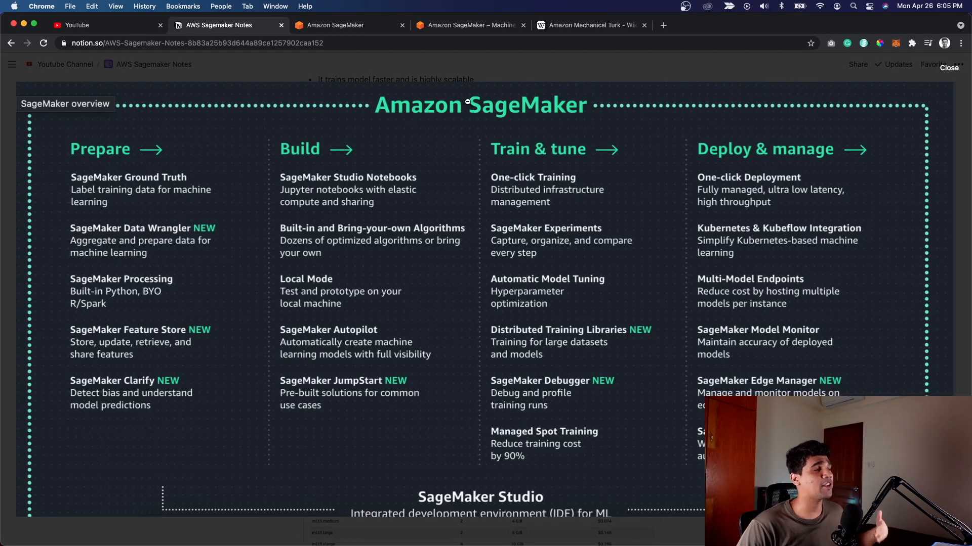
{"action": "mouse_move", "coordinate": [471, 25]}
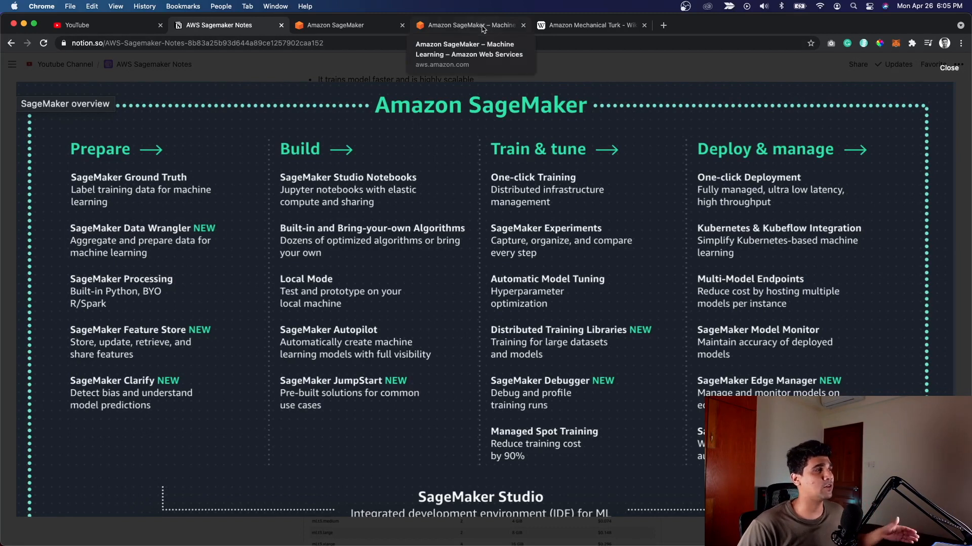
In the SageMaker console, start a new Ground Truth labeling job and review its job details.
{"action": "left_click", "coordinate": [344, 25]}
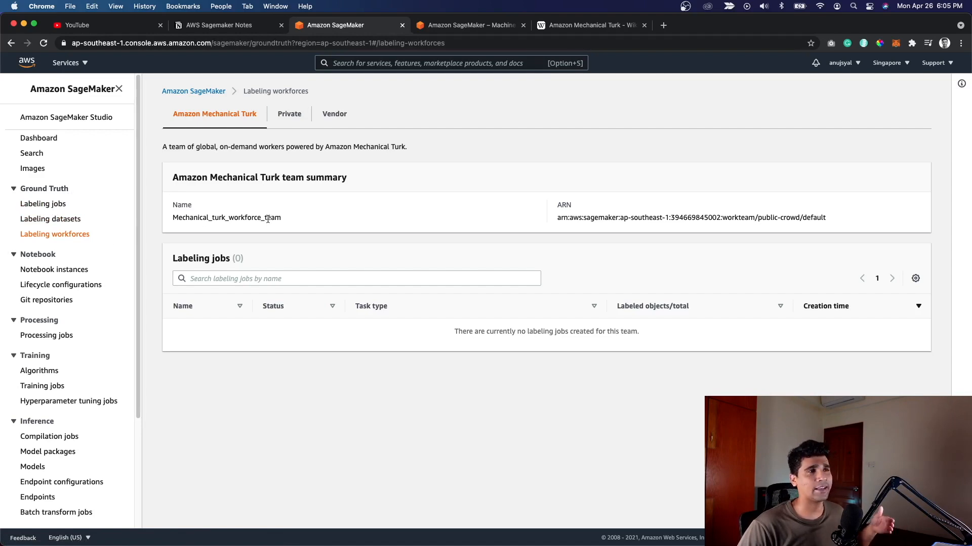
{"action": "mouse_move", "coordinate": [271, 218]}
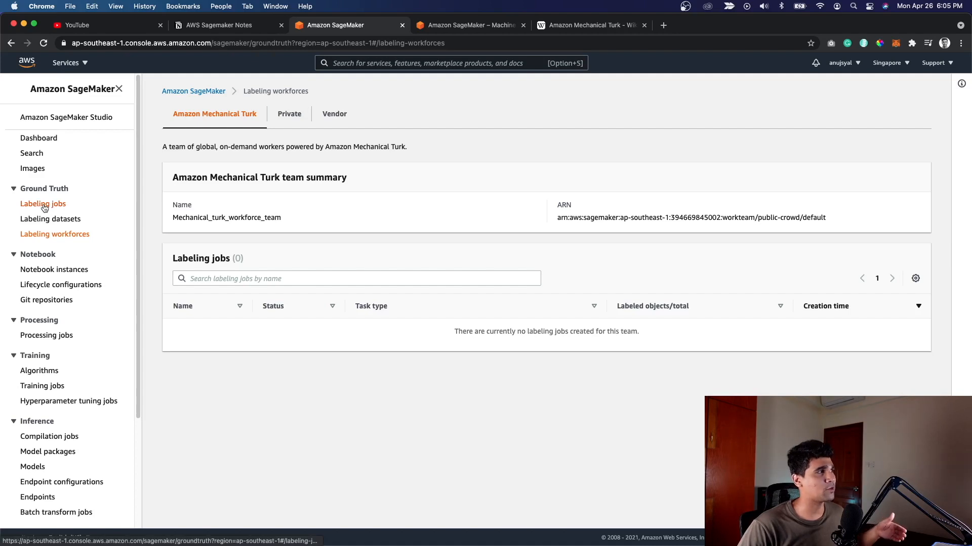
{"action": "left_click", "coordinate": [43, 203]}
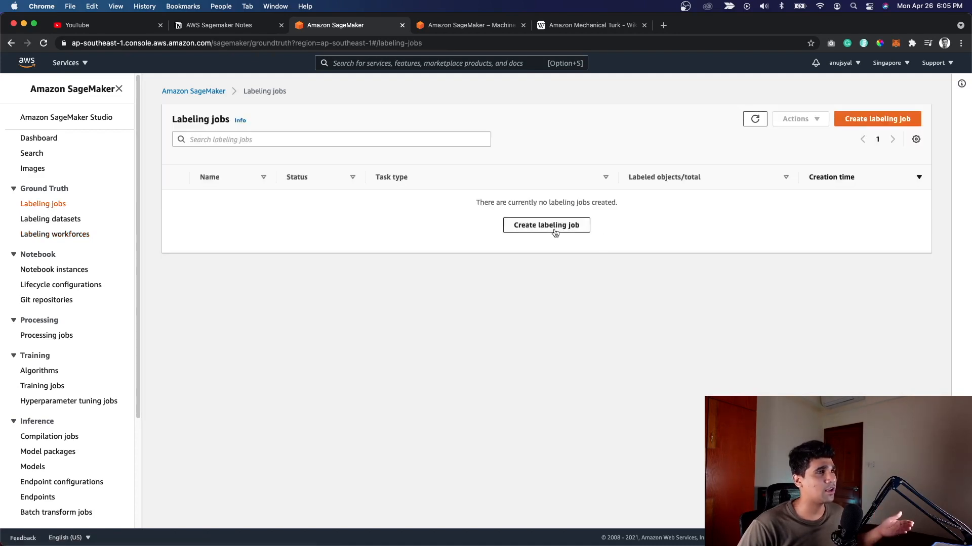
{"action": "left_click", "coordinate": [546, 225]}
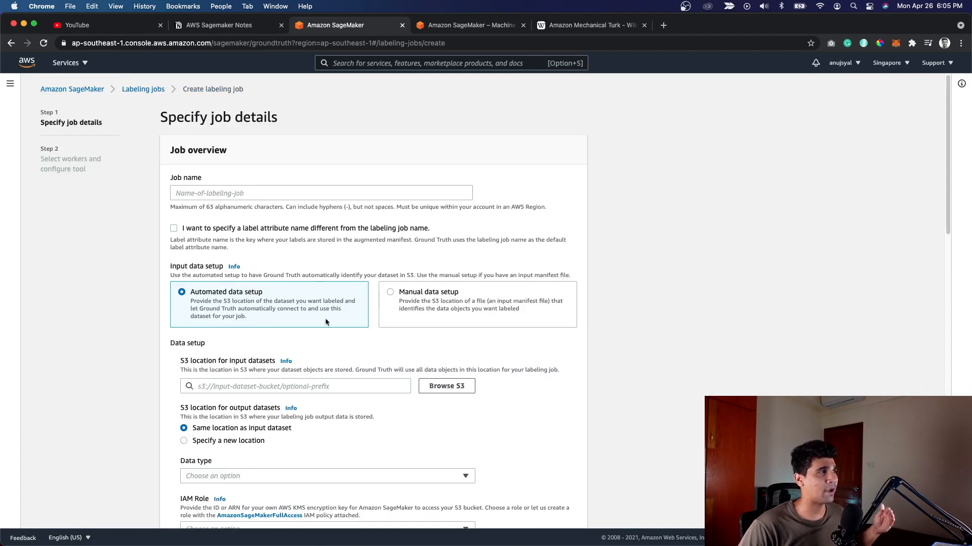
{"action": "scroll", "scroll_direction": "down", "scroll_amount": 3}
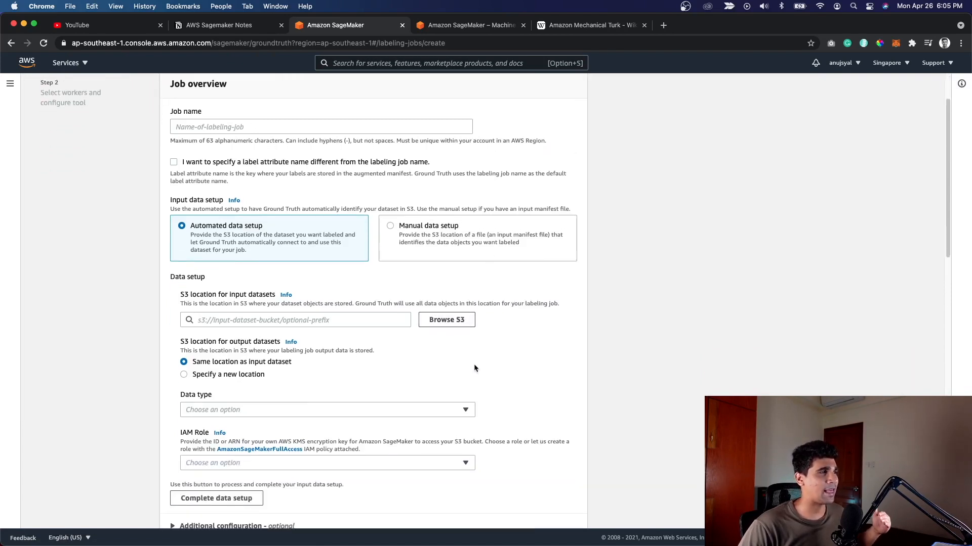
{"action": "scroll", "scroll_direction": "down", "scroll_amount": 3}
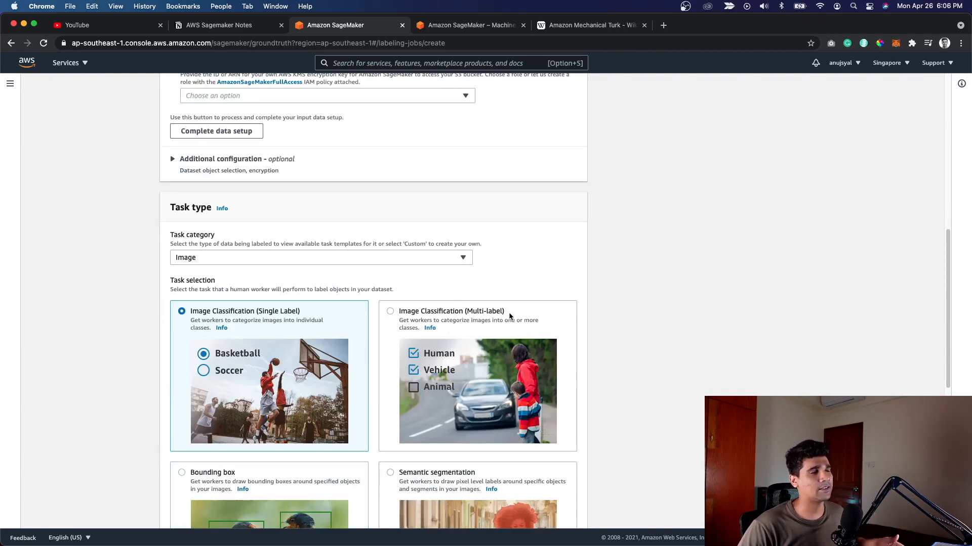
{"action": "mouse_move", "coordinate": [601, 311]}
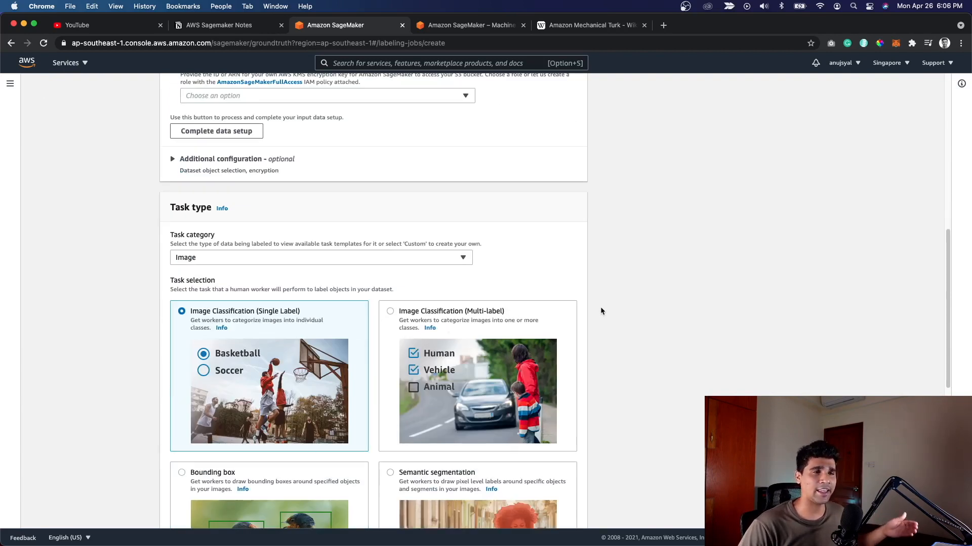
Scroll through the labeling job form's image task type options.
{"action": "scroll", "scroll_direction": "down", "scroll_amount": 3}
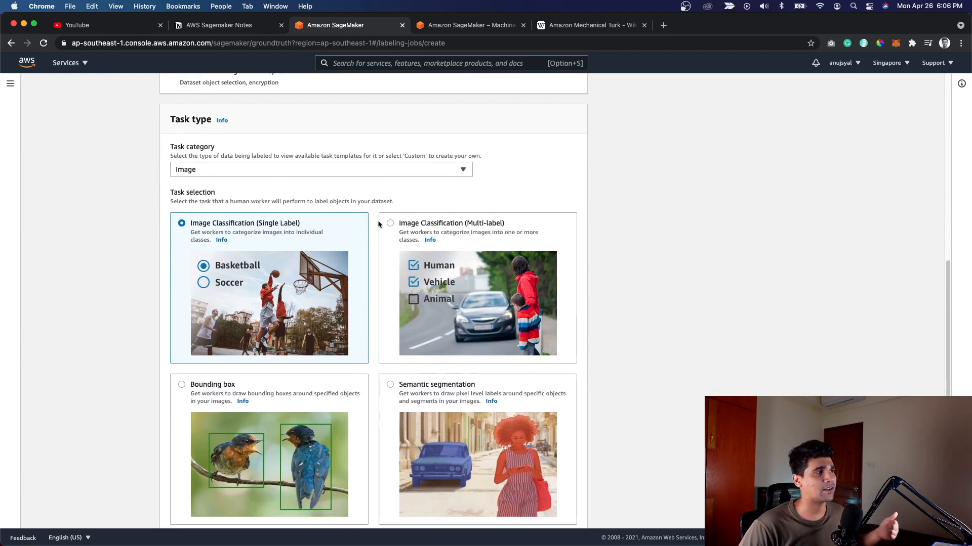
{"action": "mouse_move", "coordinate": [371, 494]}
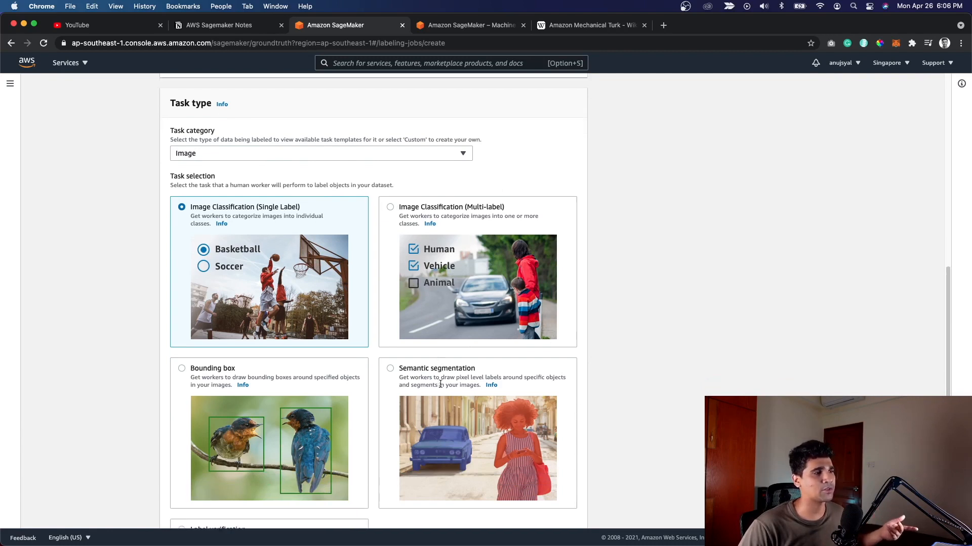
{"action": "scroll", "scroll_direction": "down", "scroll_amount": 3}
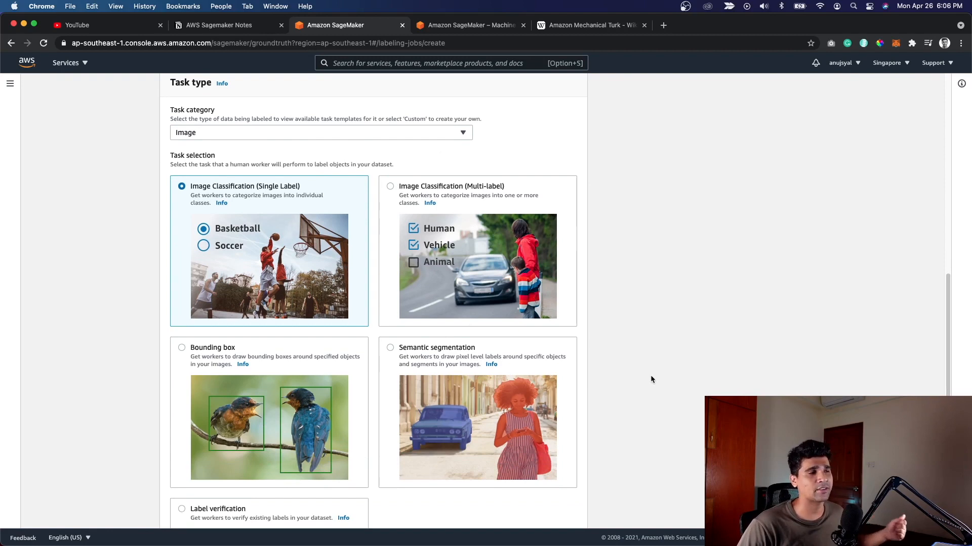
{"action": "scroll", "scroll_direction": "down", "scroll_amount": 3}
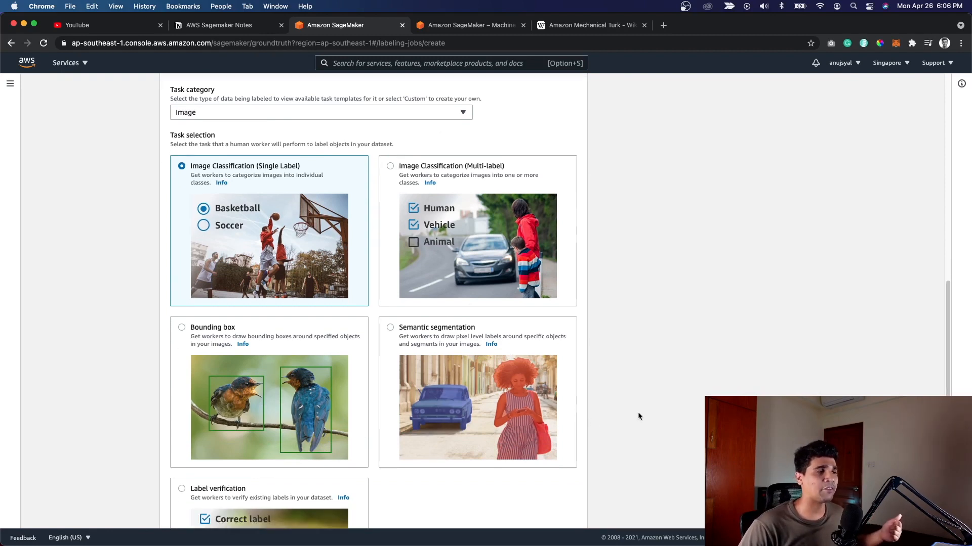
{"action": "scroll", "scroll_direction": "down", "scroll_amount": 3}
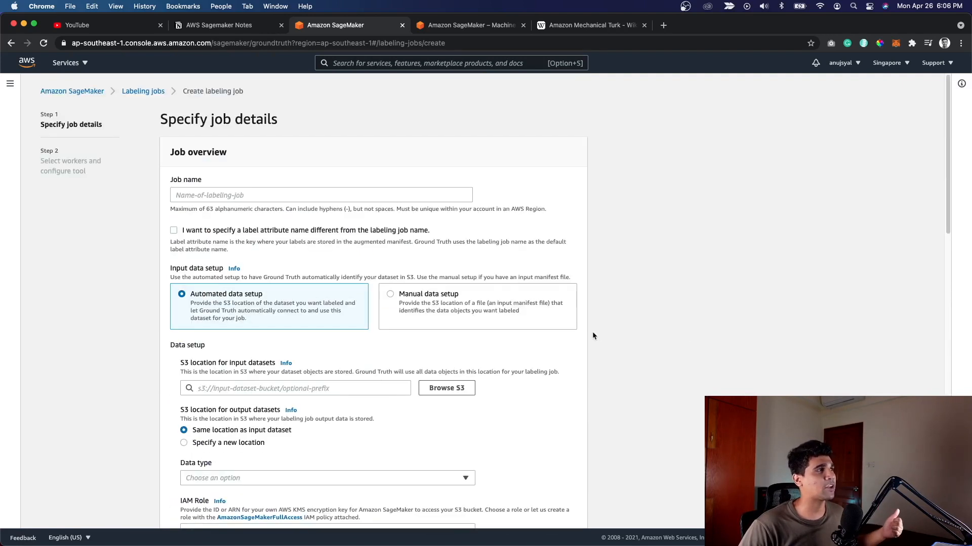
{"action": "mouse_move", "coordinate": [130, 192]}
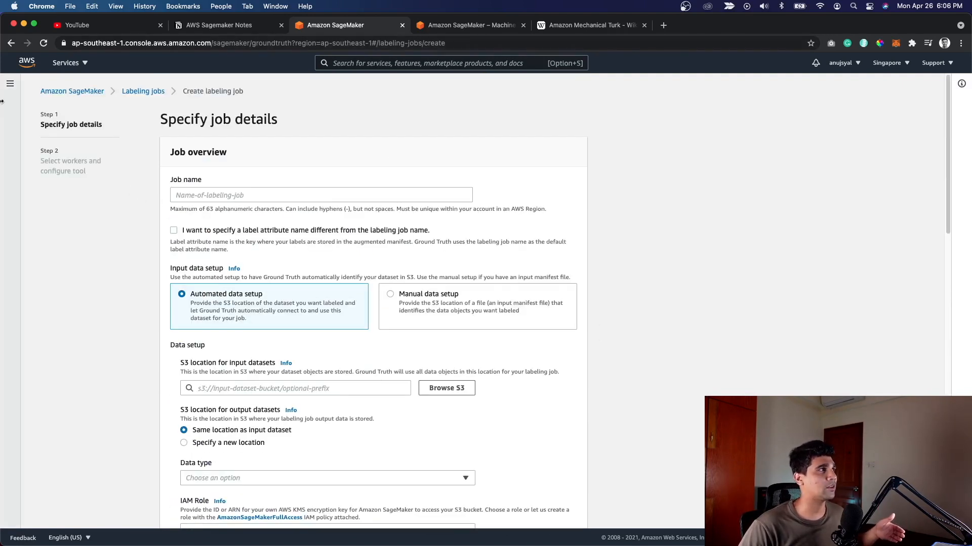
Go to the Ground Truth labeling workforces page showing the Amazon Mechanical Turk team summary.
{"action": "left_click", "coordinate": [10, 84]}
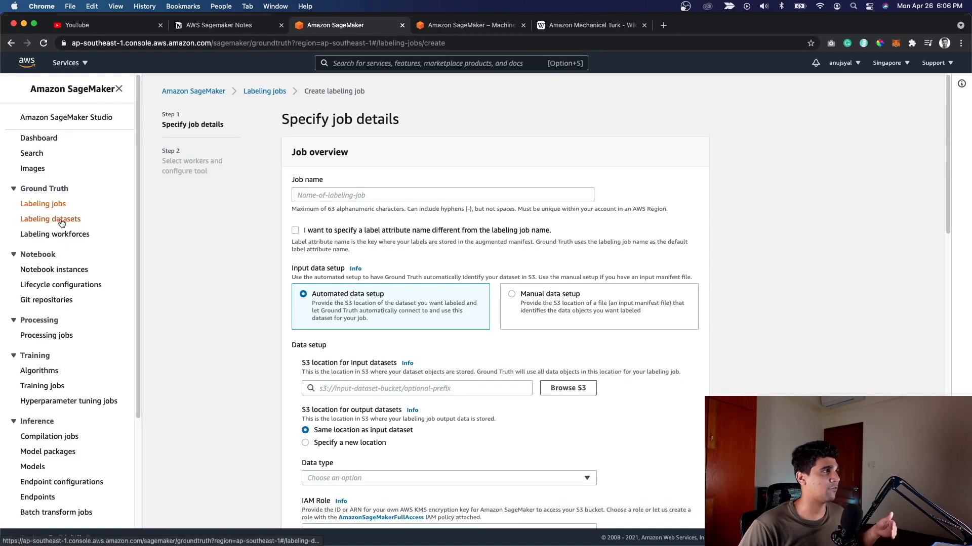
{"action": "left_click", "coordinate": [55, 234]}
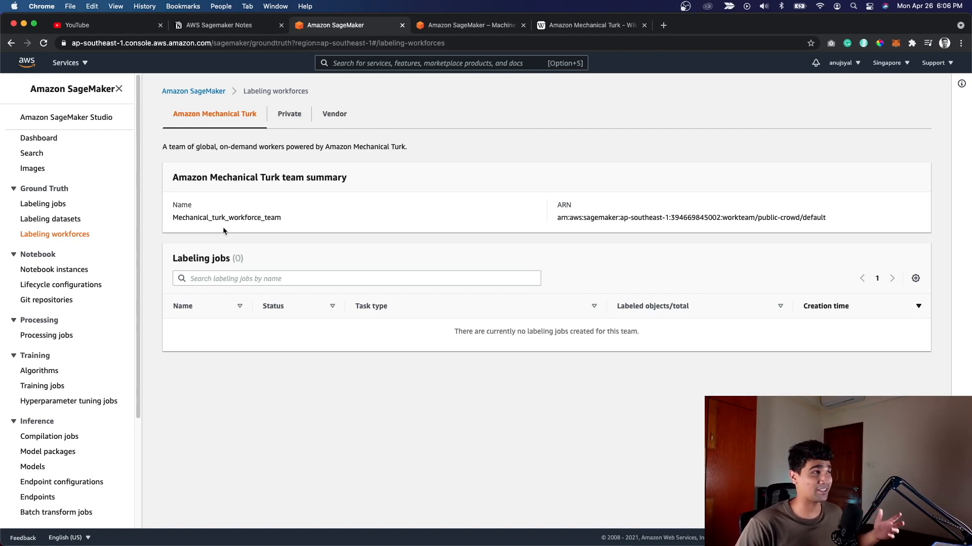
{"action": "mouse_move", "coordinate": [306, 441]}
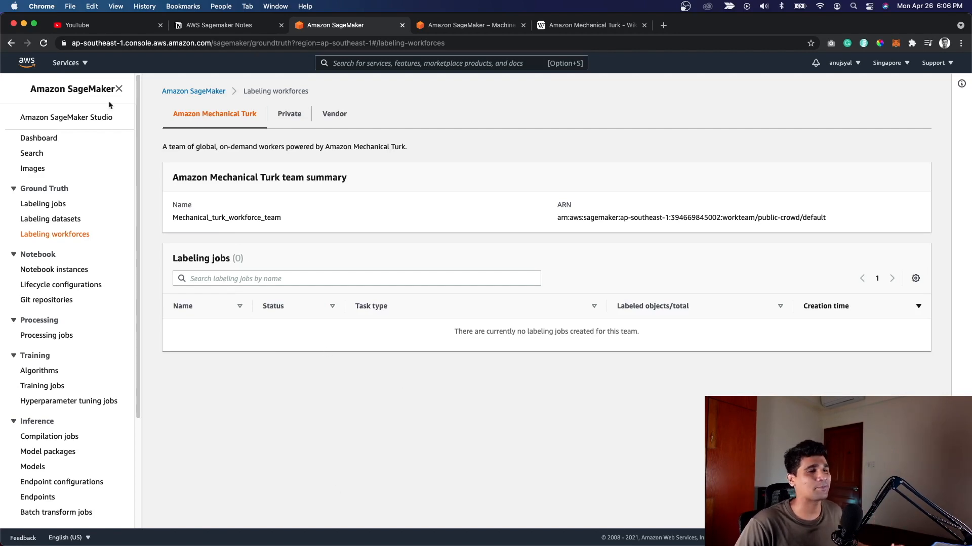
Leave the Notion overview and return to the SageMaker console's empty Notebook instances page.
{"action": "left_click", "coordinate": [217, 24]}
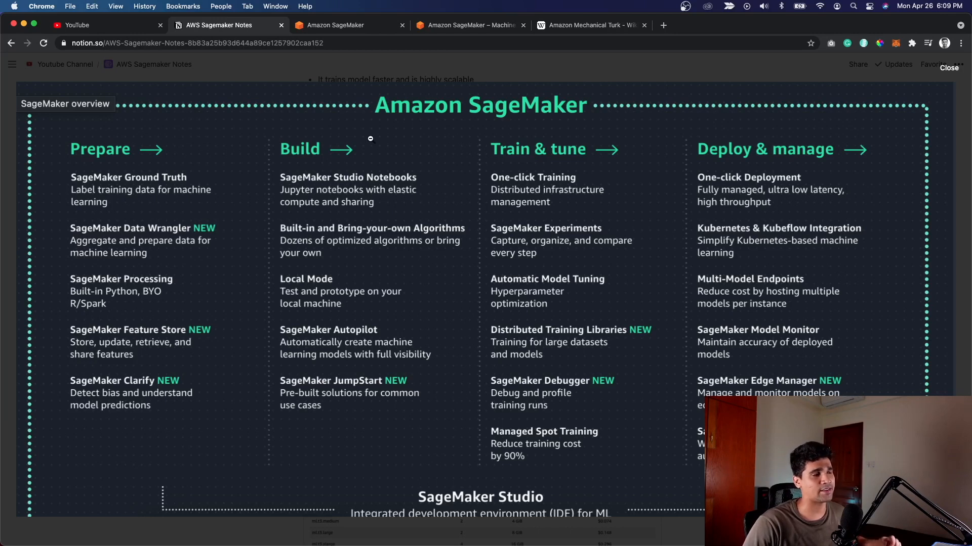
{"action": "left_click", "coordinate": [348, 24]}
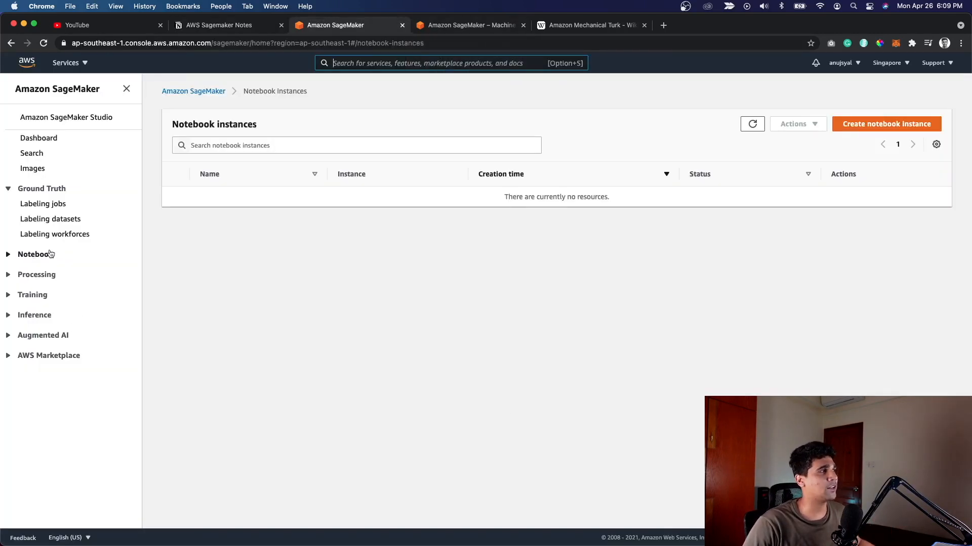
Start a new notebook instance named test, reviewing the ml.t2.medium instance types and additional configuration.
{"action": "left_click", "coordinate": [36, 254]}
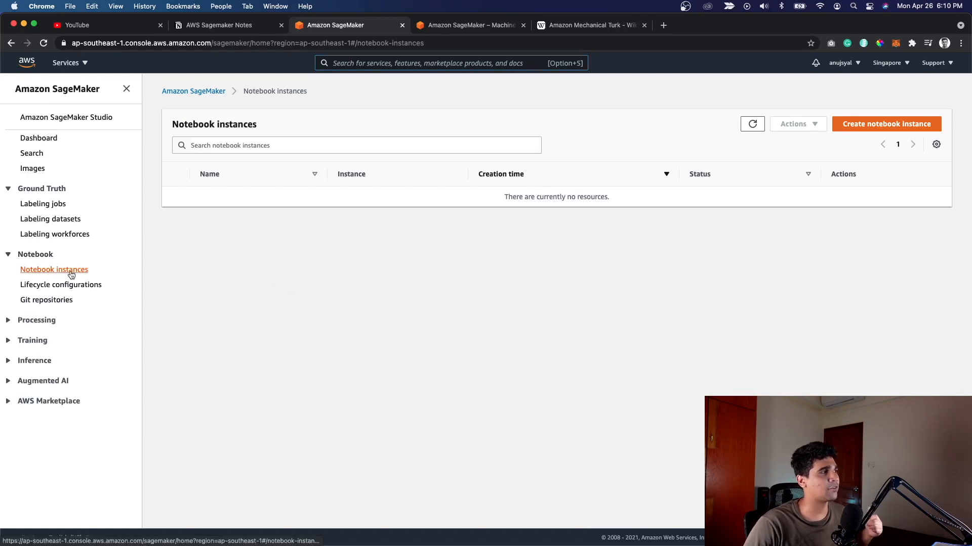
{"action": "mouse_move", "coordinate": [347, 300]}
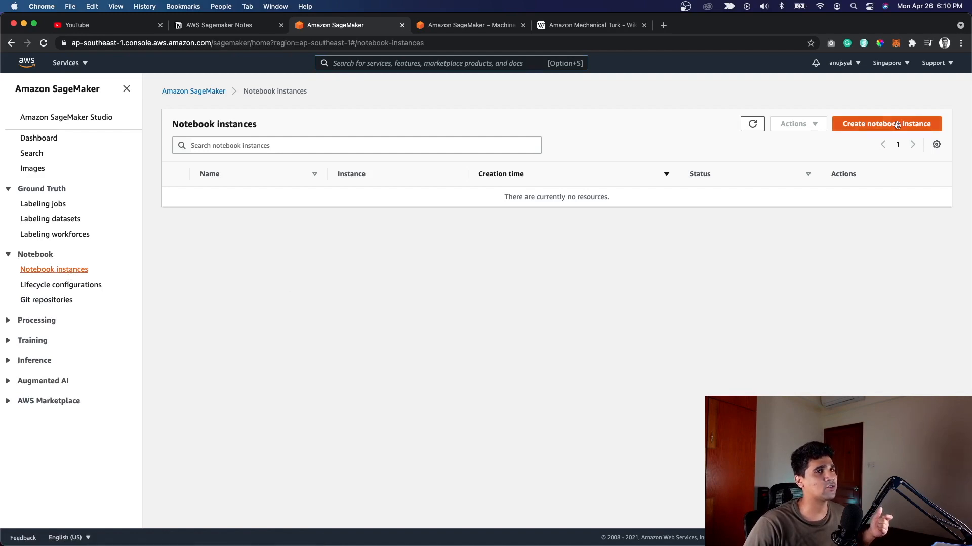
{"action": "mouse_move", "coordinate": [885, 124]}
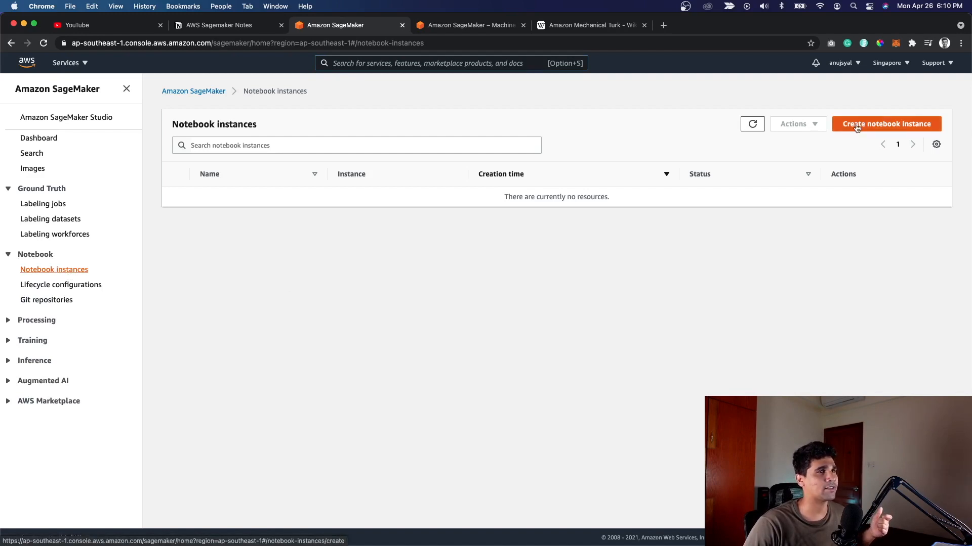
{"action": "left_click", "coordinate": [886, 123]}
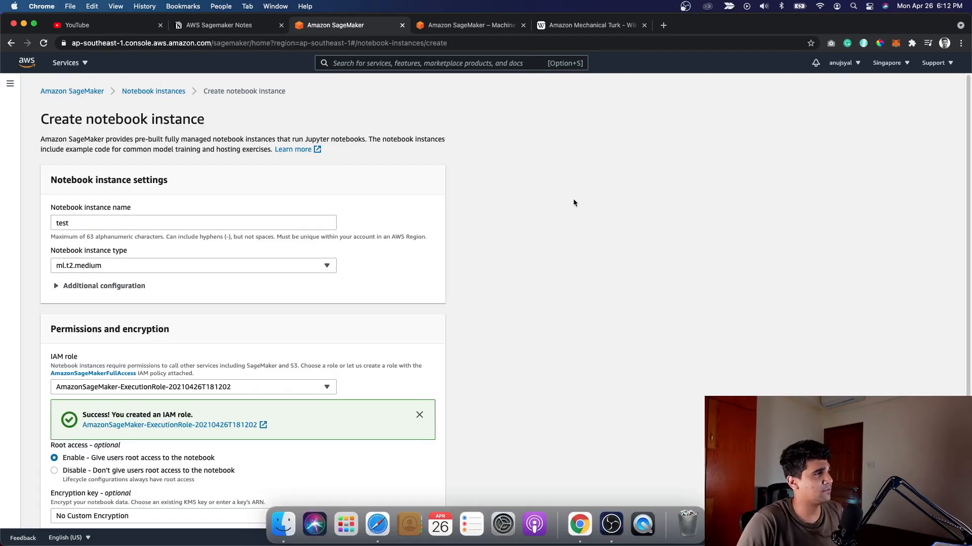
{"action": "scroll", "scroll_direction": "down", "scroll_amount": 3}
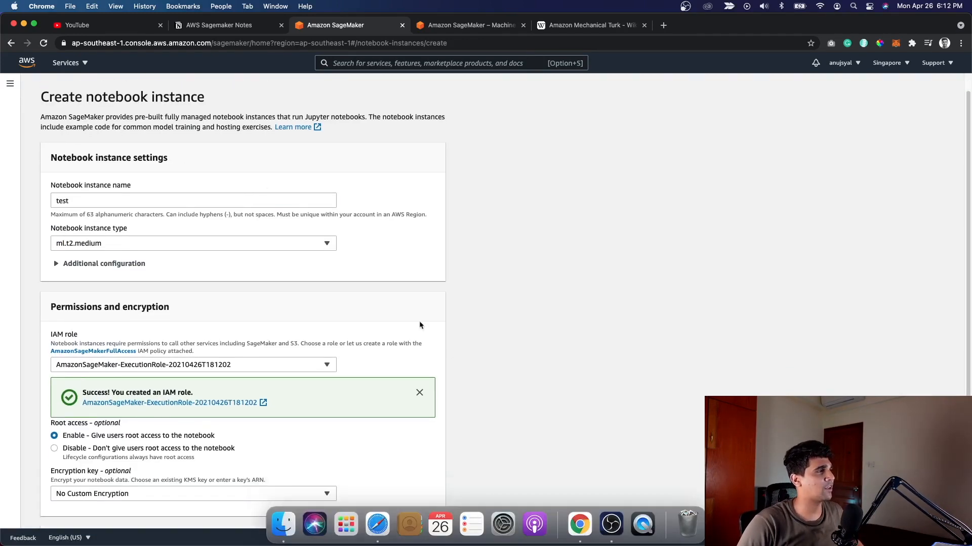
{"action": "left_click", "coordinate": [192, 243]}
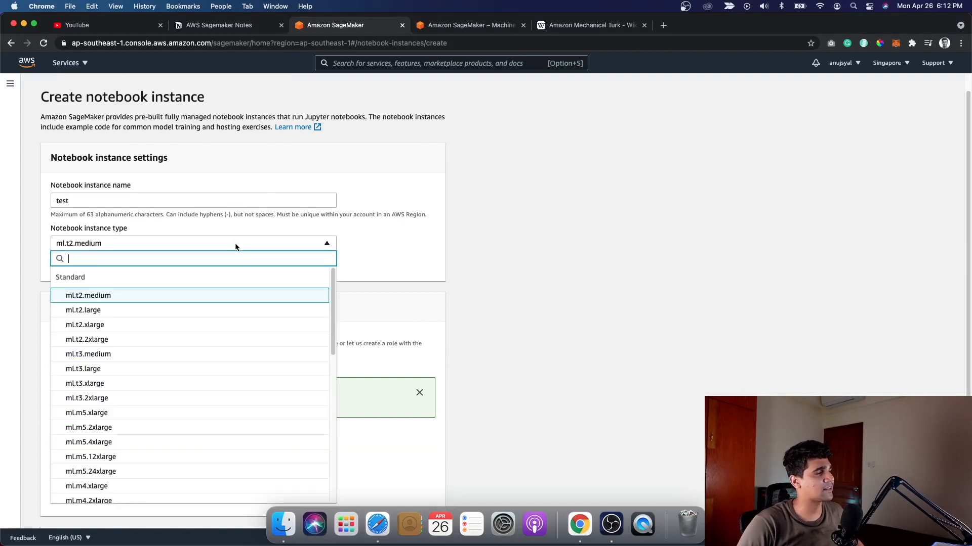
{"action": "mouse_move", "coordinate": [254, 339]}
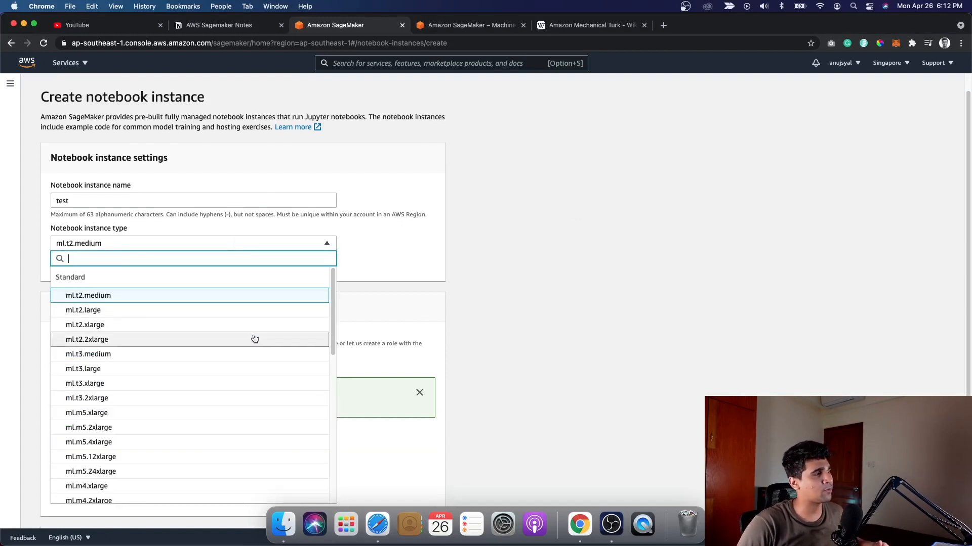
{"action": "mouse_move", "coordinate": [82, 309]}
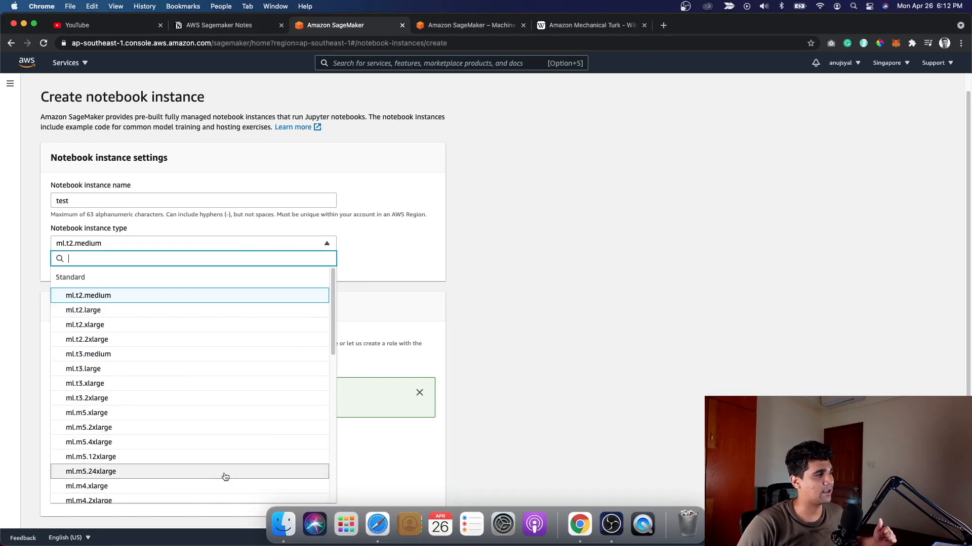
{"action": "mouse_move", "coordinate": [225, 469]}
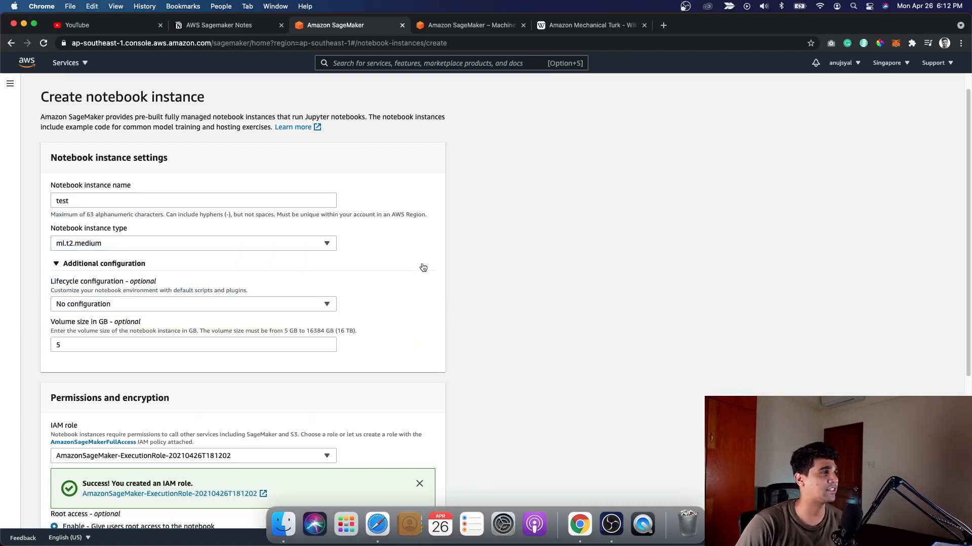
{"action": "left_click", "coordinate": [192, 243]}
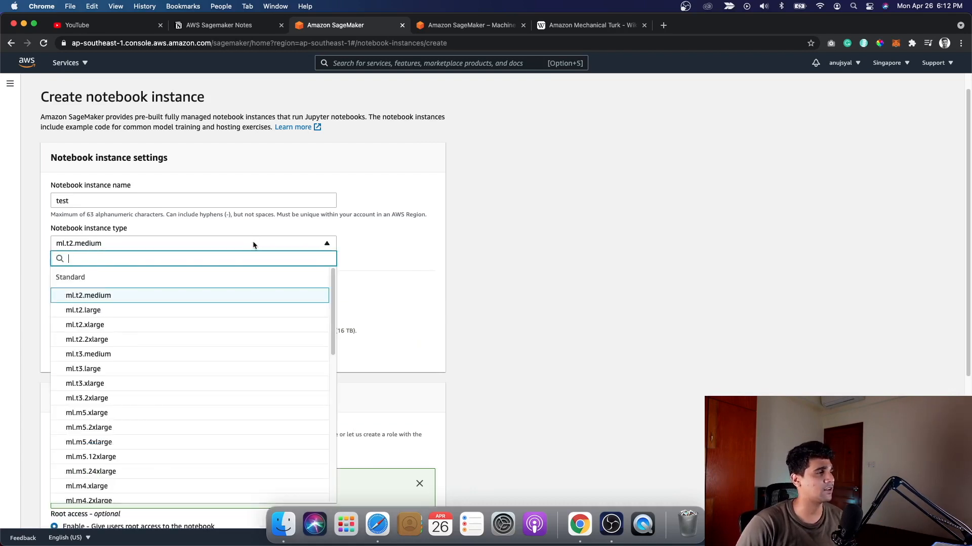
{"action": "left_click", "coordinate": [89, 295]}
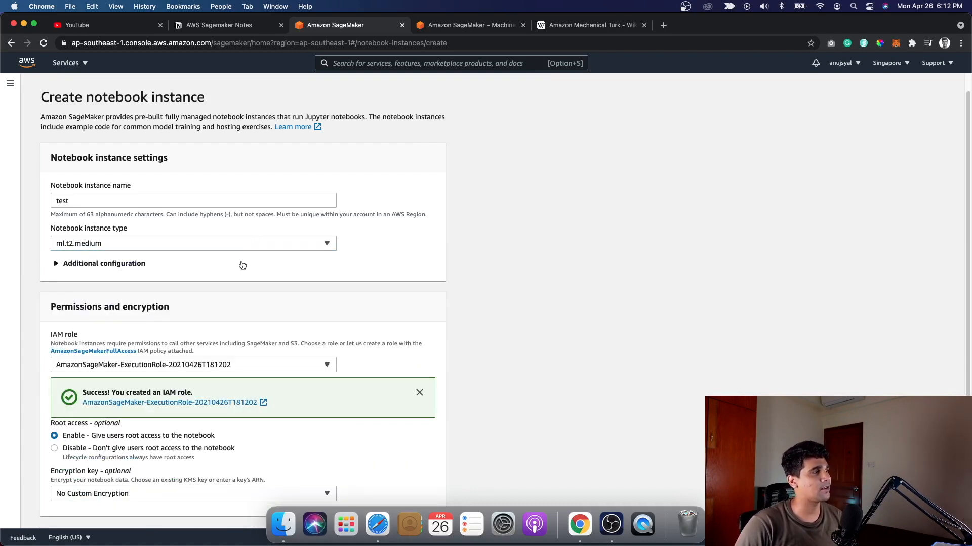
{"action": "left_click", "coordinate": [192, 243]}
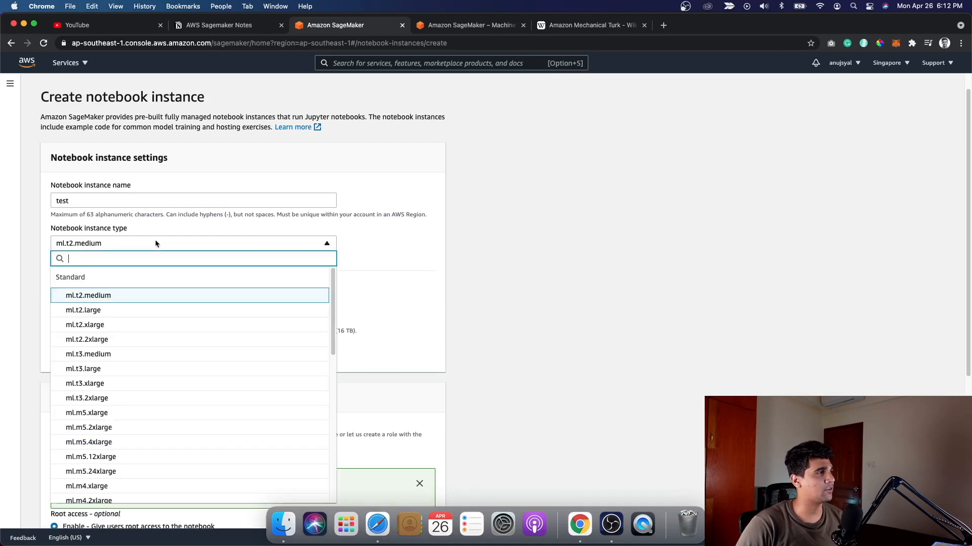
{"action": "left_click", "coordinate": [88, 294]}
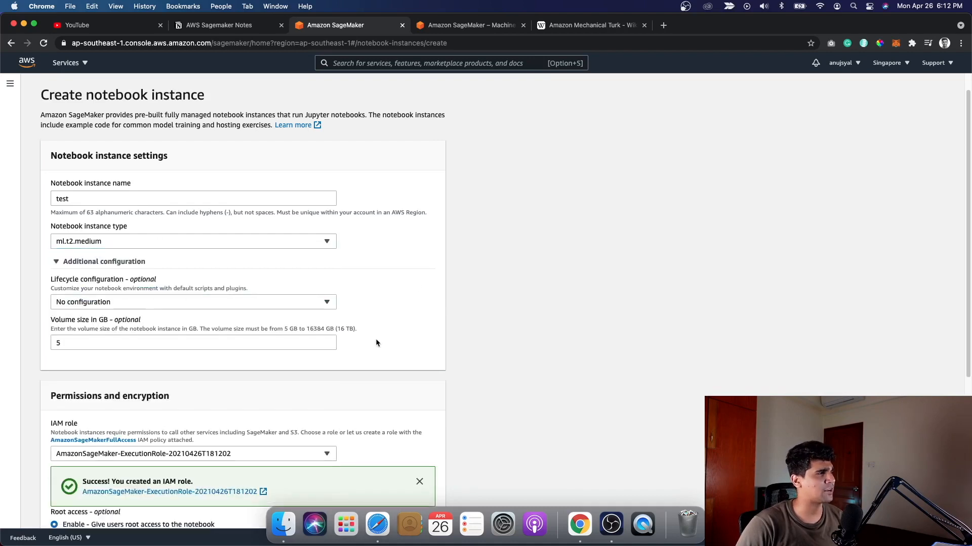
Keep the new execution IAM role, root access and no custom encryption key for the notebook instance.
{"action": "scroll", "scroll_direction": "down", "scroll_amount": 3}
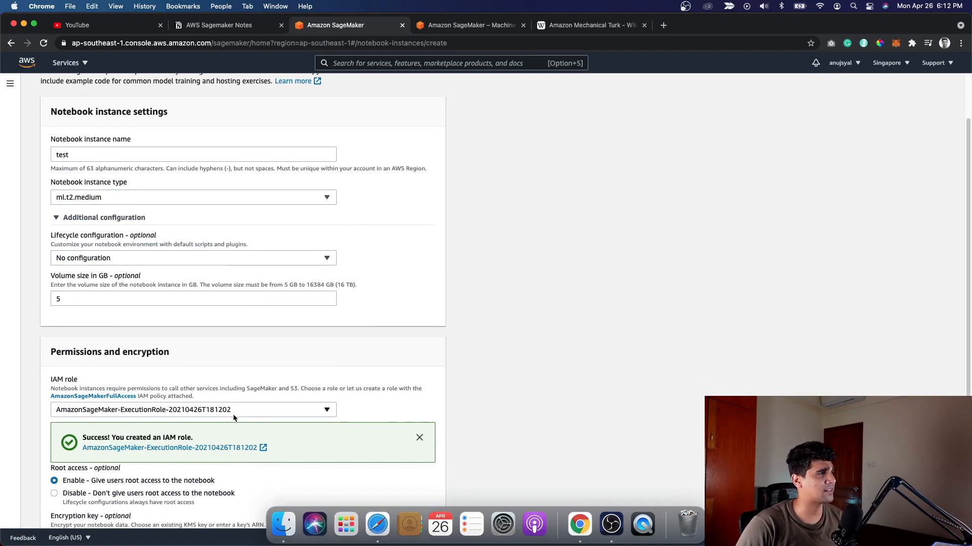
{"action": "scroll", "scroll_direction": "down", "scroll_amount": 3}
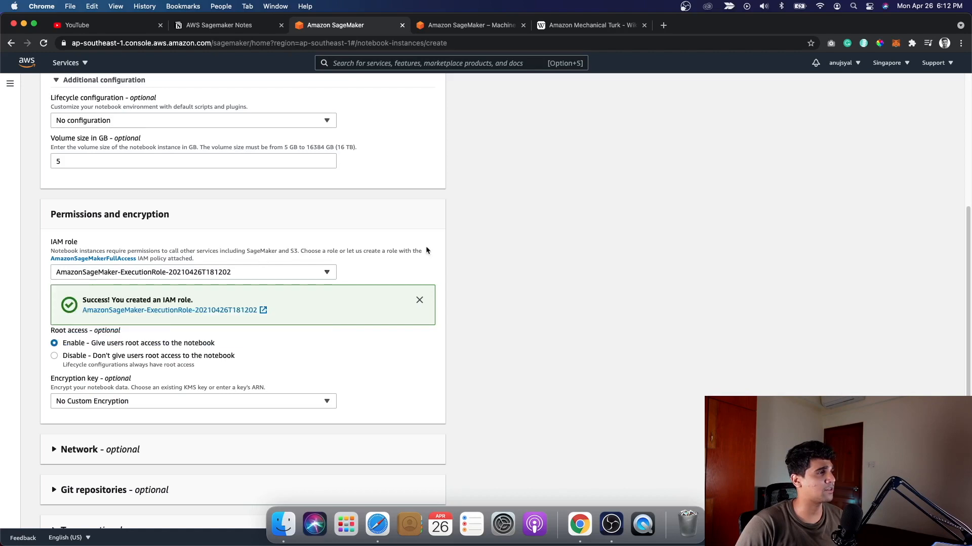
{"action": "left_click", "coordinate": [192, 401]}
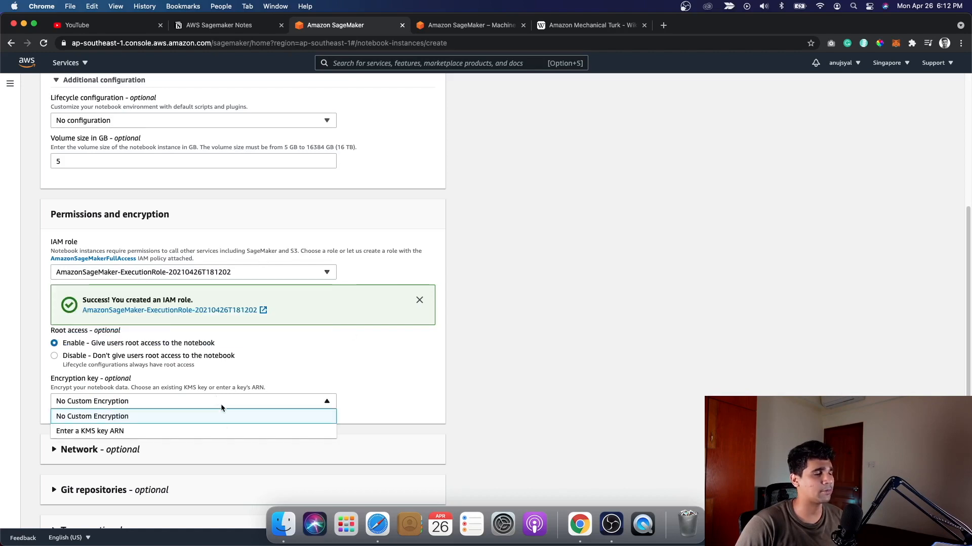
{"action": "mouse_move", "coordinate": [429, 405]}
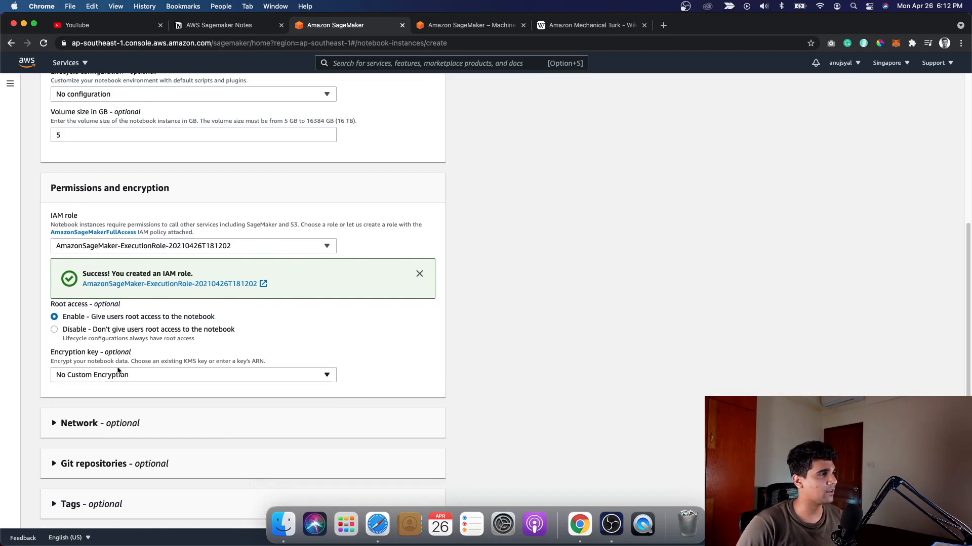
{"action": "scroll", "scroll_direction": "down", "scroll_amount": 3}
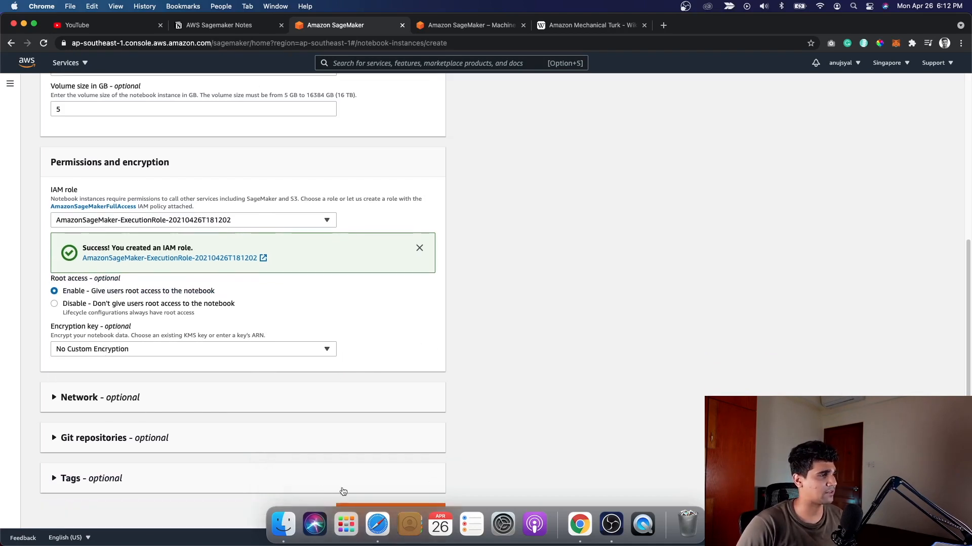
{"action": "mouse_move", "coordinate": [841, 60]}
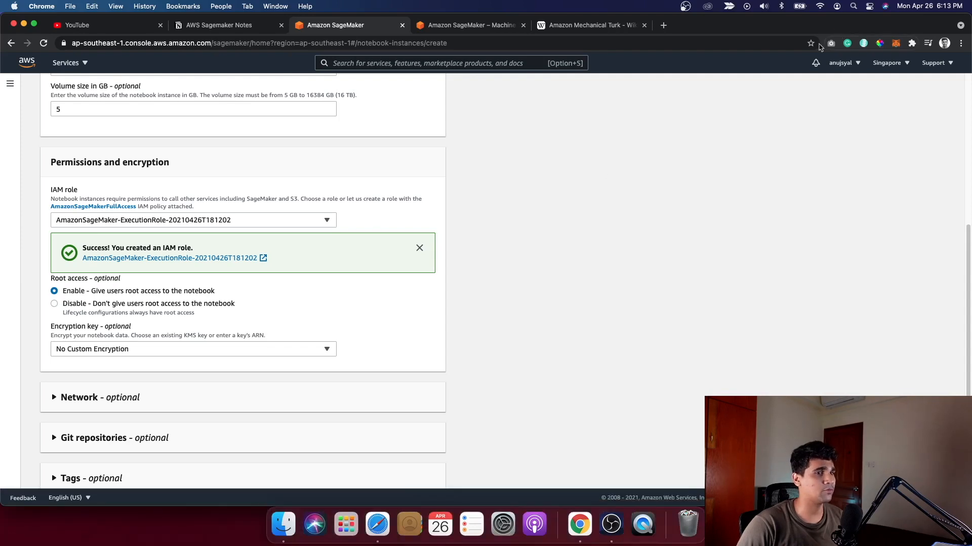
{"action": "scroll", "scroll_direction": "down", "scroll_amount": 3}
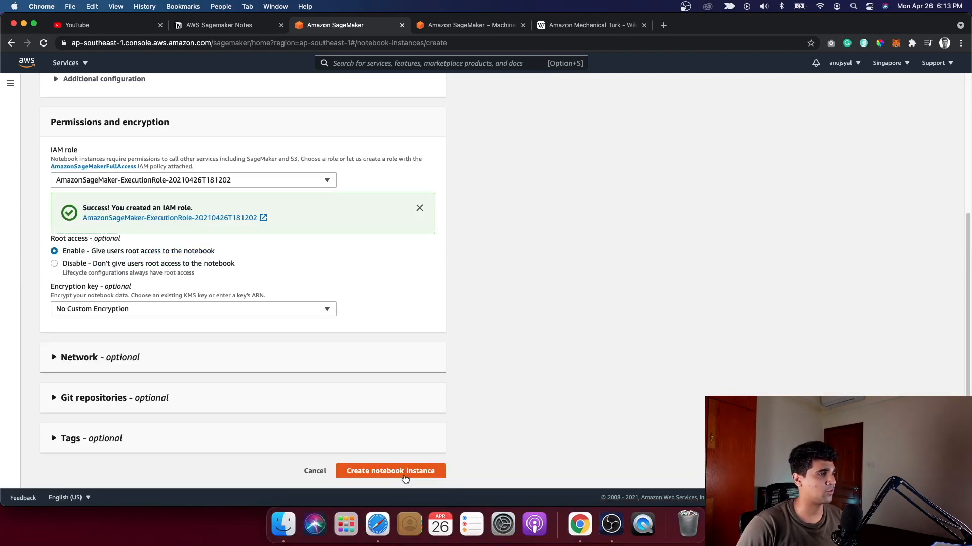
Create the test notebook instance so it appears in the Notebook instances list as ml.t2.medium.
{"action": "left_click", "coordinate": [389, 471]}
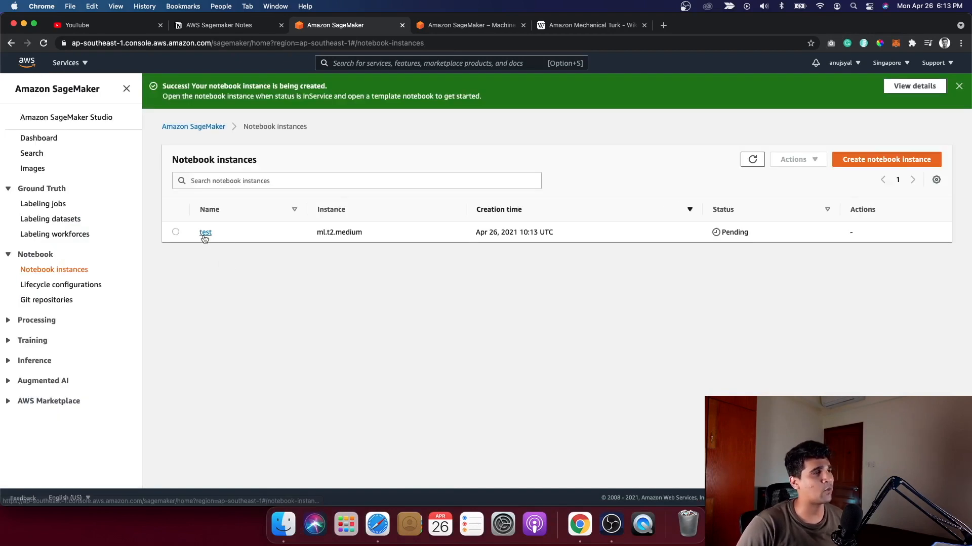
{"action": "mouse_move", "coordinate": [400, 266]}
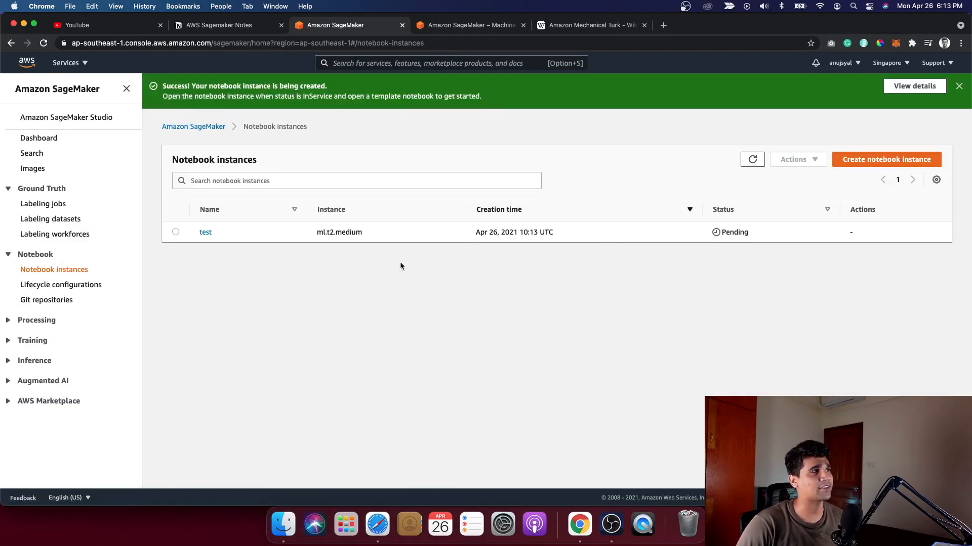
{"action": "mouse_move", "coordinate": [849, 235]}
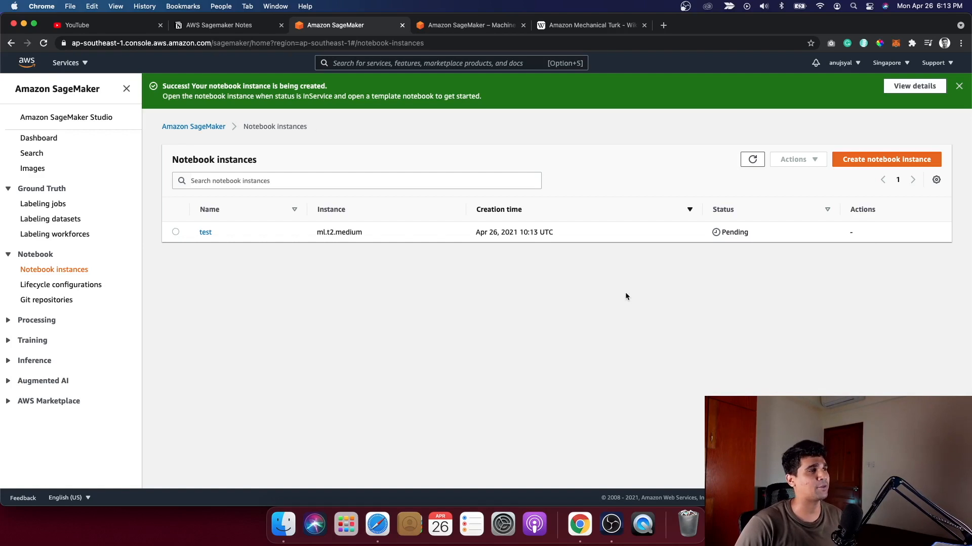
{"action": "mouse_move", "coordinate": [653, 304]}
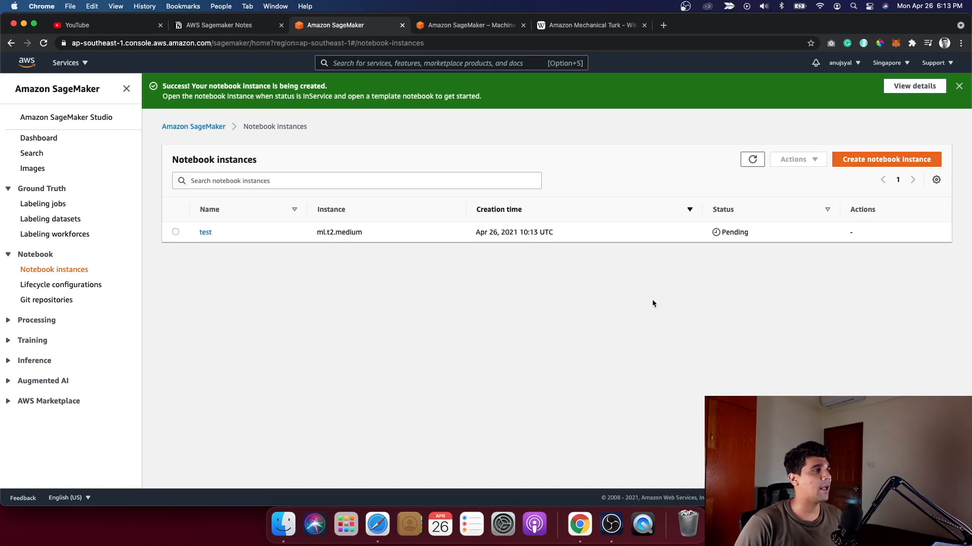
{"action": "mouse_move", "coordinate": [609, 301]}
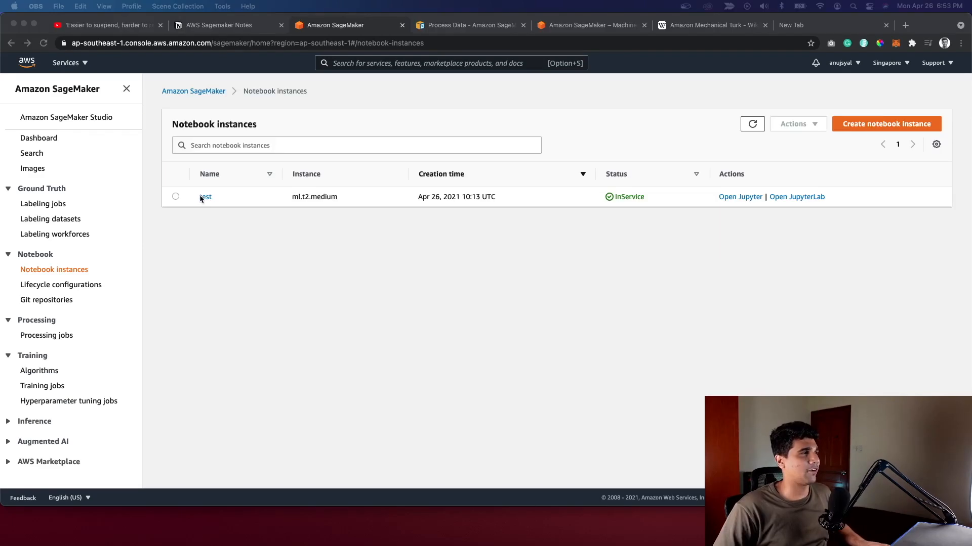
{"action": "mouse_move", "coordinate": [381, 221]}
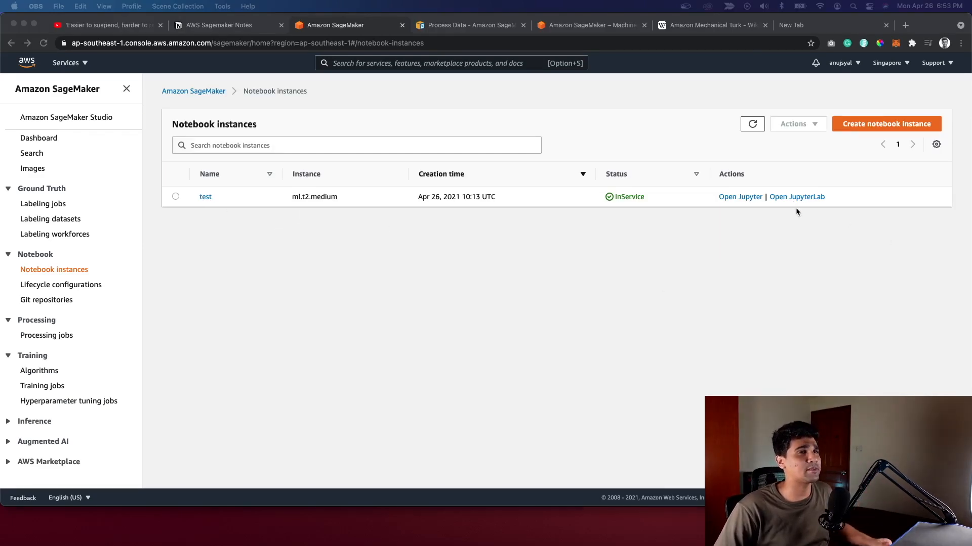
Launch JupyterLab on the test notebook instance, showing its Launcher with notebook and console kernels.
{"action": "left_click", "coordinate": [796, 197]}
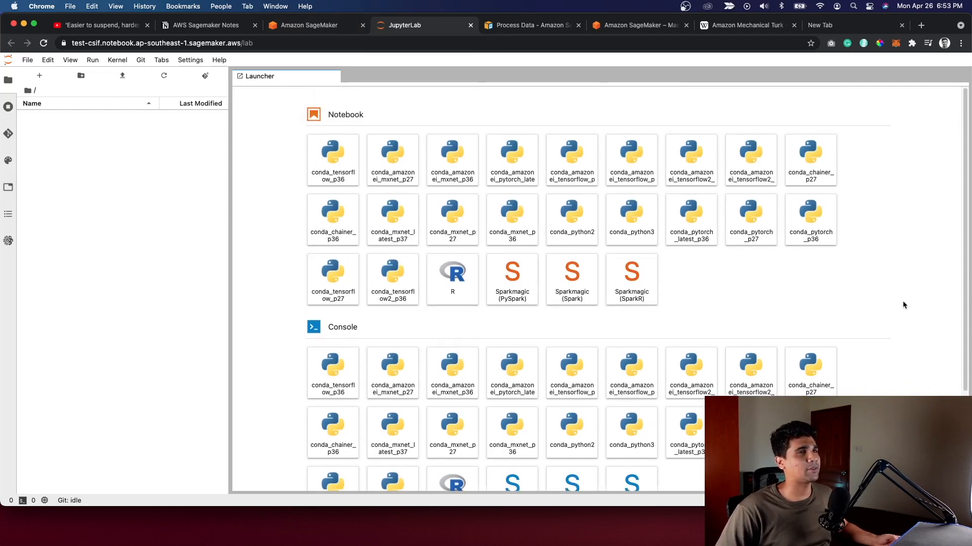
{"action": "mouse_move", "coordinate": [878, 239]}
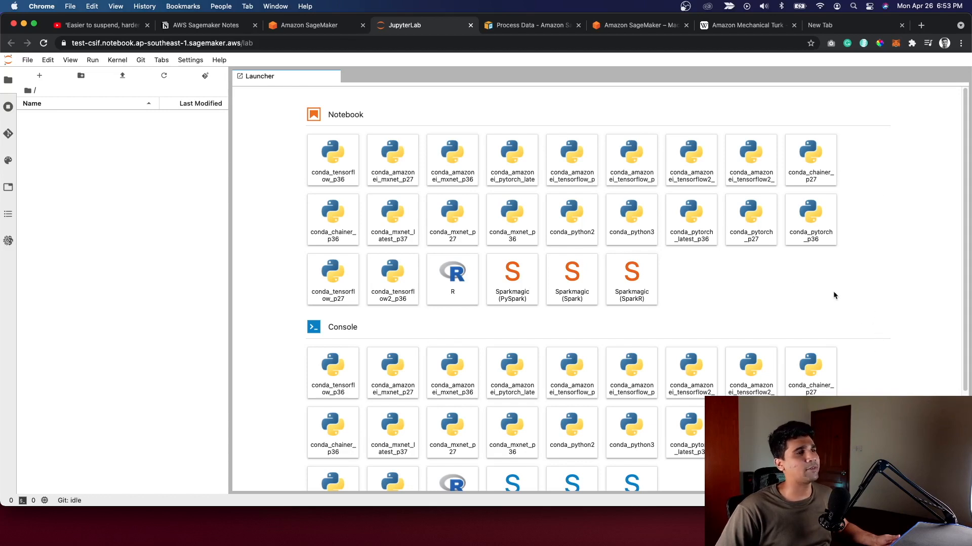
Back in the SageMaker console, start a new processing job and review its default job and network settings.
{"action": "left_click", "coordinate": [307, 25]}
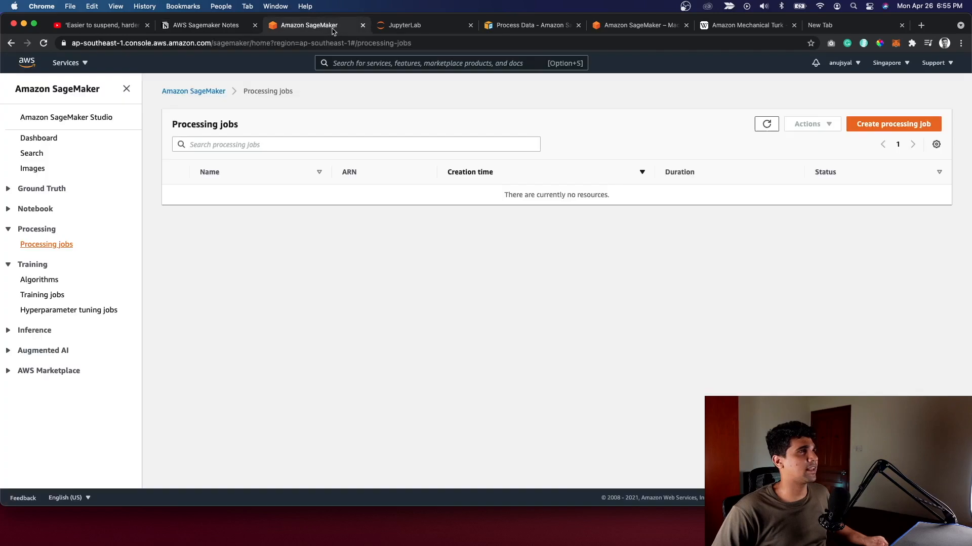
{"action": "mouse_move", "coordinate": [55, 260]}
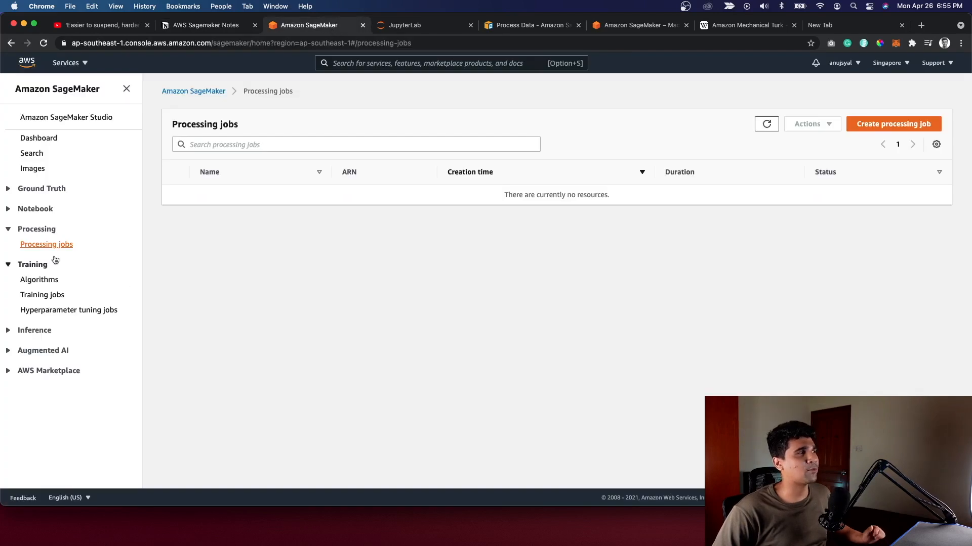
{"action": "mouse_move", "coordinate": [458, 230]}
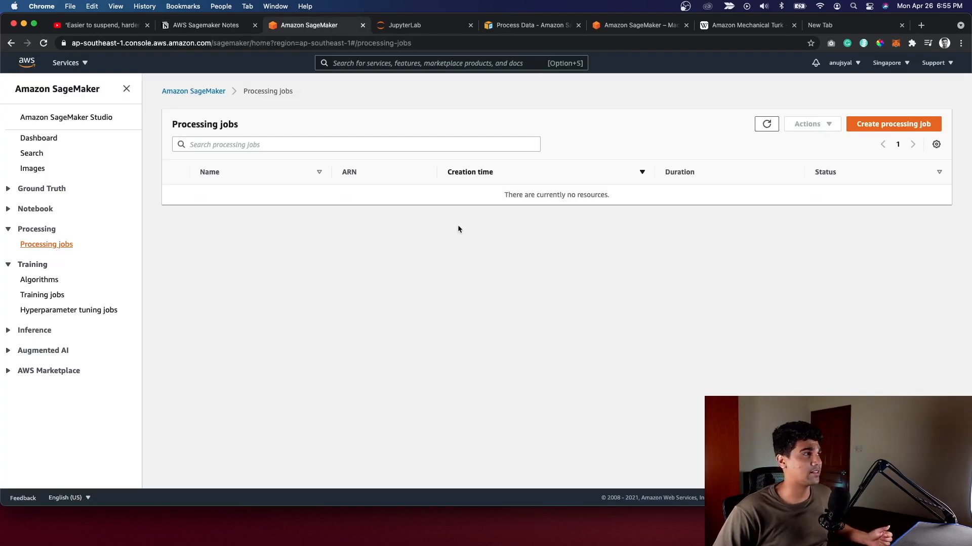
{"action": "mouse_move", "coordinate": [892, 123]}
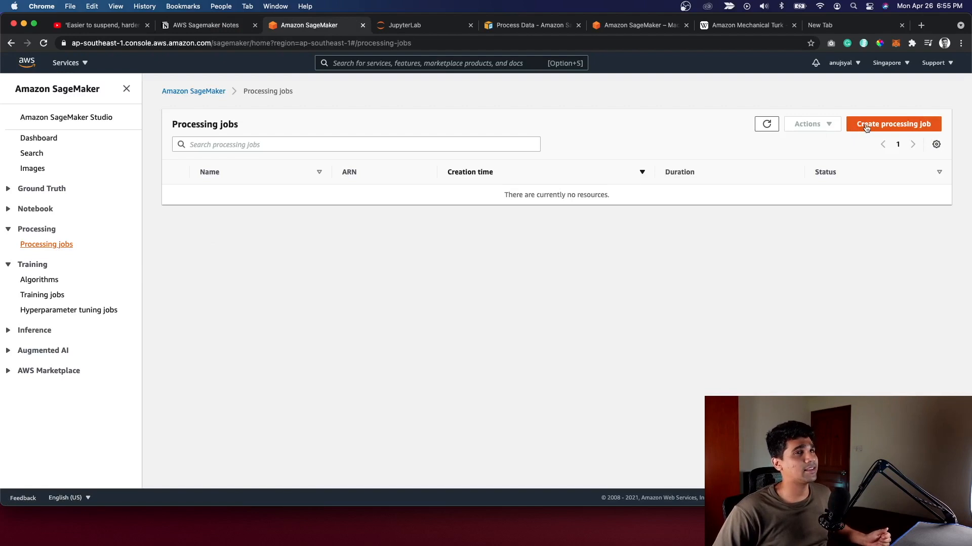
{"action": "left_click", "coordinate": [892, 123]}
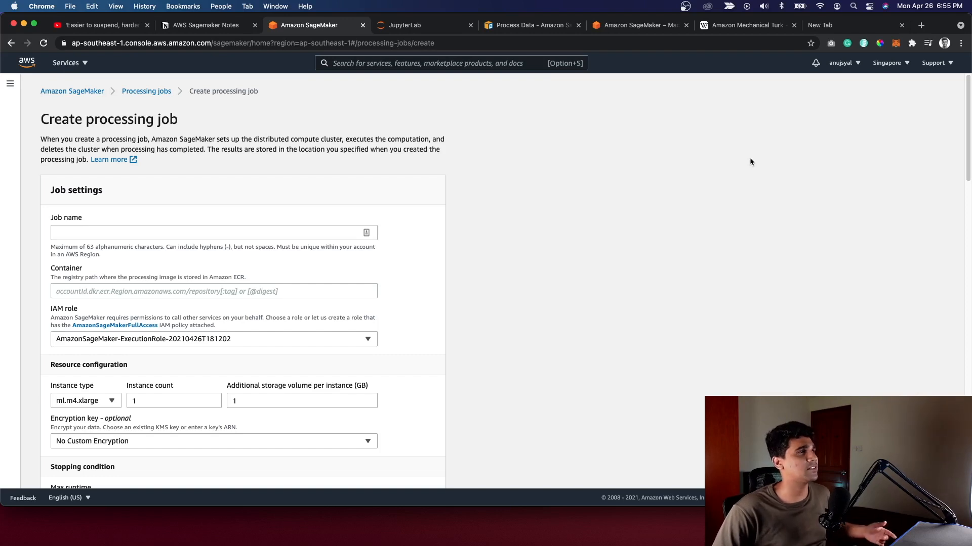
{"action": "mouse_move", "coordinate": [635, 176]}
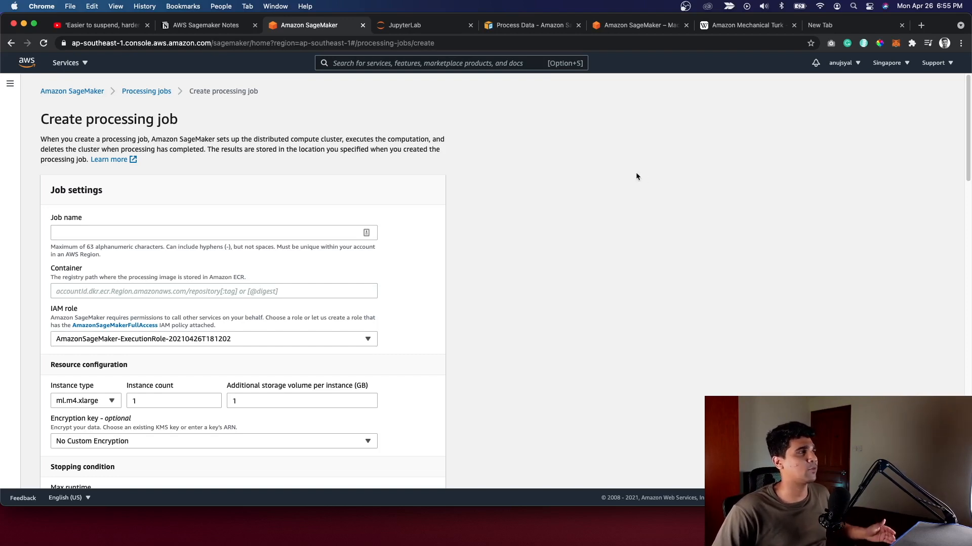
{"action": "scroll", "scroll_direction": "down", "scroll_amount": 3}
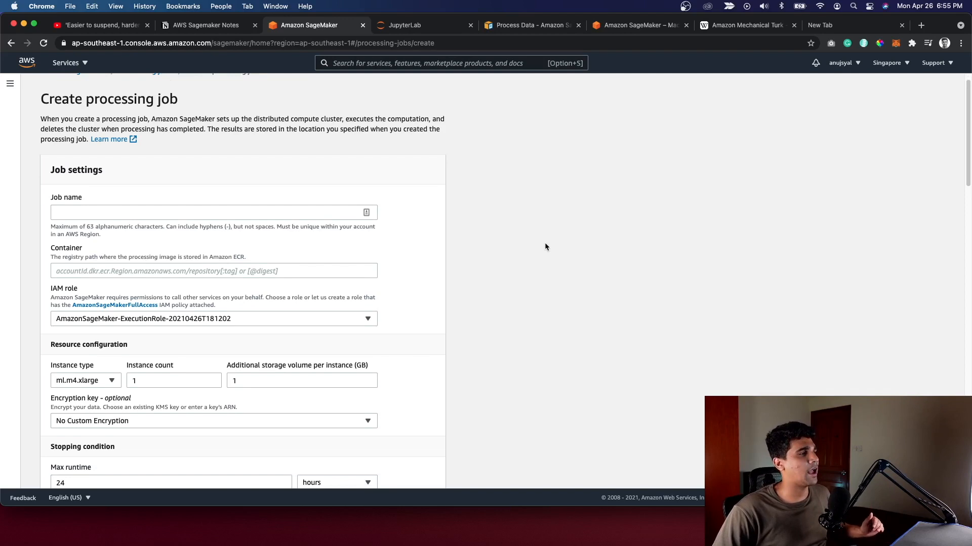
{"action": "scroll", "scroll_direction": "down", "scroll_amount": 3}
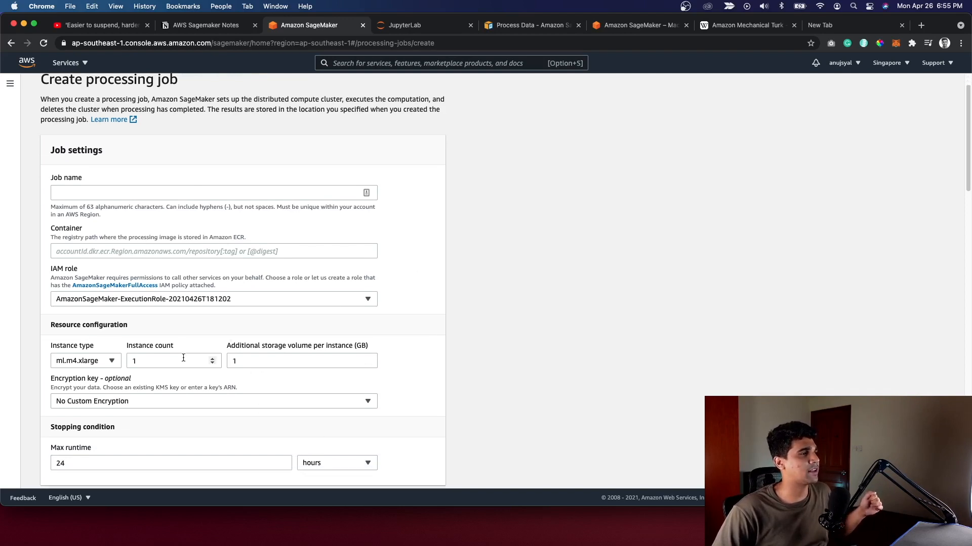
{"action": "scroll", "scroll_direction": "down", "scroll_amount": 3}
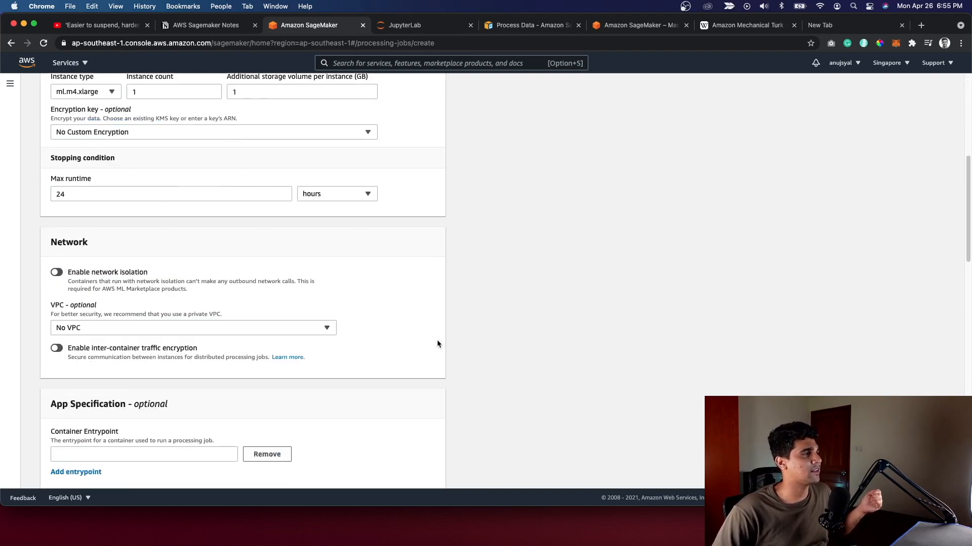
Review the processing job form's default app, input and output settings.
{"action": "scroll", "scroll_direction": "down", "scroll_amount": 3}
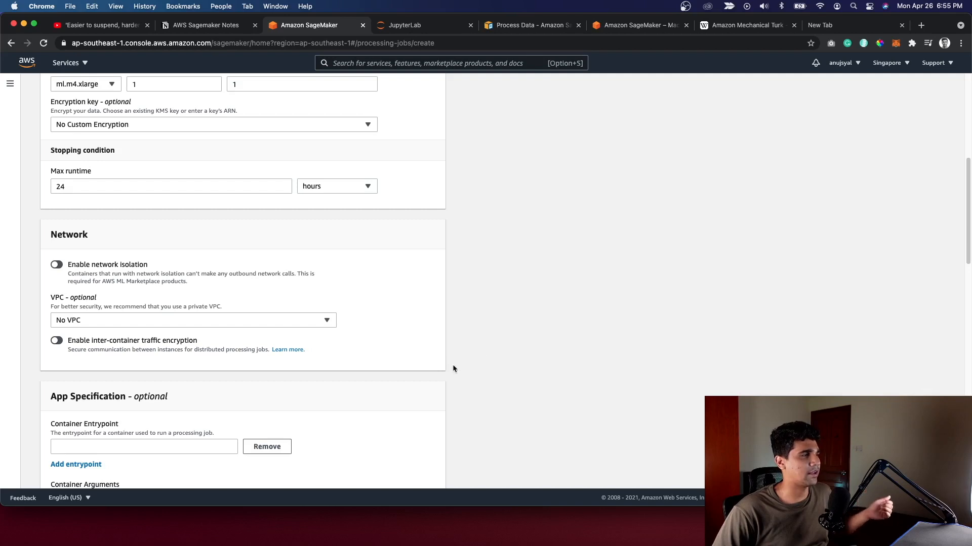
{"action": "scroll", "scroll_direction": "down", "scroll_amount": 3}
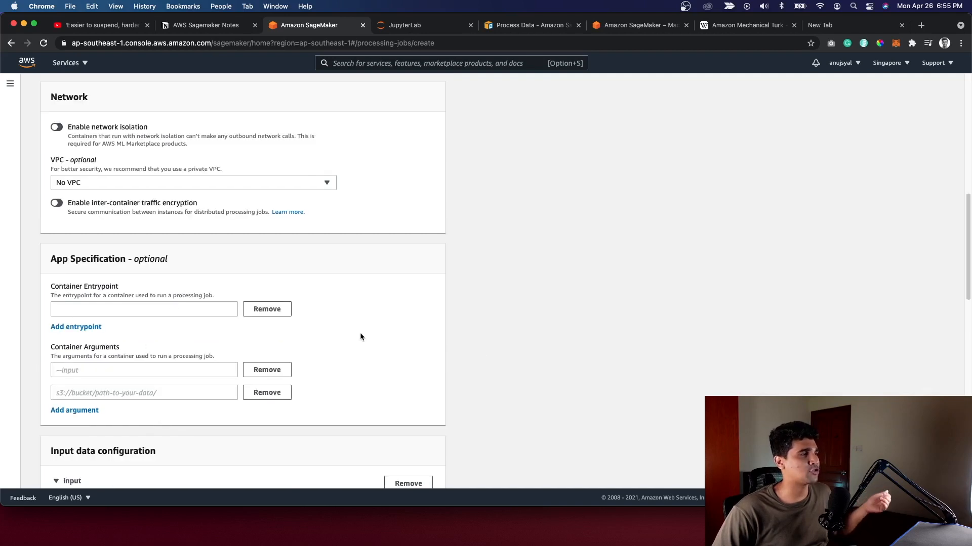
{"action": "scroll", "scroll_direction": "down", "scroll_amount": 3}
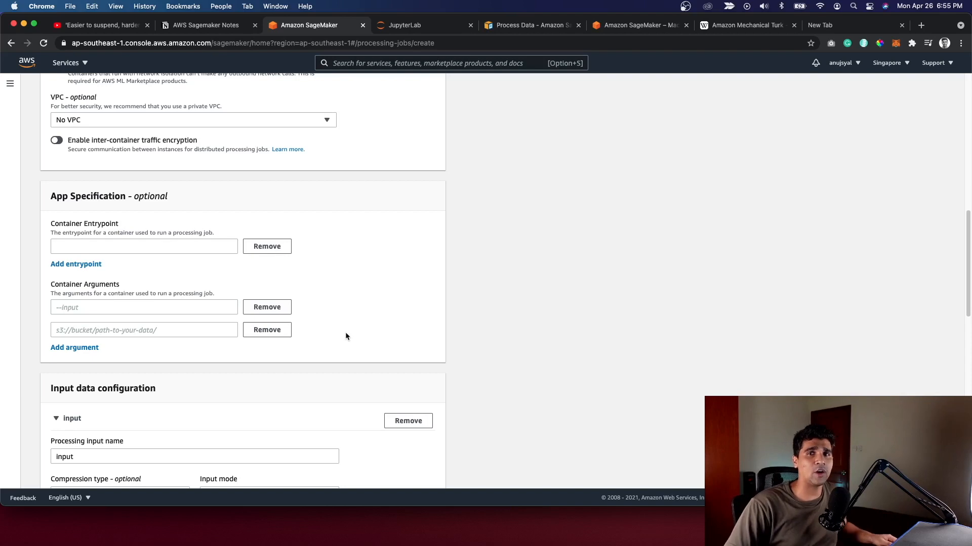
{"action": "mouse_move", "coordinate": [204, 302]}
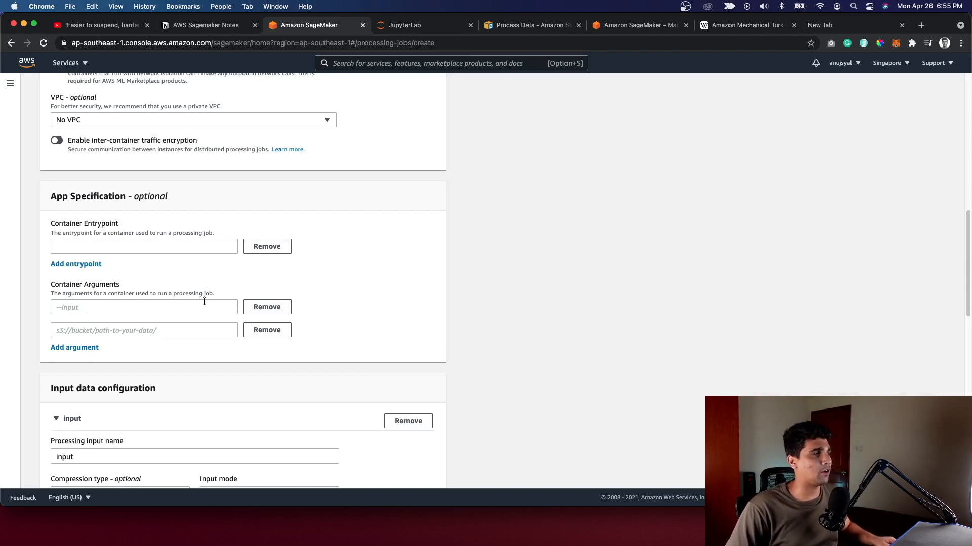
{"action": "scroll", "scroll_direction": "down", "scroll_amount": 3}
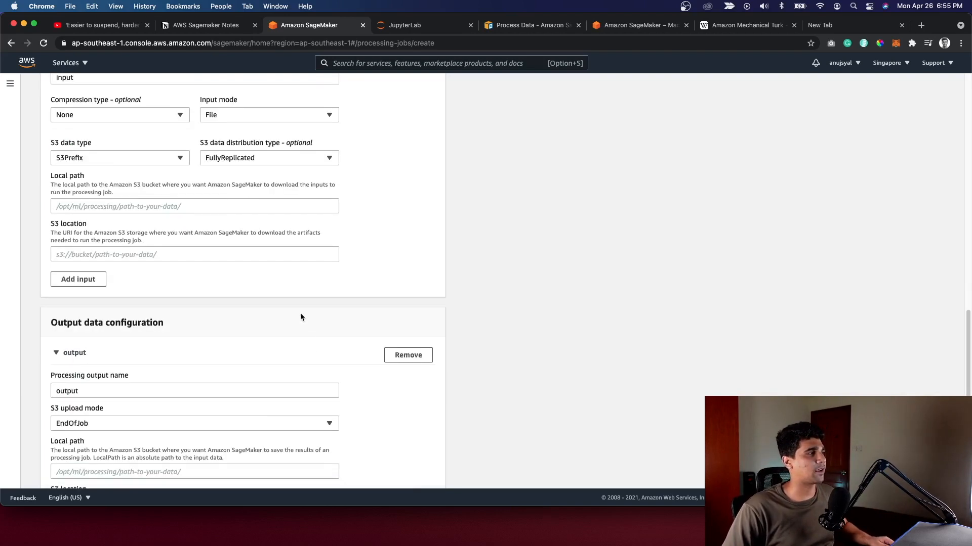
{"action": "scroll", "scroll_direction": "up", "scroll_amount": 3}
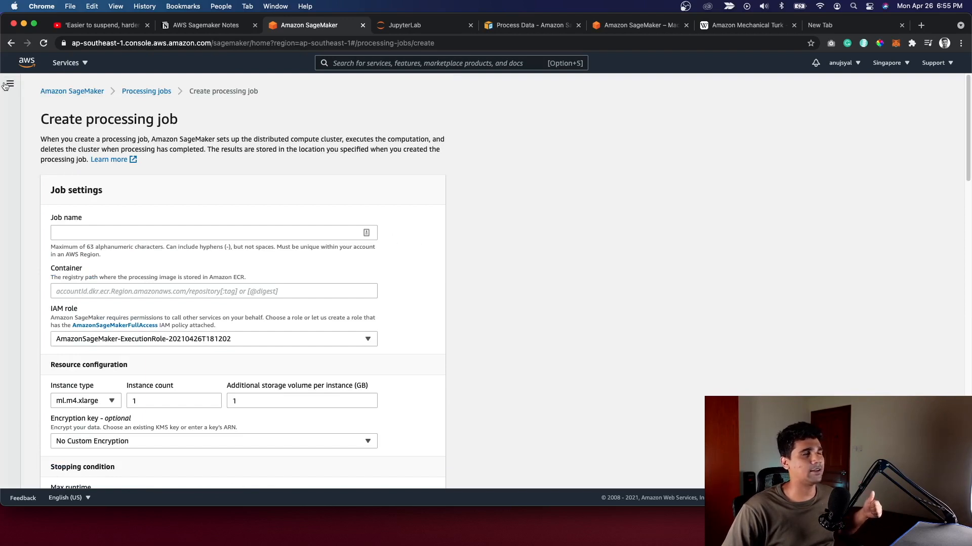
Glance at the SageMaker notes in Notion and return to the console's Algorithms page under Training.
{"action": "left_click", "coordinate": [204, 24]}
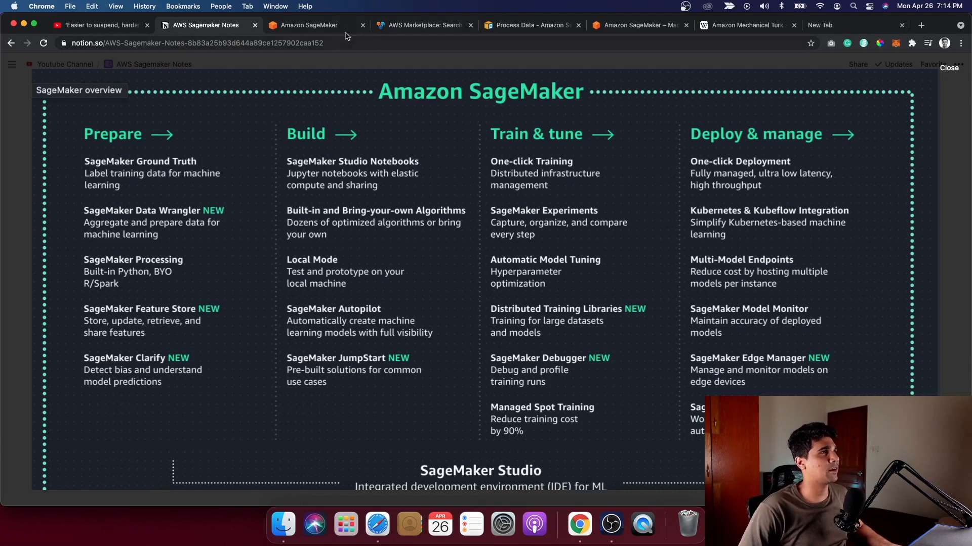
{"action": "left_click", "coordinate": [308, 24]}
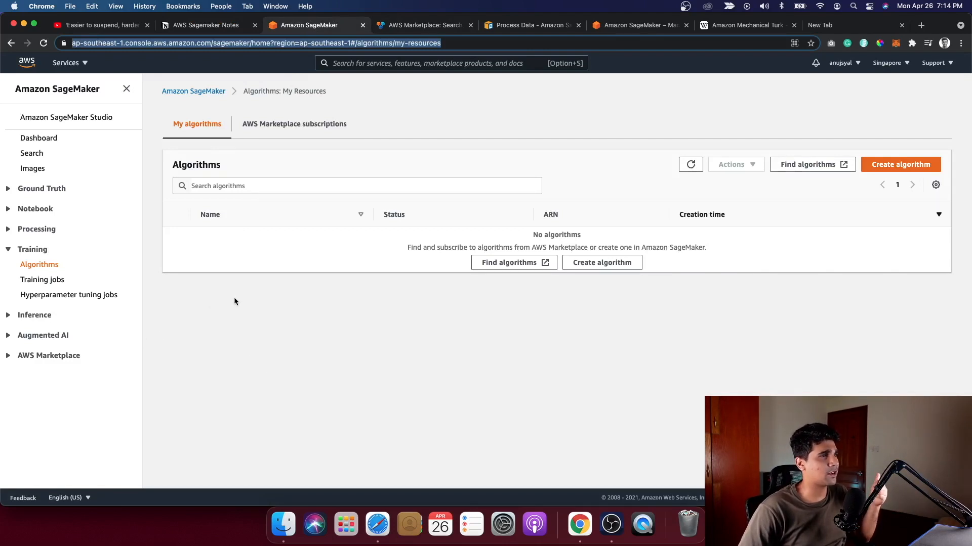
{"action": "mouse_move", "coordinate": [710, 302]}
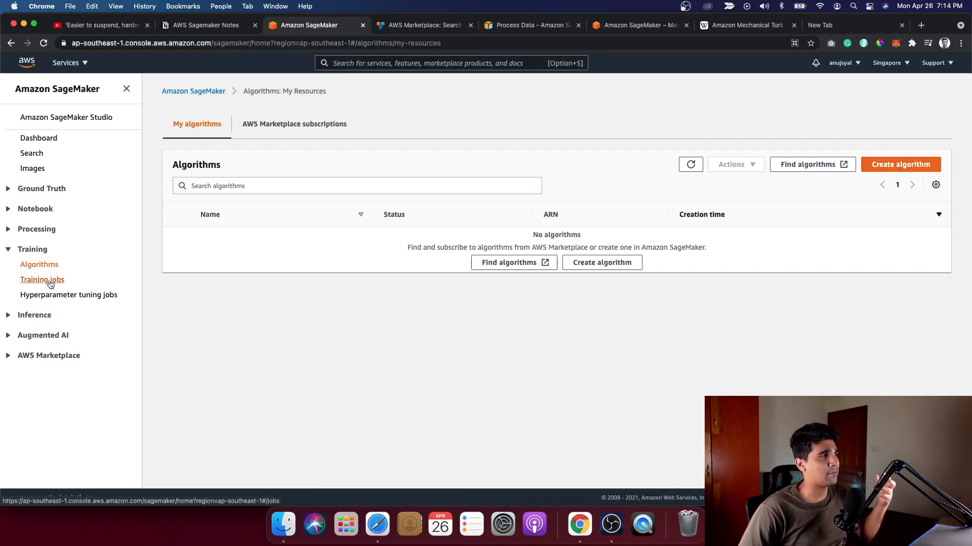
Open the Training jobs list, which currently shows no resources.
{"action": "left_click", "coordinate": [42, 279]}
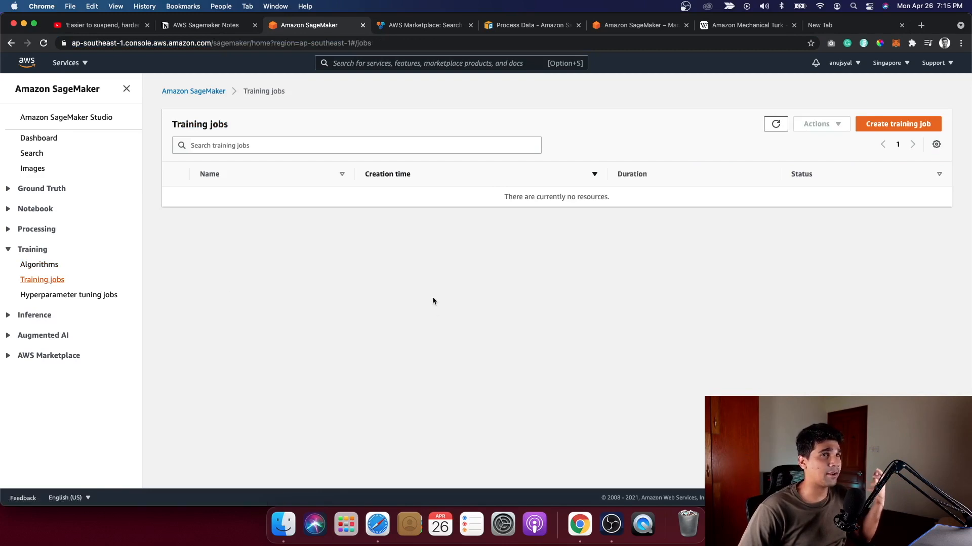
{"action": "mouse_move", "coordinate": [532, 280]}
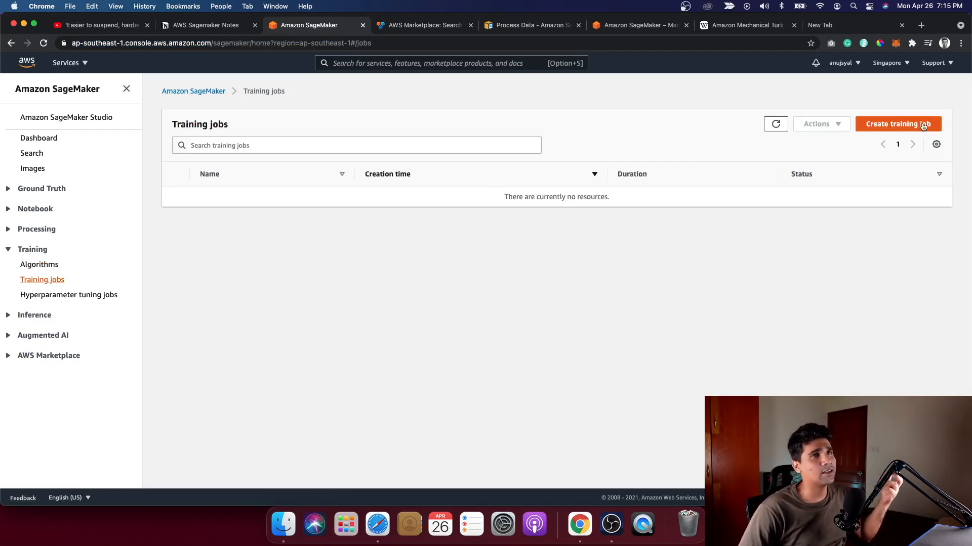
Start a new training job and review the built-in algorithm choices in the algorithm source list.
{"action": "left_click", "coordinate": [897, 123]}
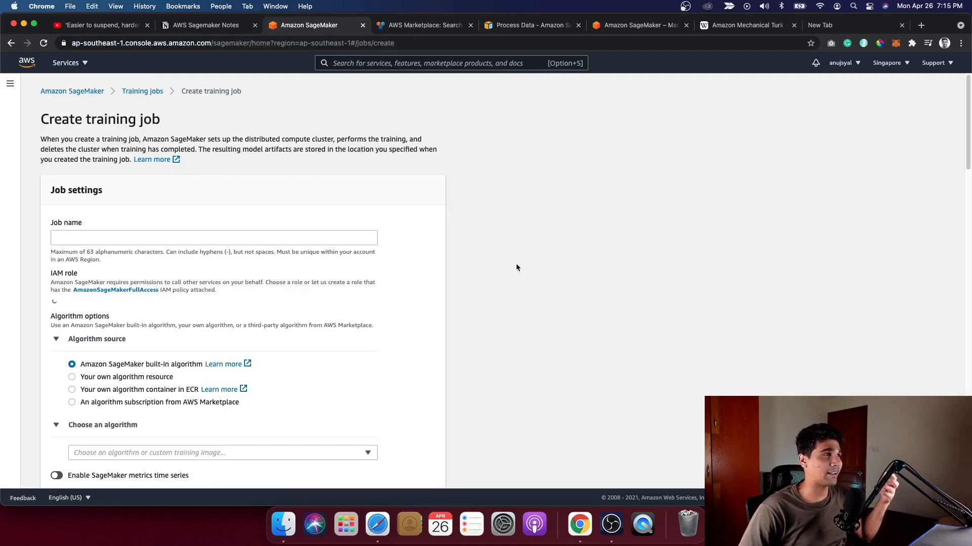
{"action": "scroll", "scroll_direction": "down", "scroll_amount": 3}
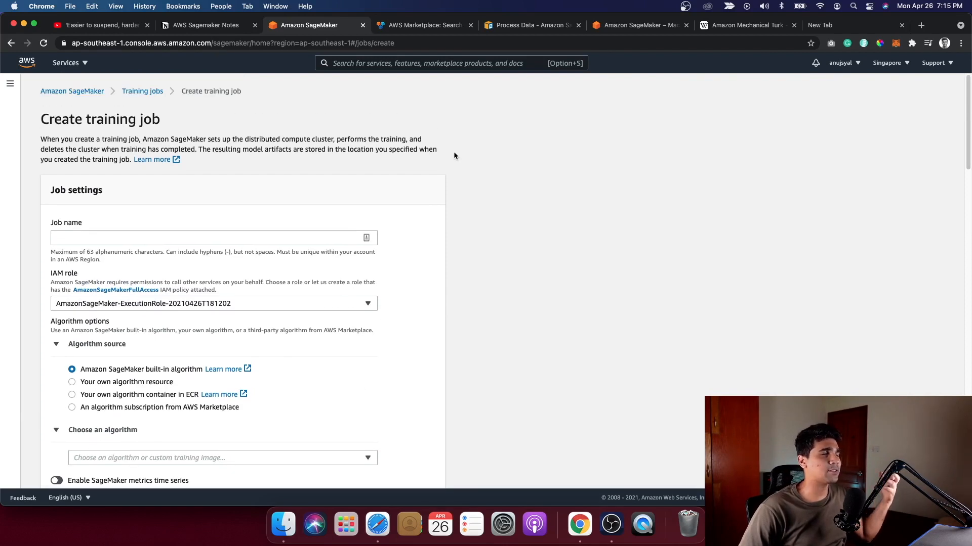
{"action": "mouse_move", "coordinate": [473, 182]}
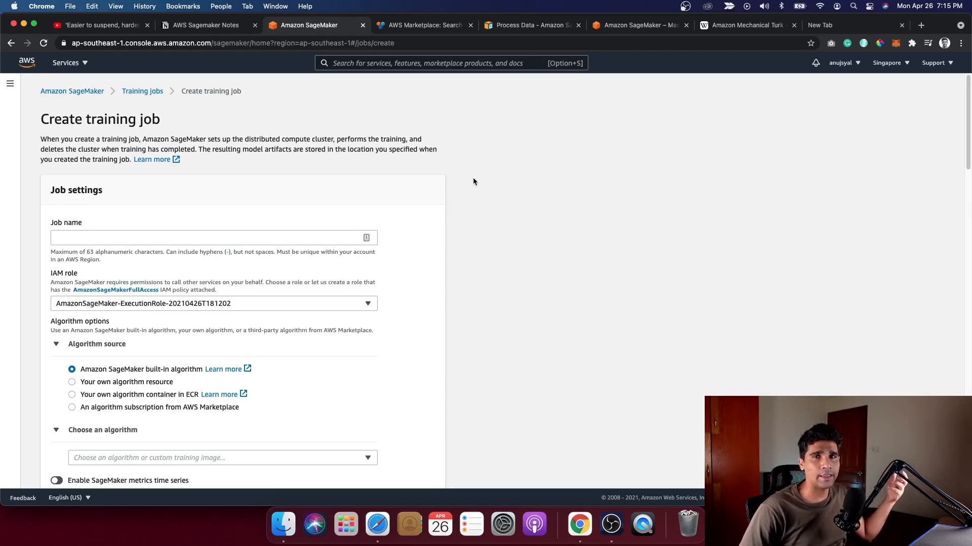
{"action": "mouse_move", "coordinate": [519, 312]}
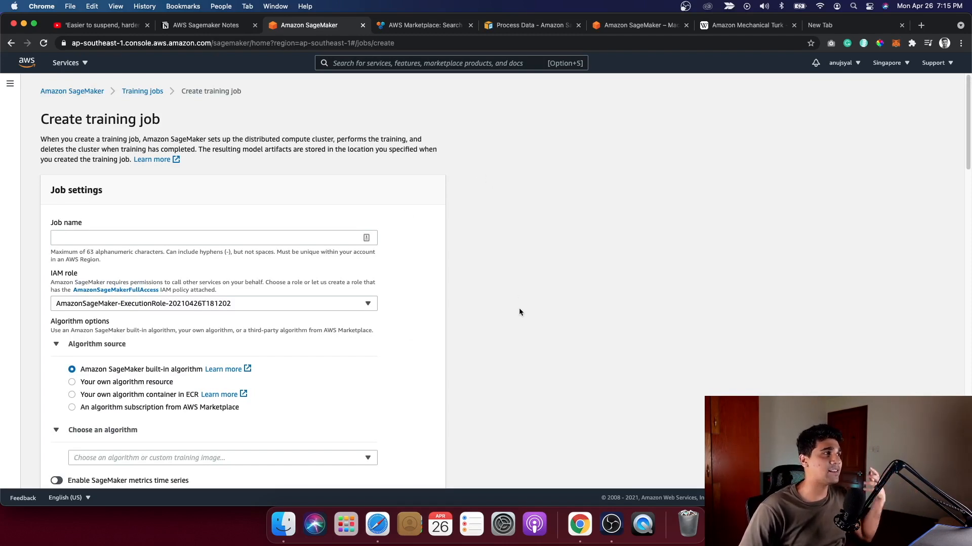
{"action": "scroll", "scroll_direction": "down", "scroll_amount": 3}
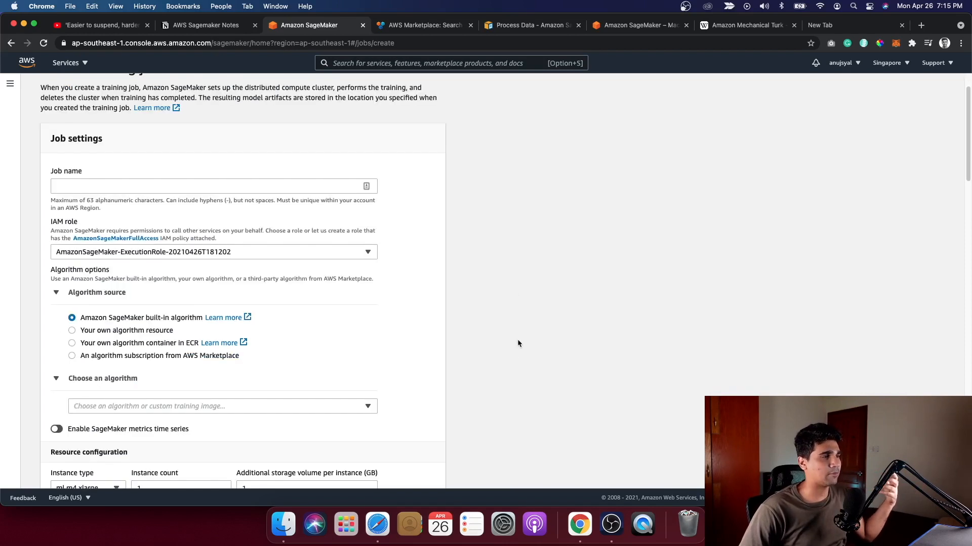
{"action": "mouse_move", "coordinate": [357, 424]}
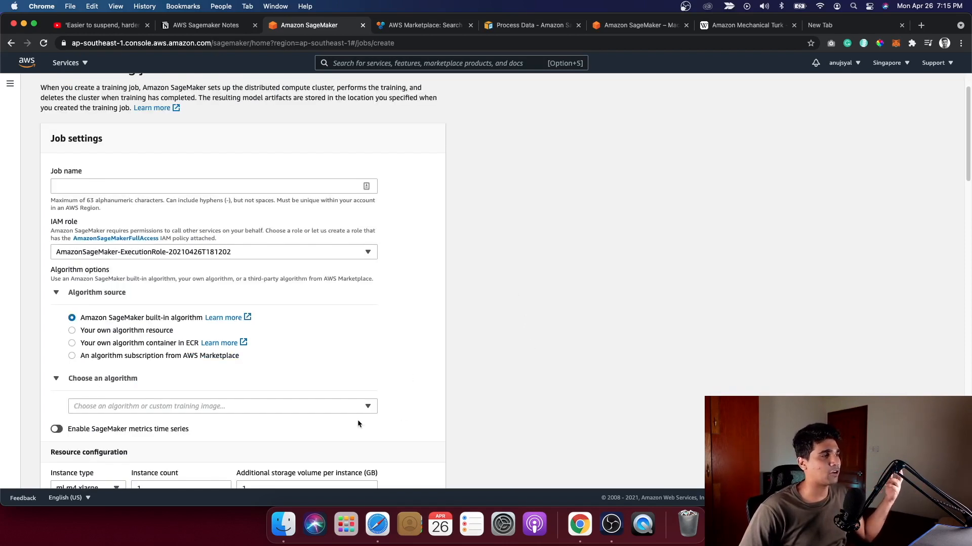
{"action": "scroll", "scroll_direction": "down", "scroll_amount": 3}
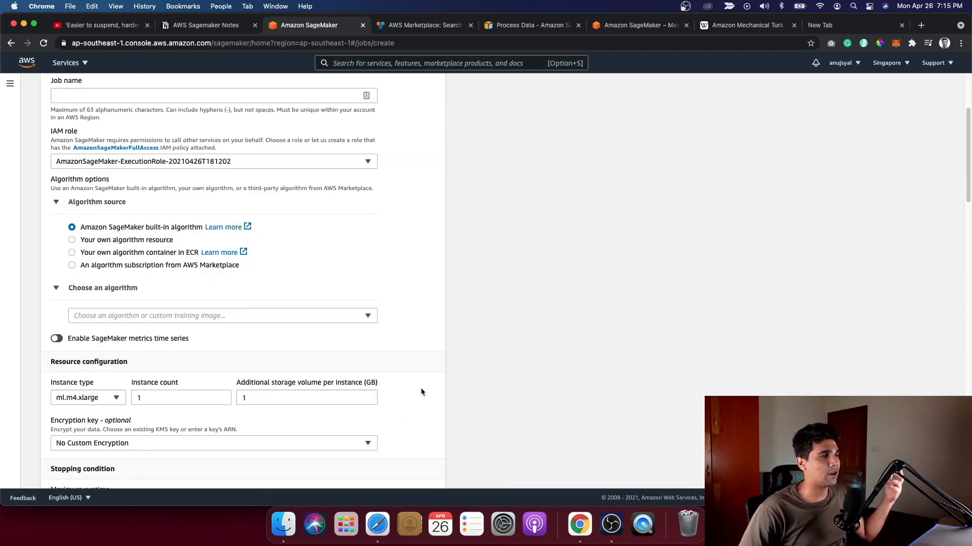
{"action": "left_click", "coordinate": [222, 316]}
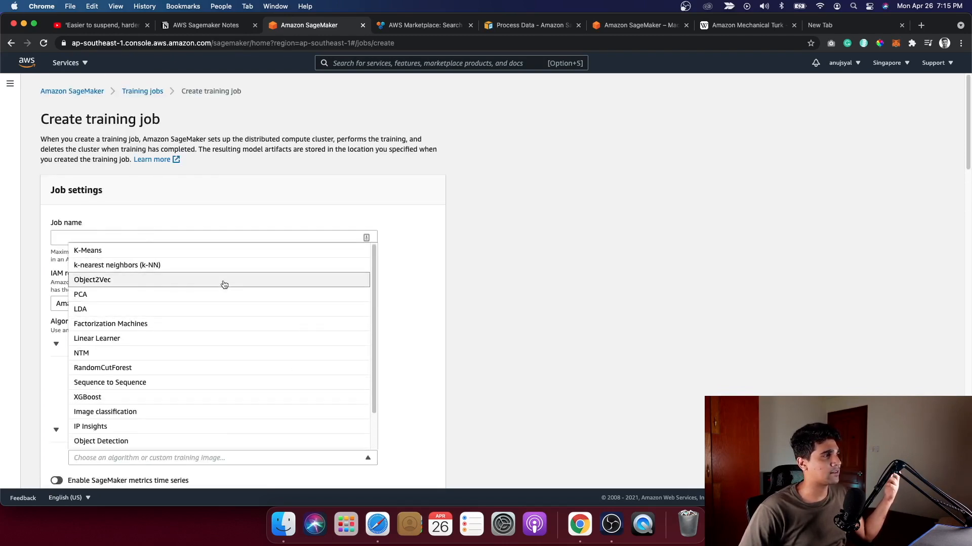
{"action": "mouse_move", "coordinate": [229, 367]}
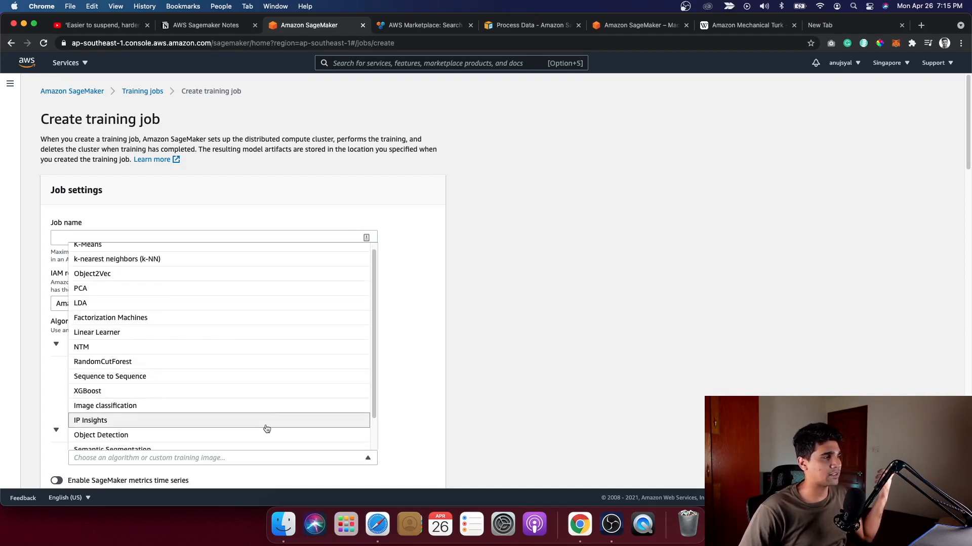
{"action": "scroll", "scroll_direction": "down", "scroll_amount": 3}
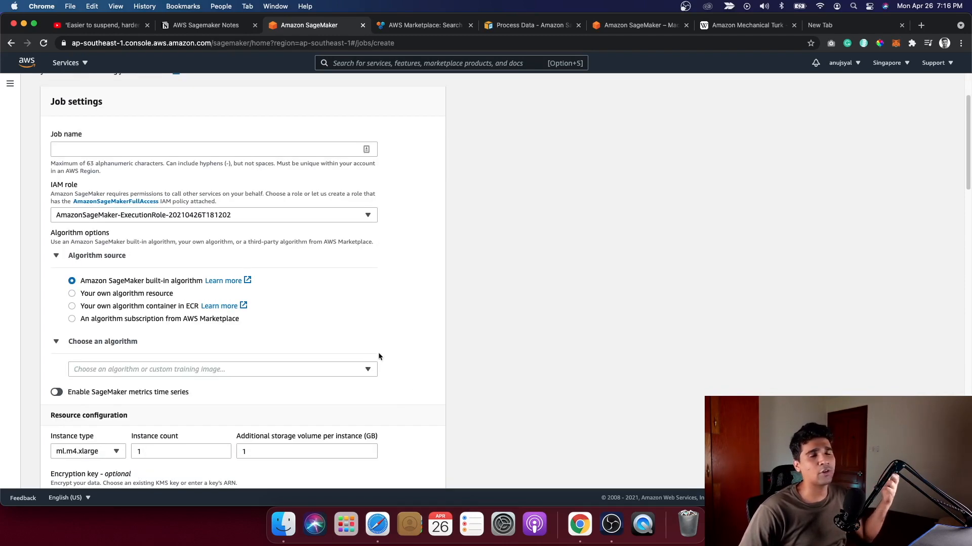
{"action": "mouse_move", "coordinate": [400, 328]}
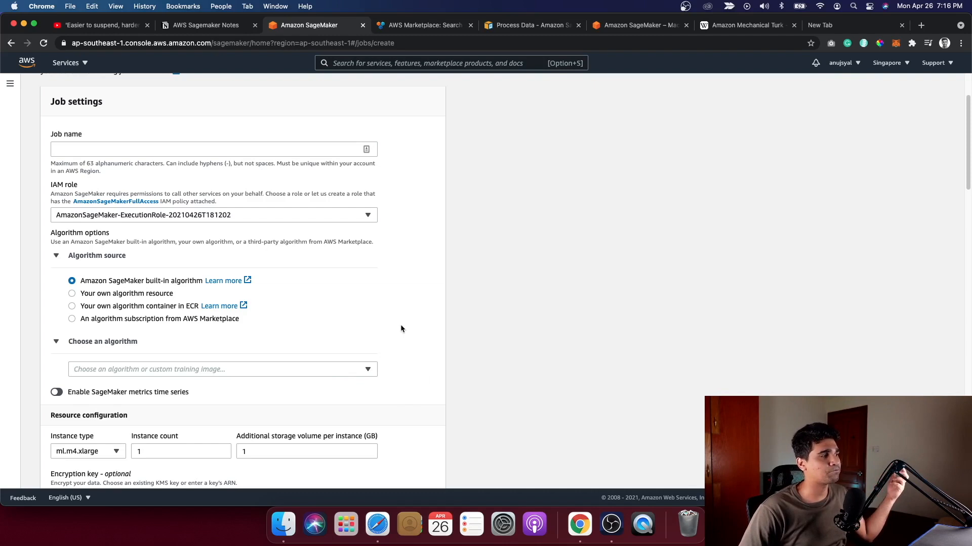
{"action": "mouse_move", "coordinate": [396, 362]}
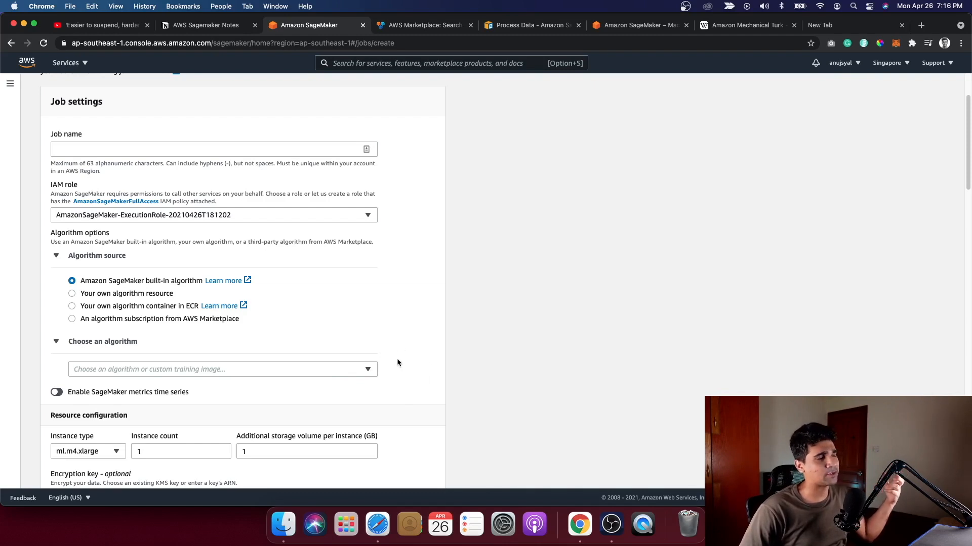
{"action": "left_click", "coordinate": [222, 369]}
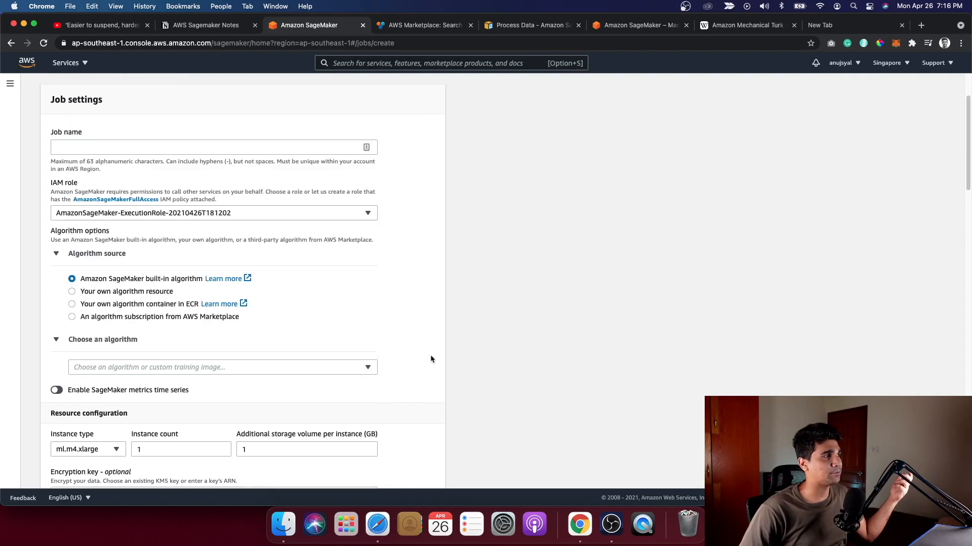
Review the resource configuration, including instance count, and scroll through the Network and Hyperparameters sections.
{"action": "scroll", "scroll_direction": "down", "scroll_amount": 3}
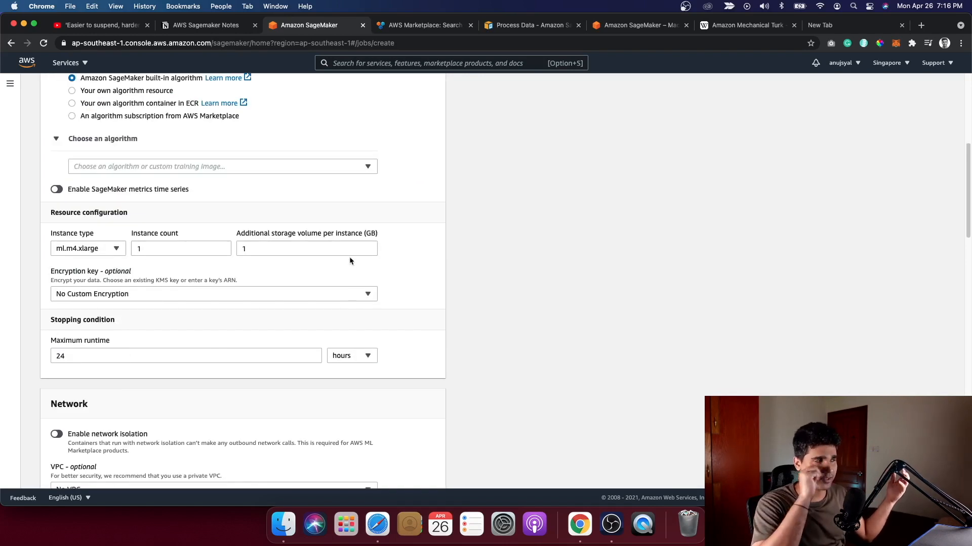
{"action": "left_click", "coordinate": [180, 249]}
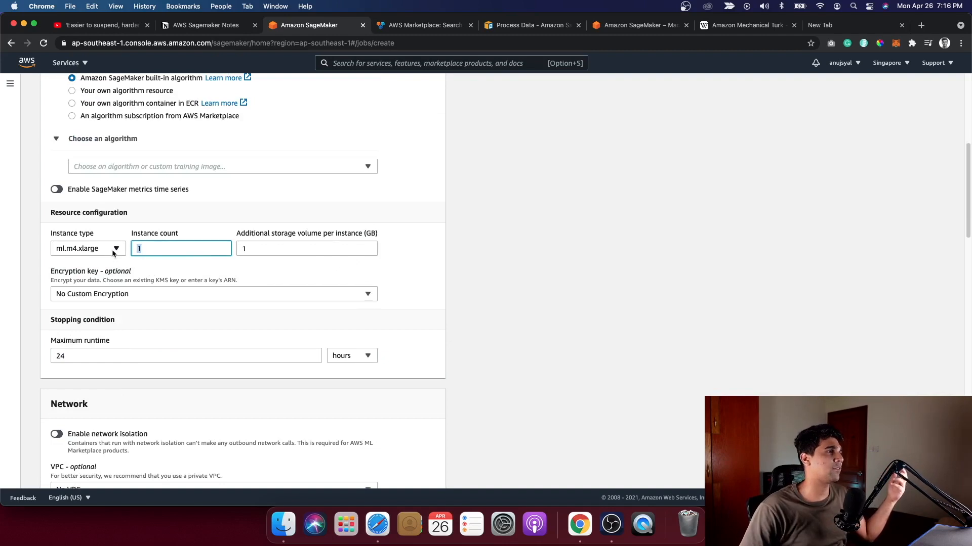
{"action": "left_click", "coordinate": [87, 249]}
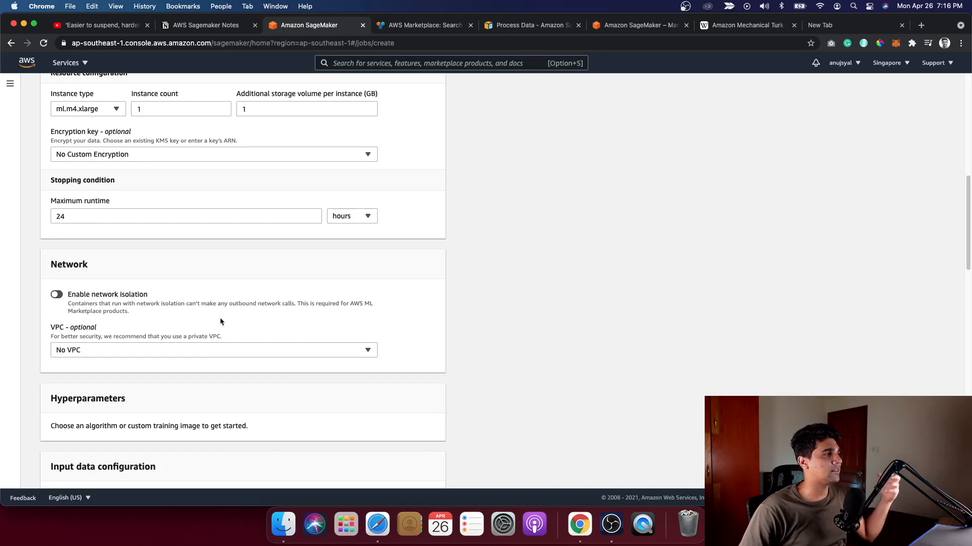
{"action": "mouse_move", "coordinate": [188, 339]}
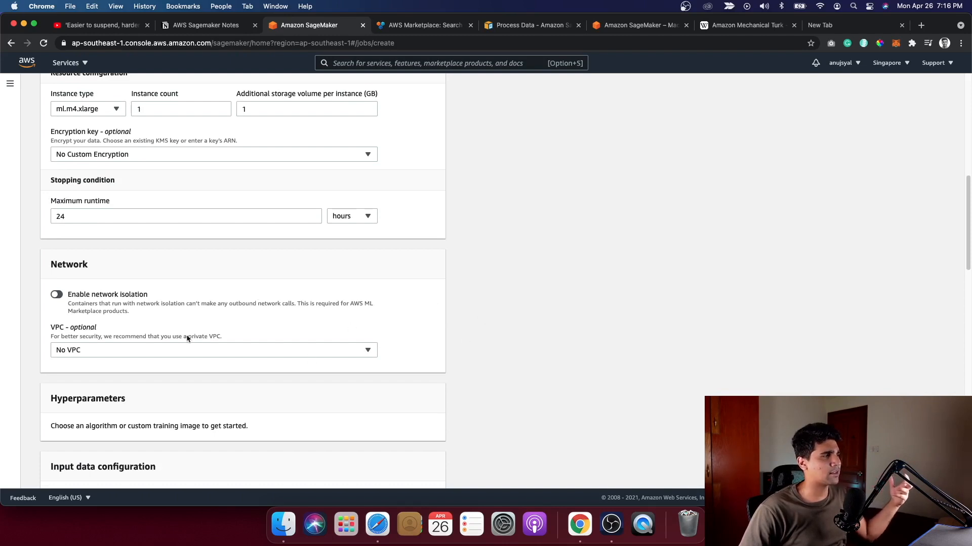
{"action": "scroll", "scroll_direction": "down", "scroll_amount": 3}
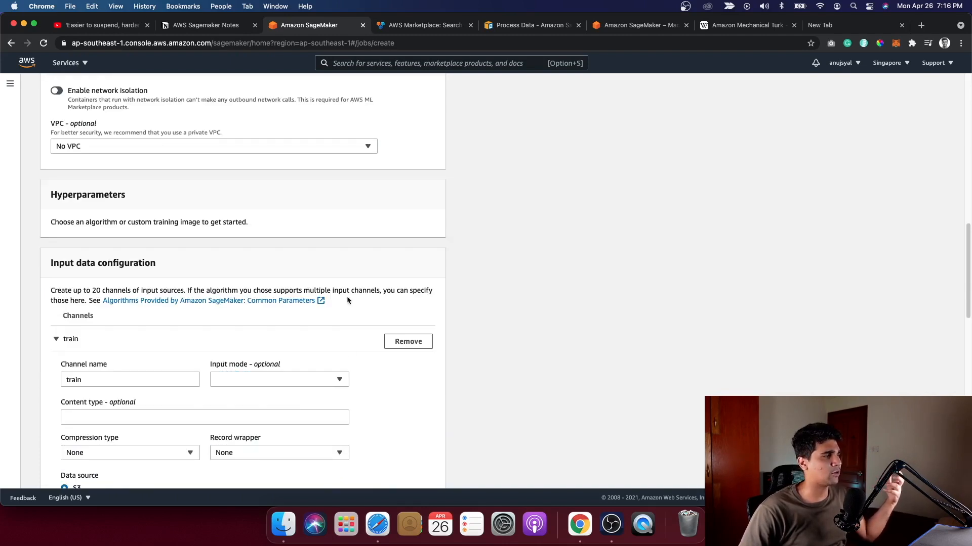
{"action": "mouse_move", "coordinate": [476, 338]}
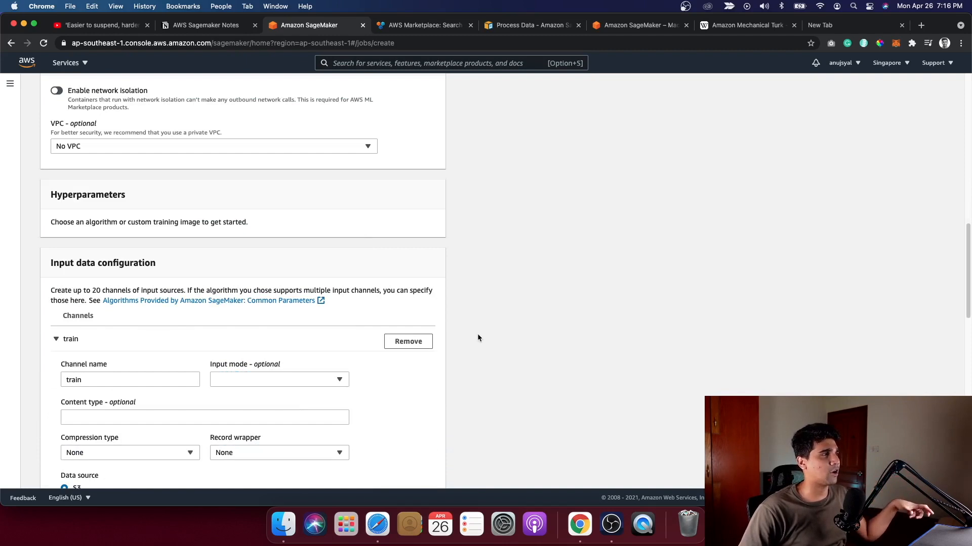
{"action": "scroll", "scroll_direction": "down", "scroll_amount": 3}
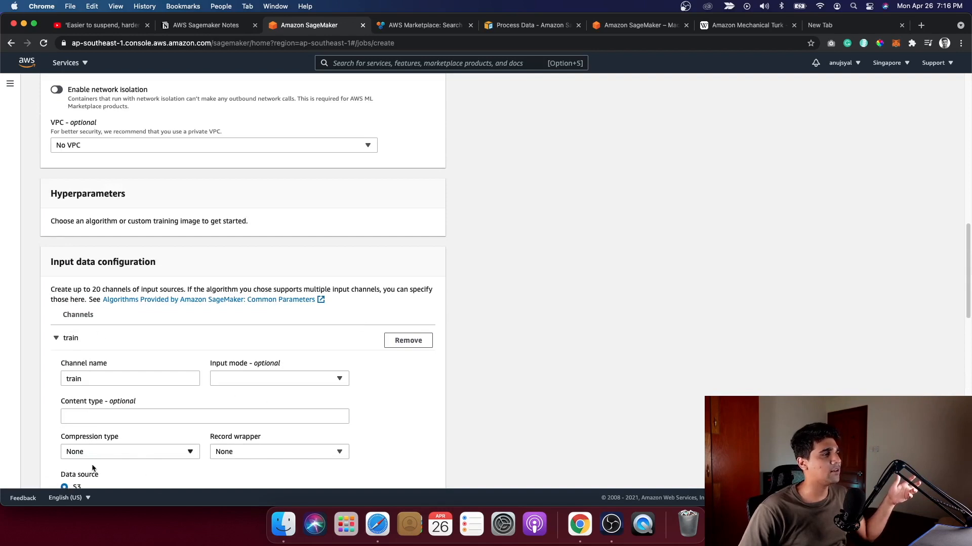
{"action": "scroll", "scroll_direction": "down", "scroll_amount": 3}
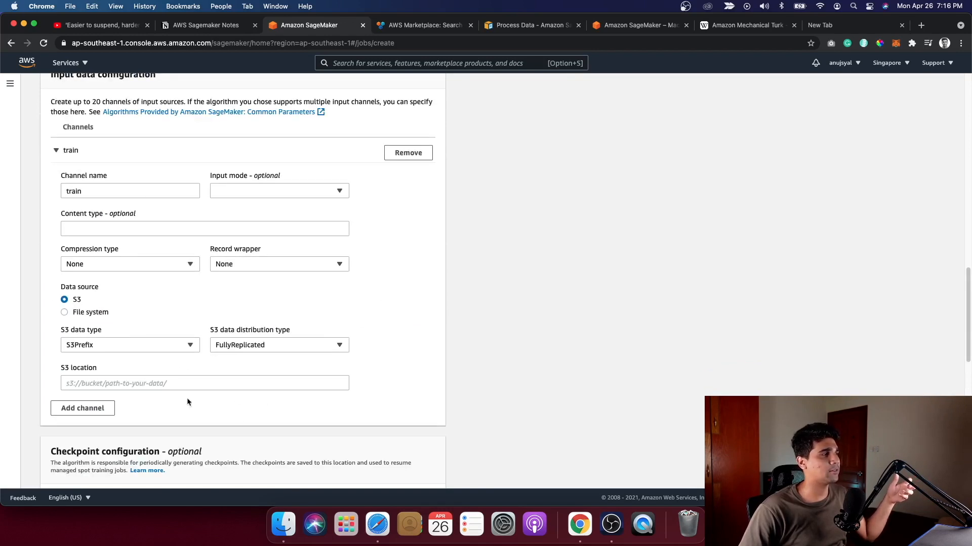
{"action": "scroll", "scroll_direction": "down", "scroll_amount": 3}
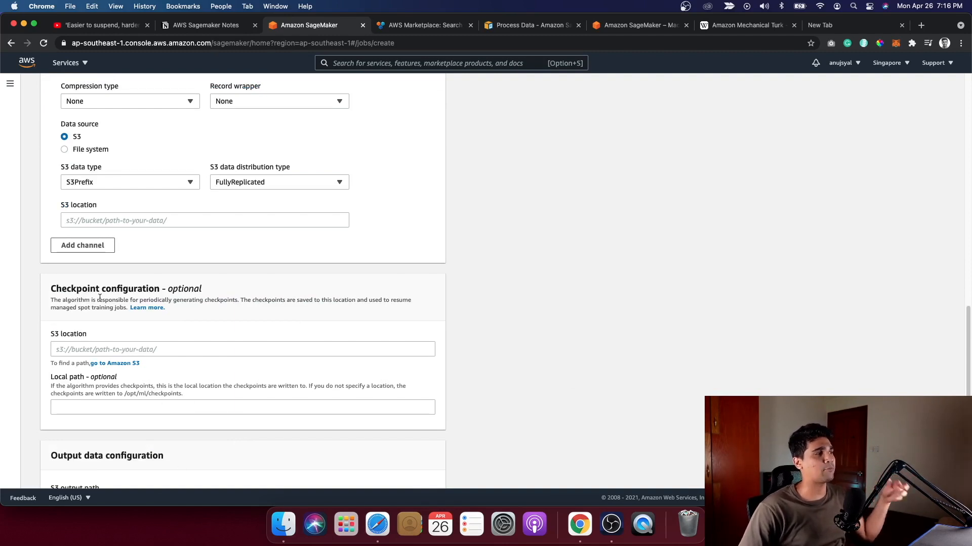
{"action": "mouse_move", "coordinate": [147, 308]}
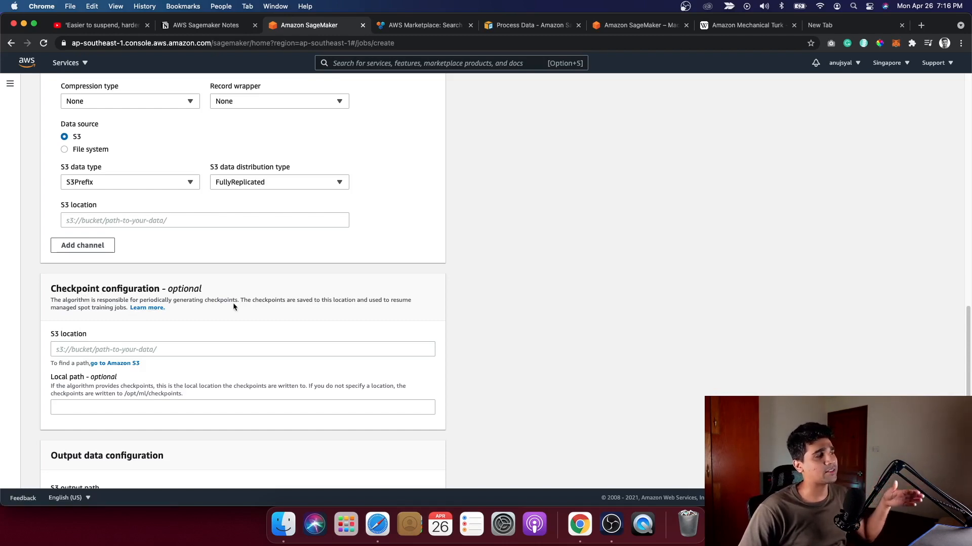
Scroll back and forth through the input, output and spot training settings of the form.
{"action": "scroll", "scroll_direction": "down", "scroll_amount": 3}
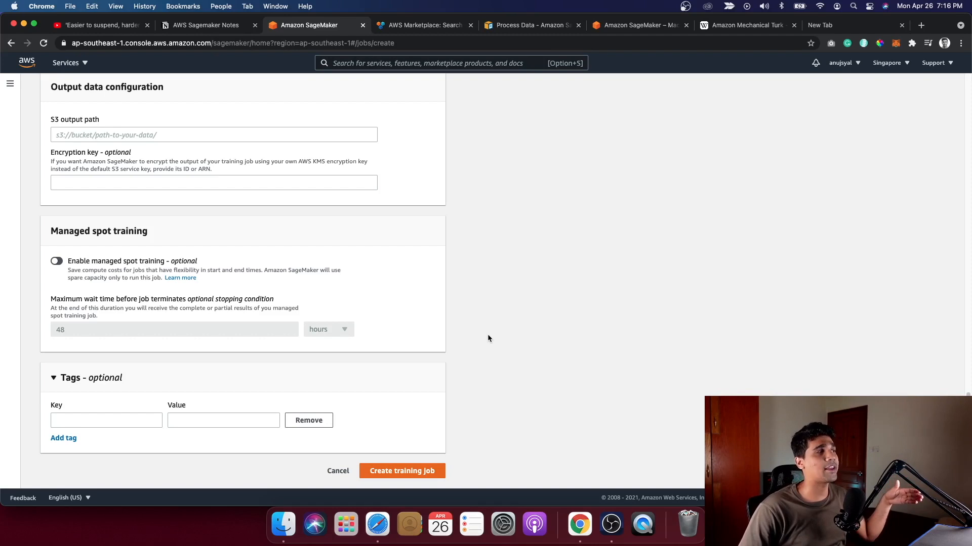
{"action": "scroll", "scroll_direction": "up", "scroll_amount": 3}
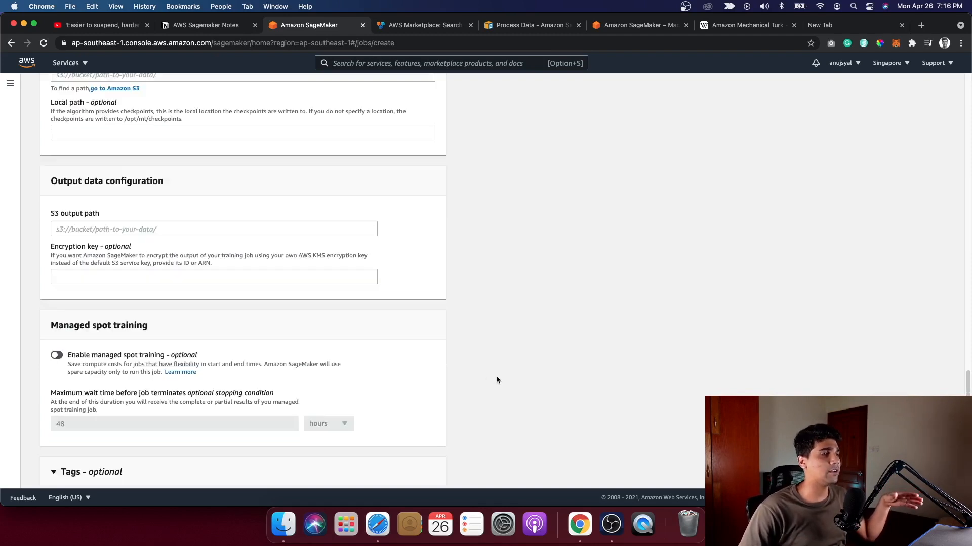
{"action": "mouse_move", "coordinate": [502, 383]}
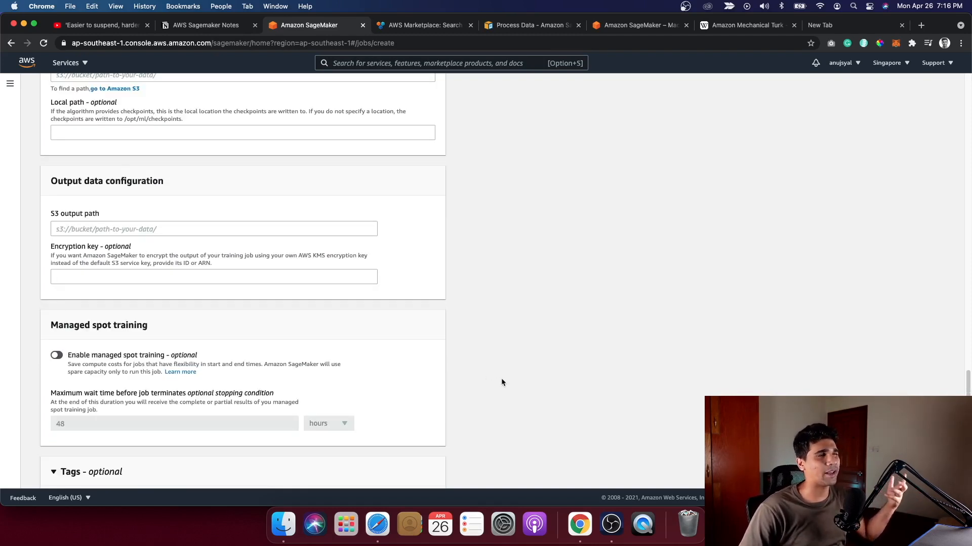
{"action": "mouse_move", "coordinate": [494, 385]}
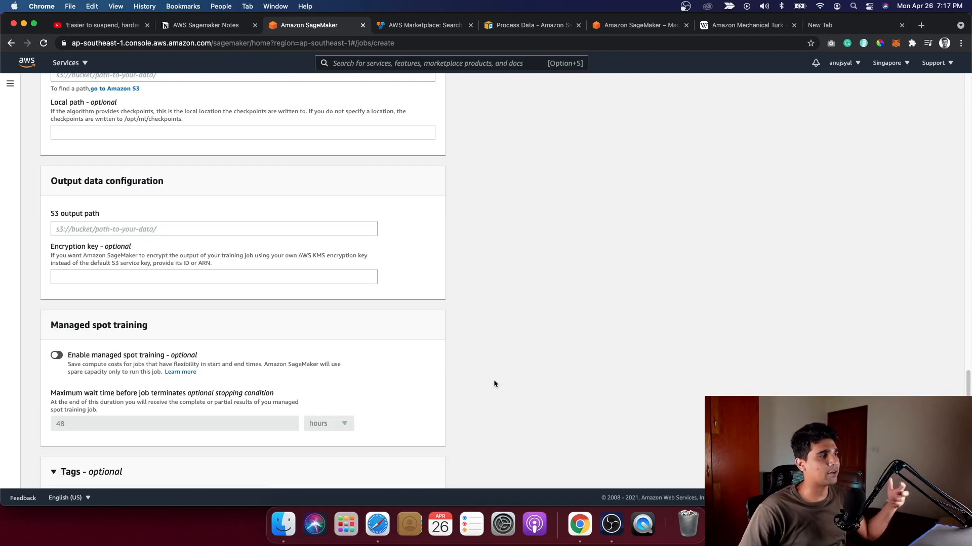
{"action": "scroll", "scroll_direction": "down", "scroll_amount": 3}
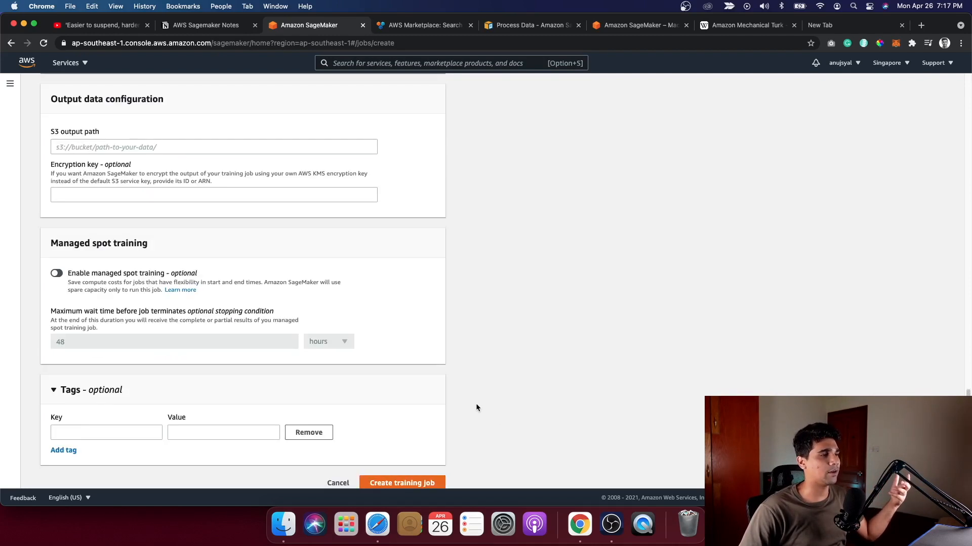
{"action": "scroll", "scroll_direction": "up", "scroll_amount": 3}
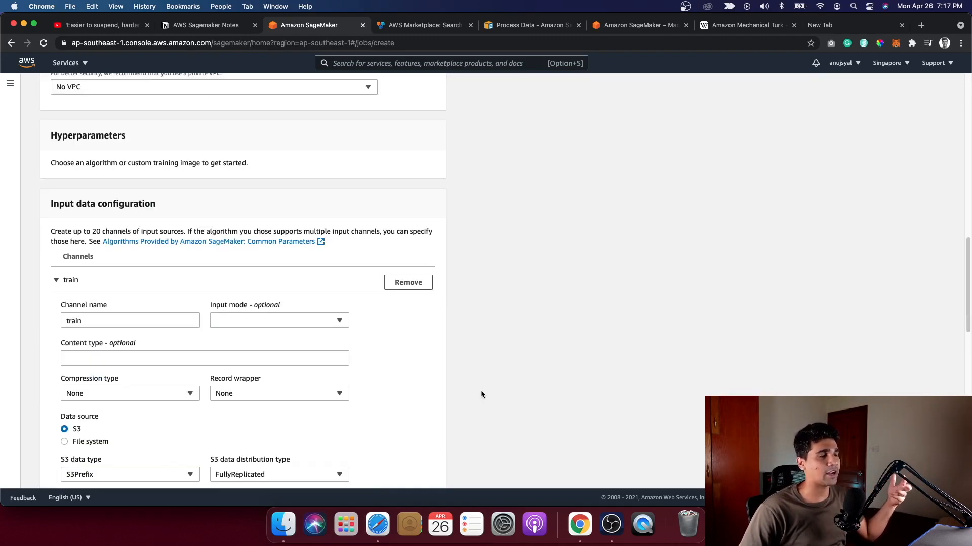
{"action": "scroll", "scroll_direction": "up", "scroll_amount": 3}
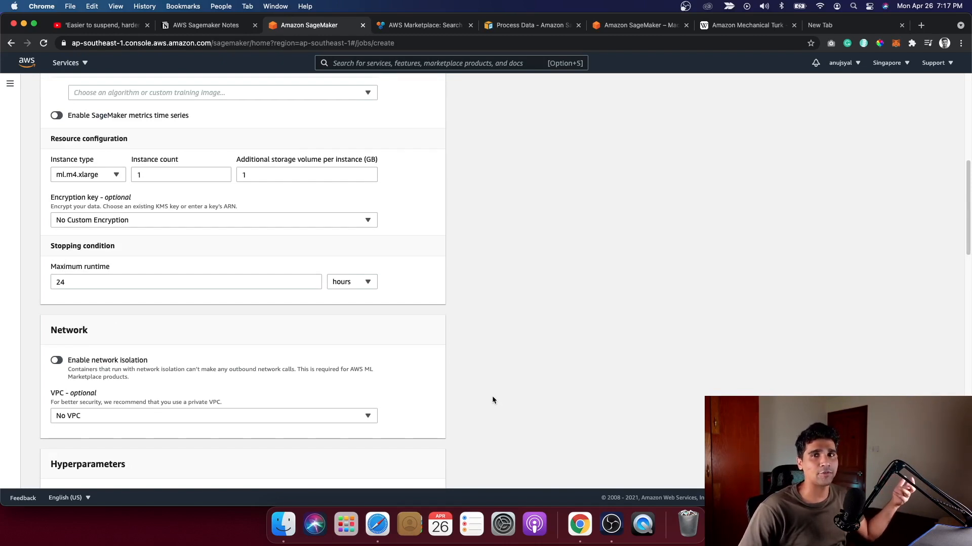
{"action": "scroll", "scroll_direction": "down", "scroll_amount": 3}
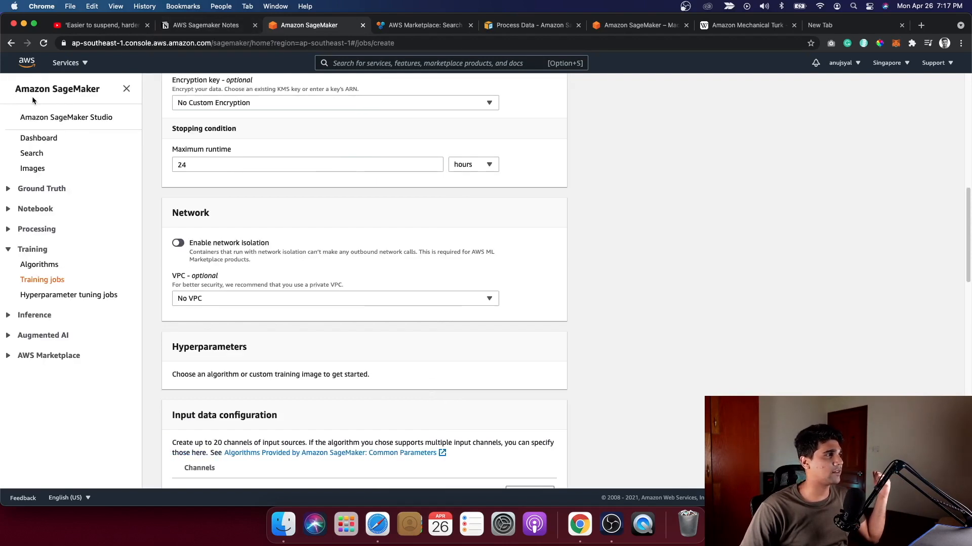
{"action": "mouse_move", "coordinate": [56, 89]}
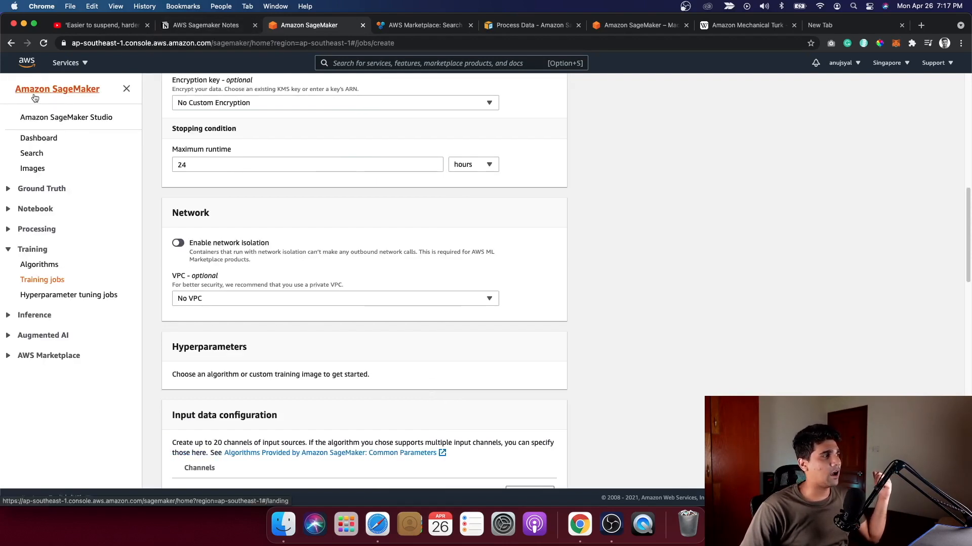
Open Endpoint configurations under Inference and start a new endpoint configuration, scrolling through its form.
{"action": "left_click", "coordinate": [62, 375]}
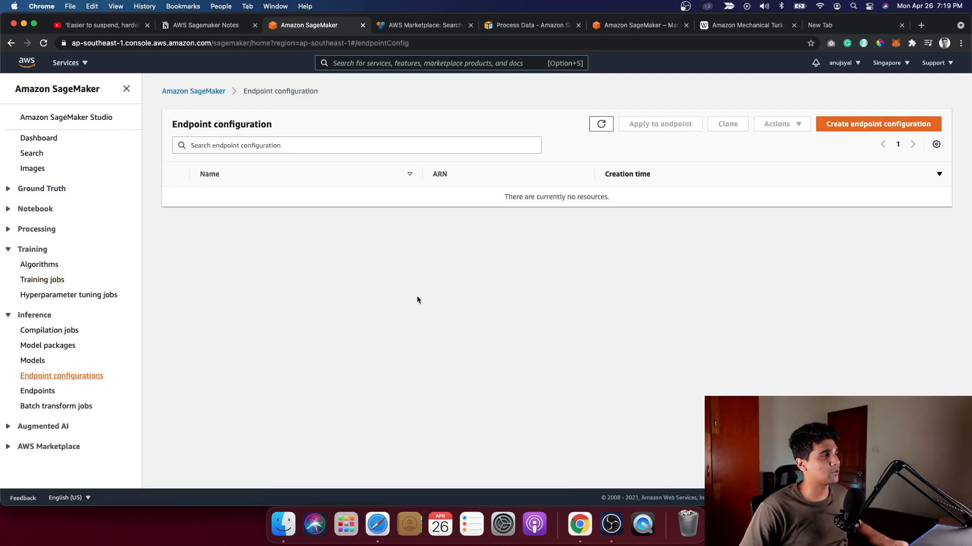
{"action": "mouse_move", "coordinate": [398, 275]}
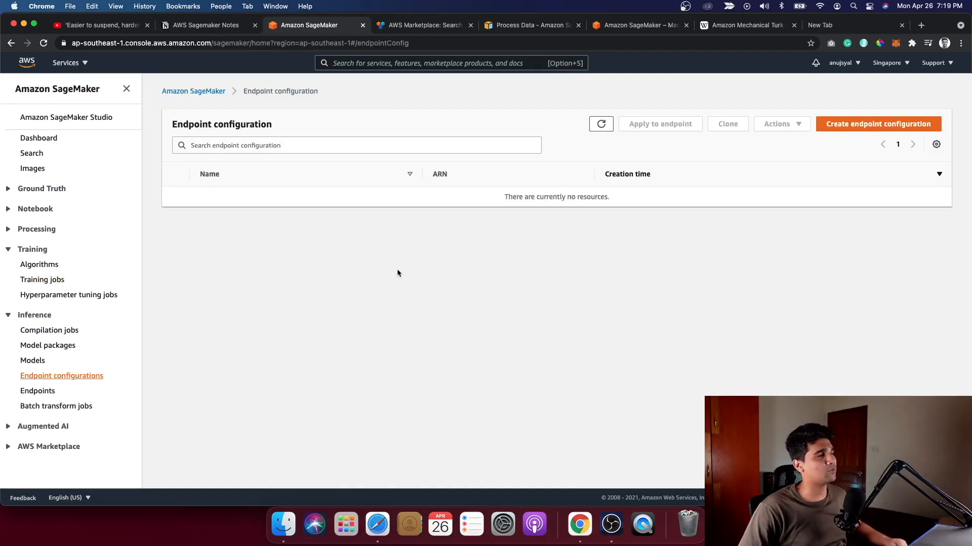
{"action": "mouse_move", "coordinate": [877, 124]}
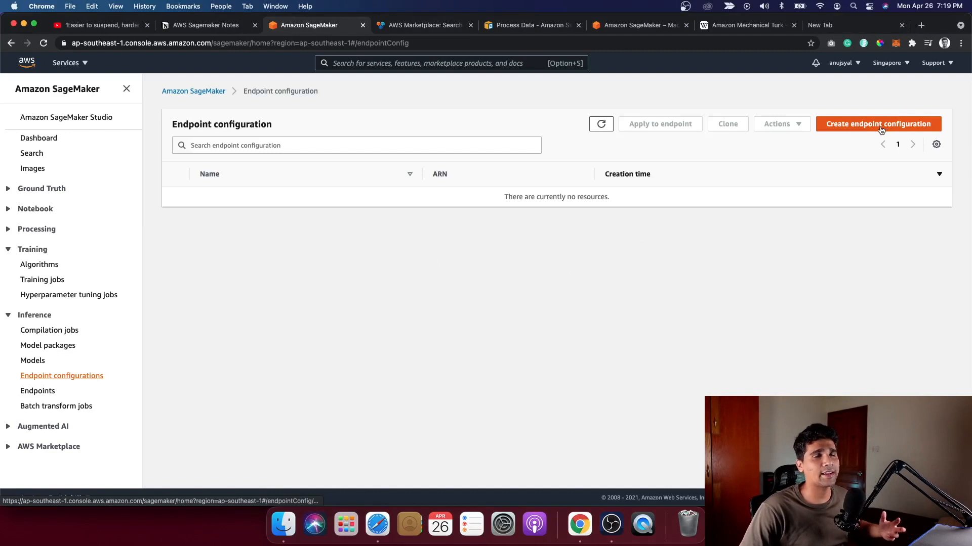
{"action": "left_click", "coordinate": [877, 123]}
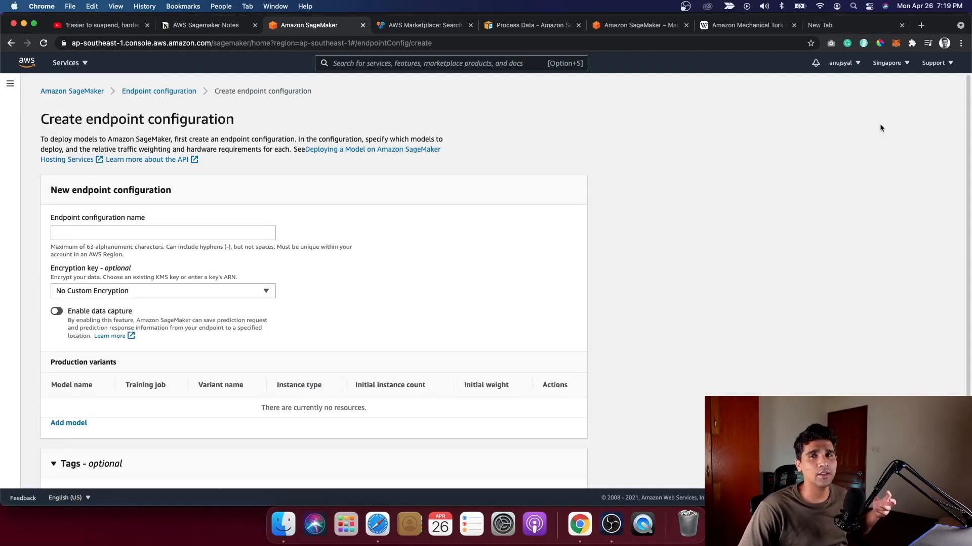
{"action": "scroll", "scroll_direction": "down", "scroll_amount": 3}
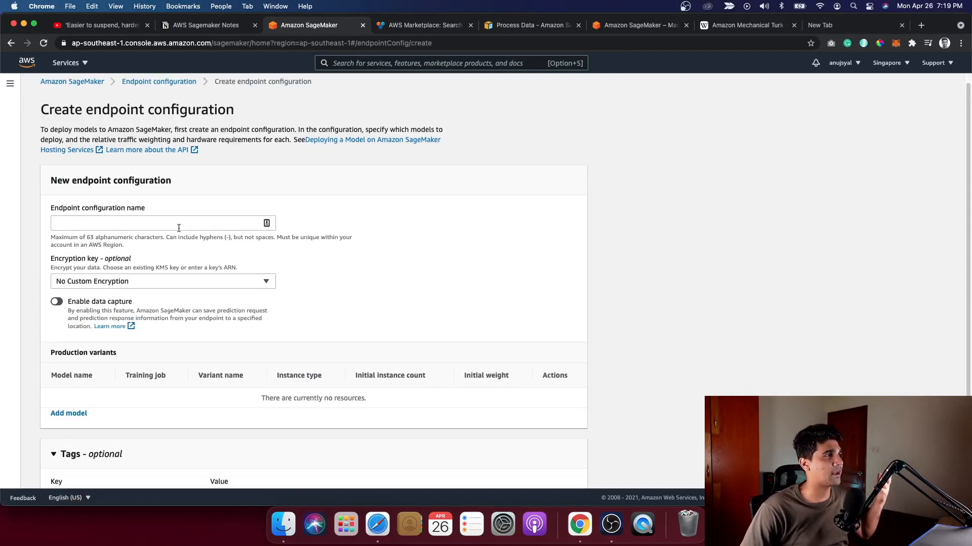
{"action": "scroll", "scroll_direction": "down", "scroll_amount": 3}
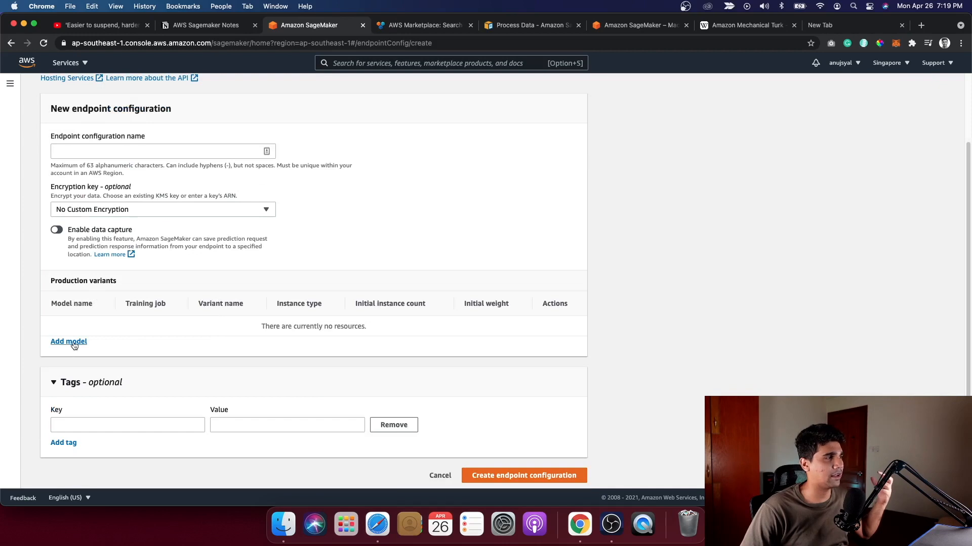
{"action": "mouse_move", "coordinate": [194, 348]}
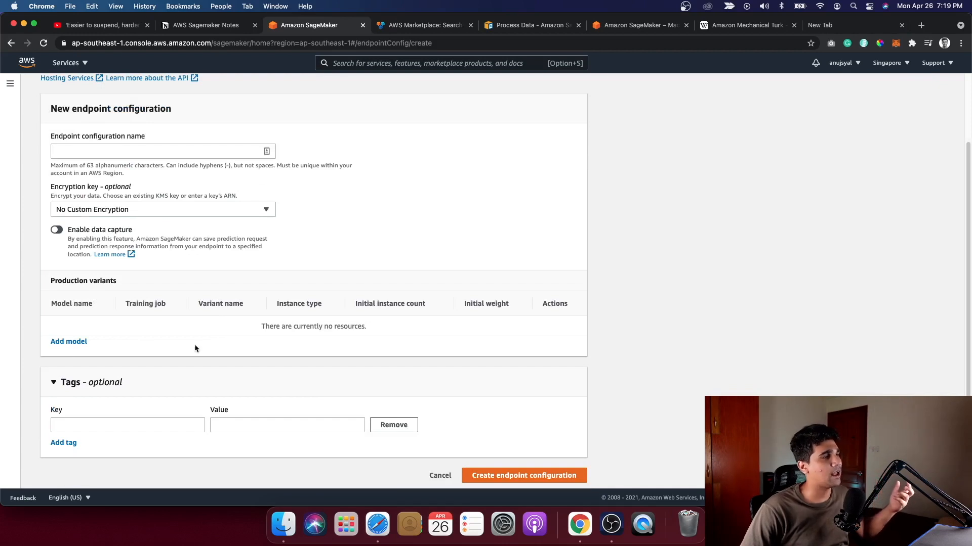
{"action": "mouse_move", "coordinate": [363, 324]}
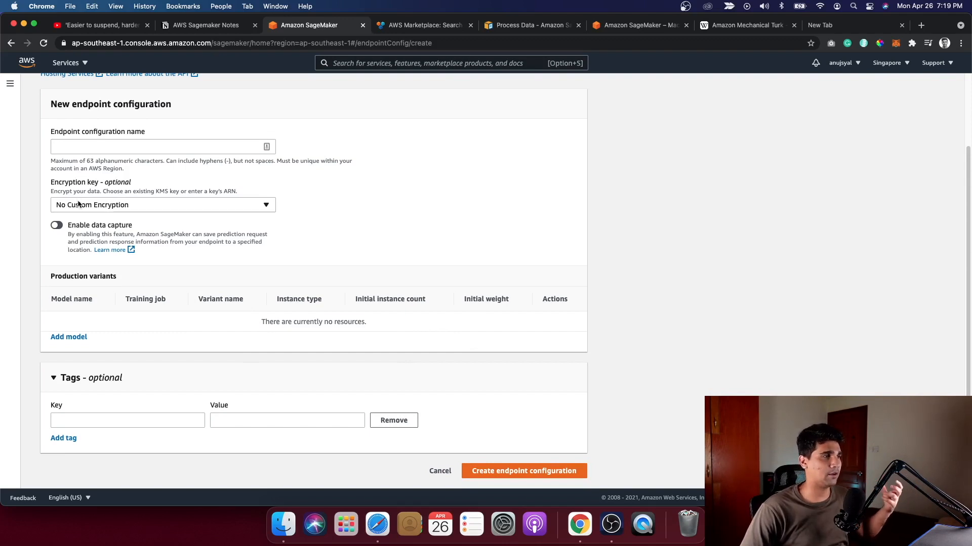
{"action": "mouse_move", "coordinate": [140, 241]}
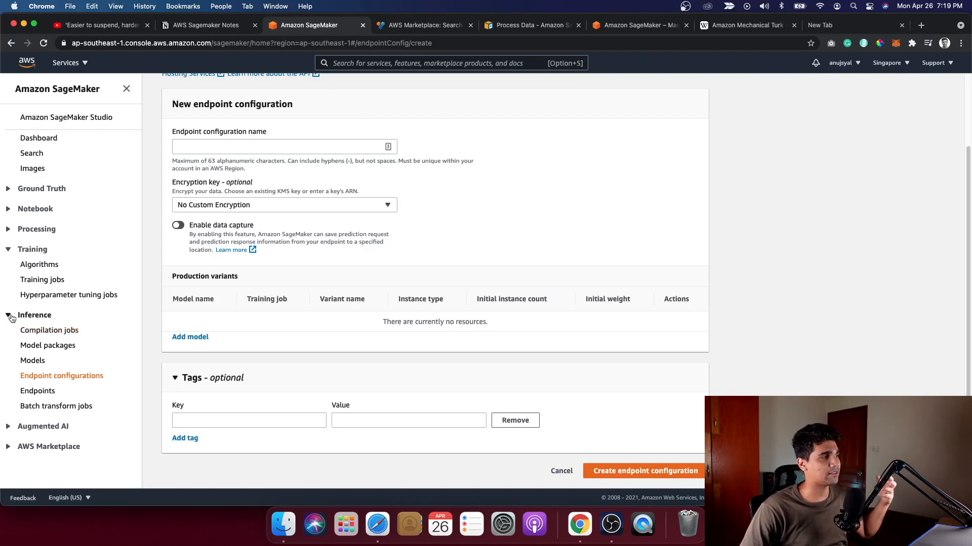
Expand AWS Marketplace and scroll the featured model packages such as GluonCV YOLOv3 and GPT-2.
{"action": "left_click", "coordinate": [35, 315]}
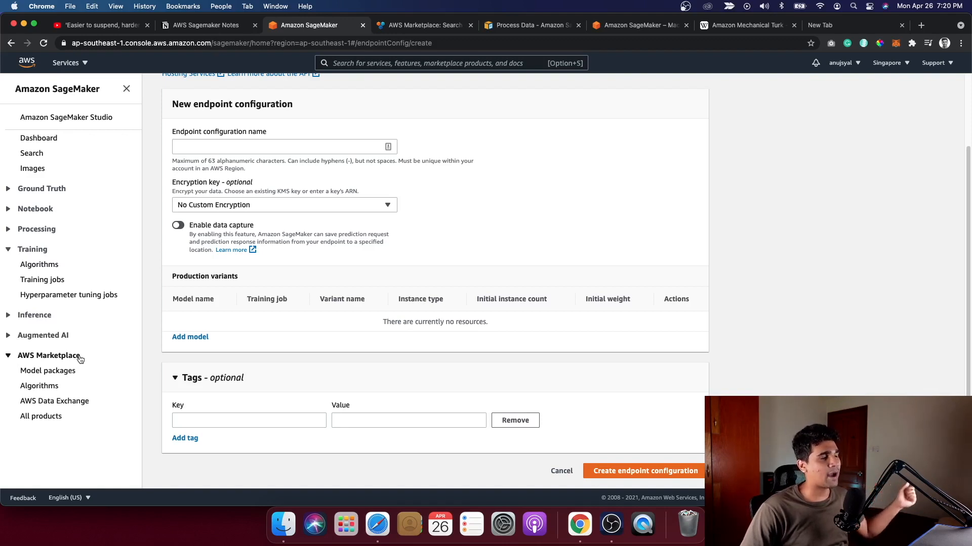
{"action": "mouse_move", "coordinate": [48, 370]}
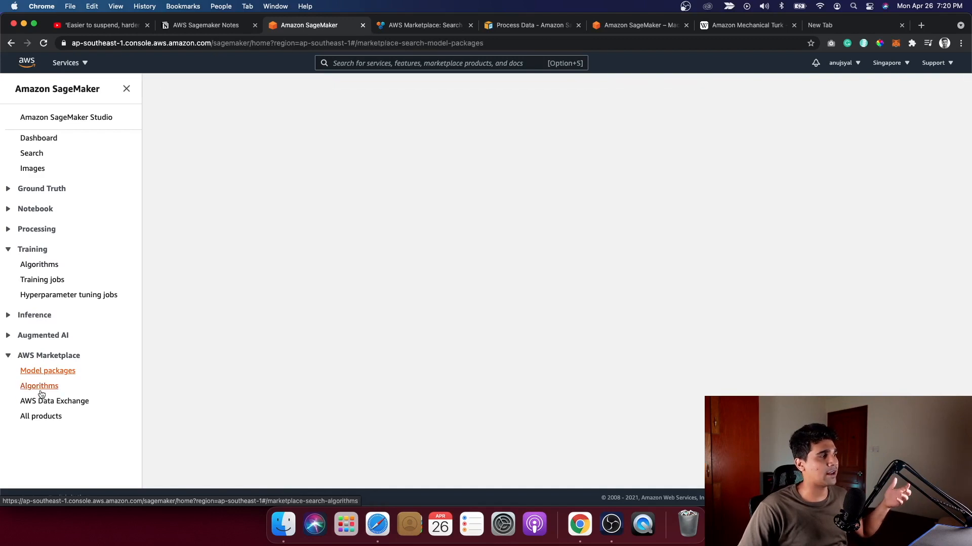
{"action": "left_click", "coordinate": [47, 370]}
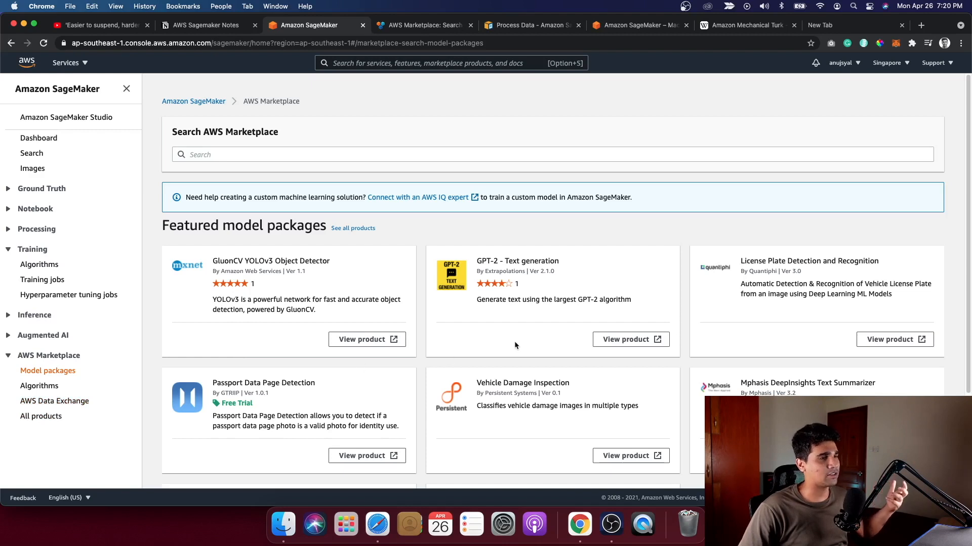
{"action": "scroll", "scroll_direction": "down", "scroll_amount": 3}
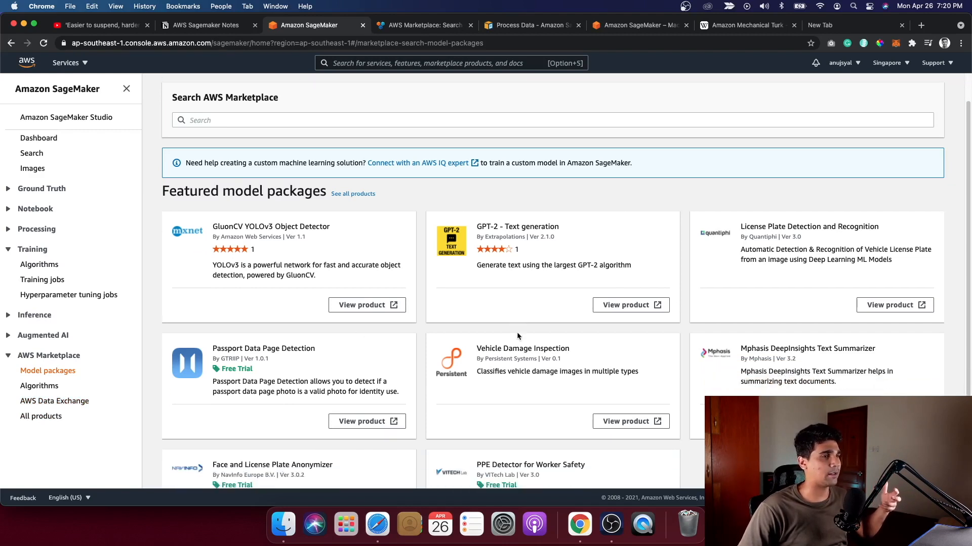
{"action": "scroll", "scroll_direction": "down", "scroll_amount": 3}
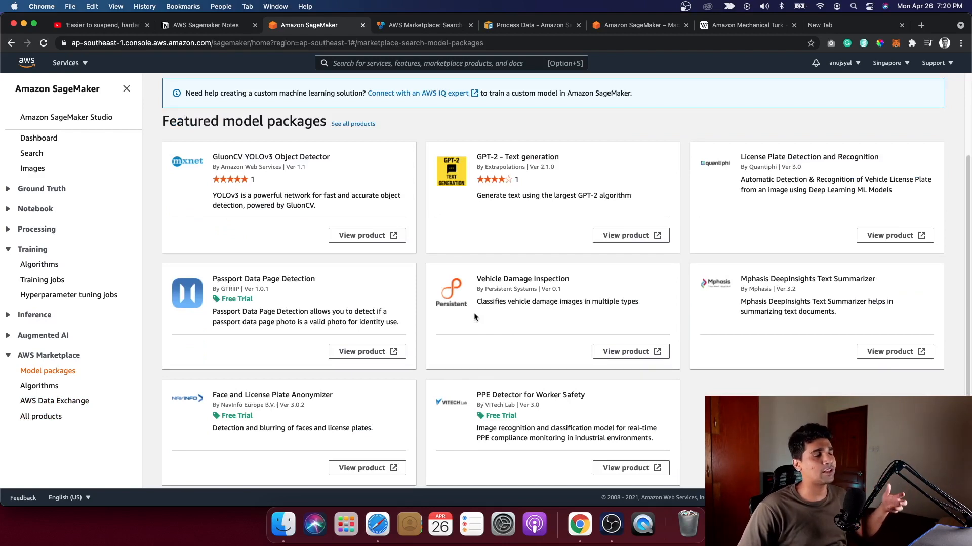
{"action": "mouse_move", "coordinate": [482, 322]}
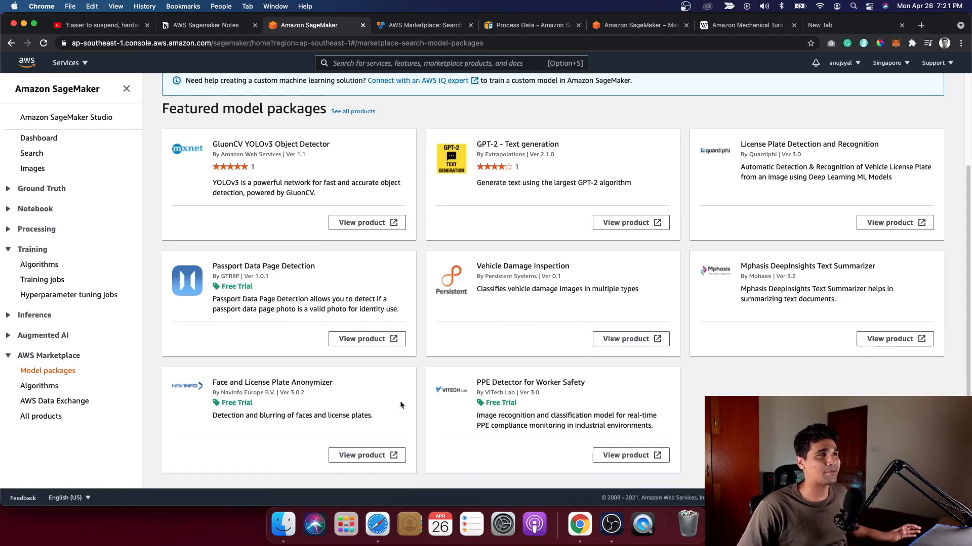
{"action": "scroll", "scroll_direction": "down", "scroll_amount": 3}
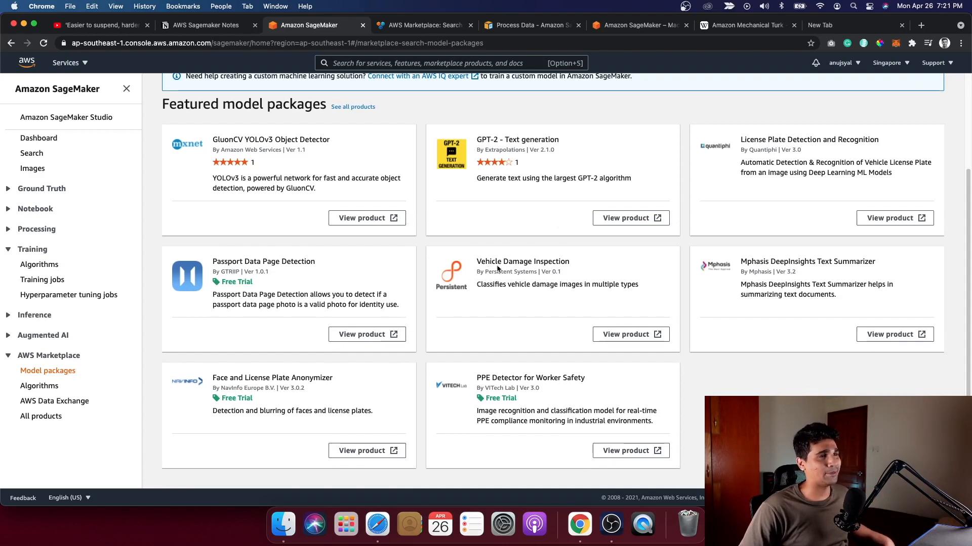
{"action": "mouse_move", "coordinate": [578, 411]}
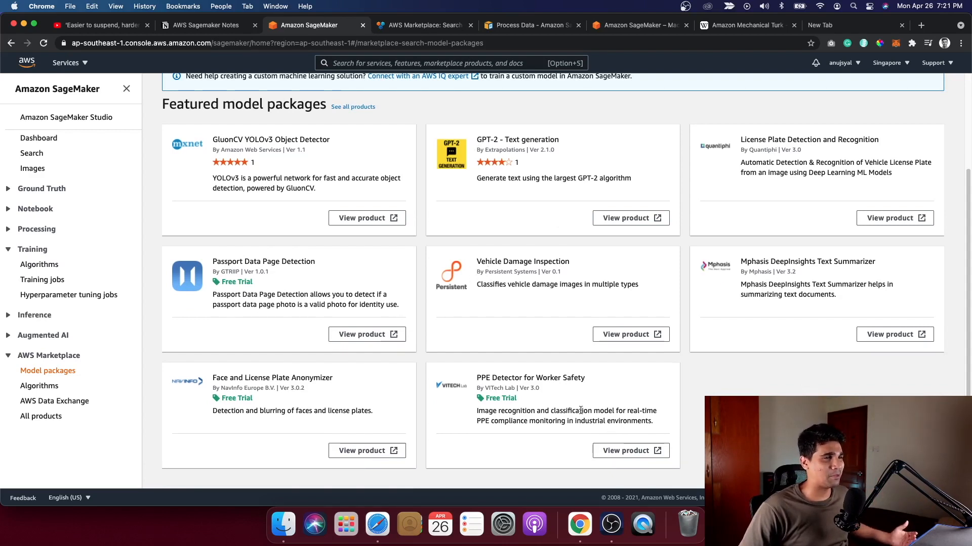
{"action": "mouse_move", "coordinate": [522, 257]}
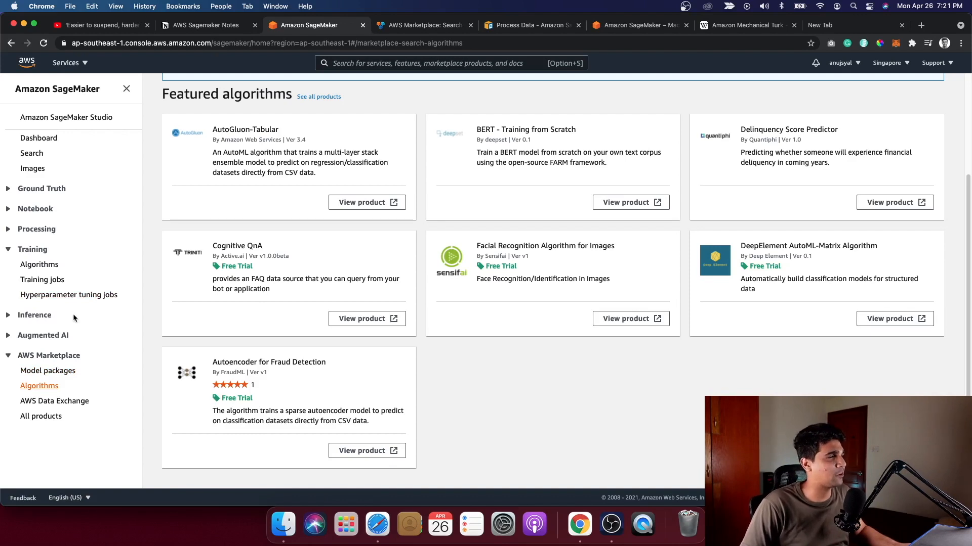
Return to the AWS Sagemaker Notes page in Notion showing the workflow diagram.
{"action": "left_click", "coordinate": [206, 25]}
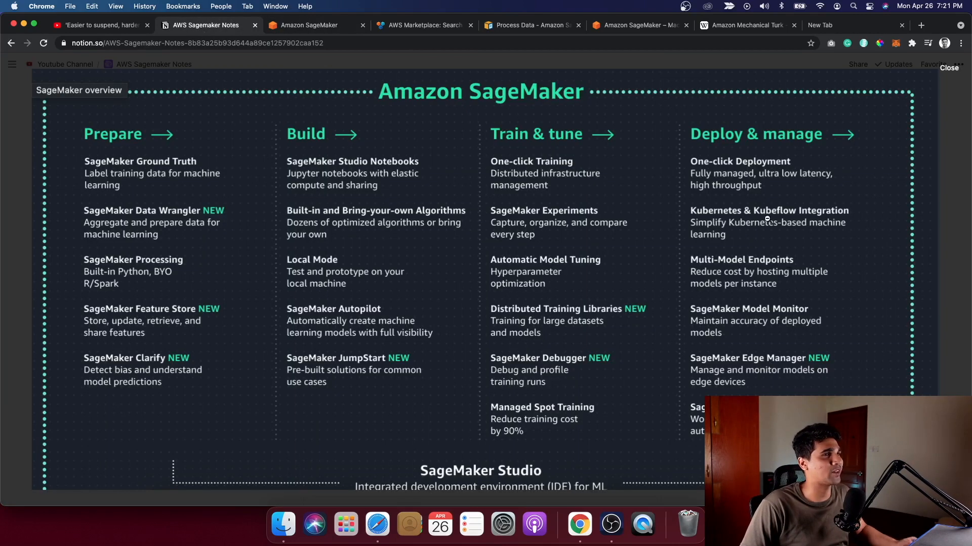
{"action": "mouse_move", "coordinate": [191, 336]}
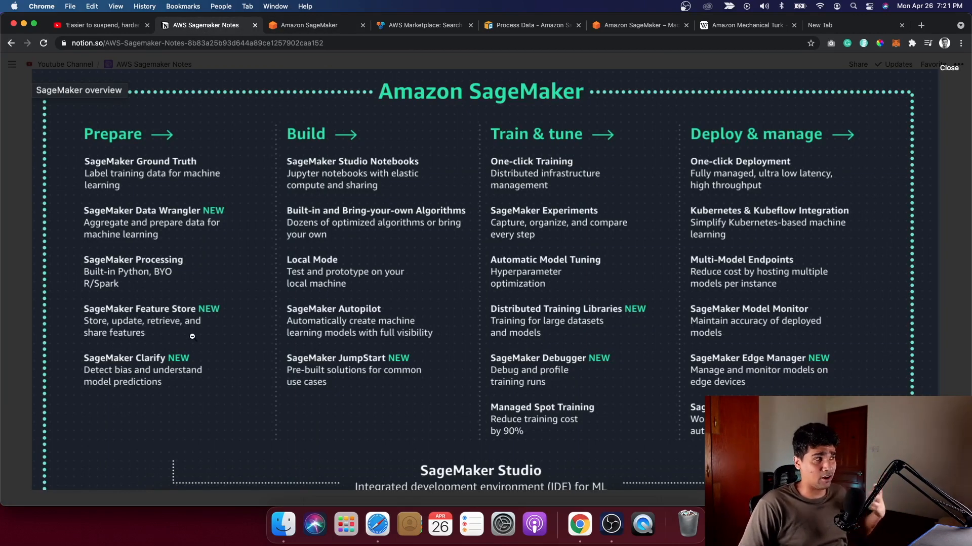
{"action": "mouse_move", "coordinate": [597, 249]}
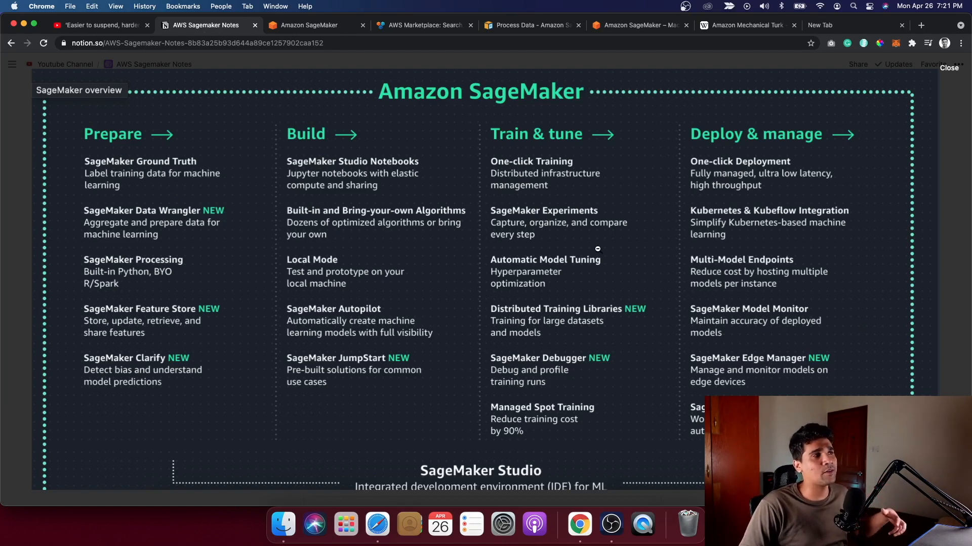
{"action": "mouse_move", "coordinate": [576, 249]}
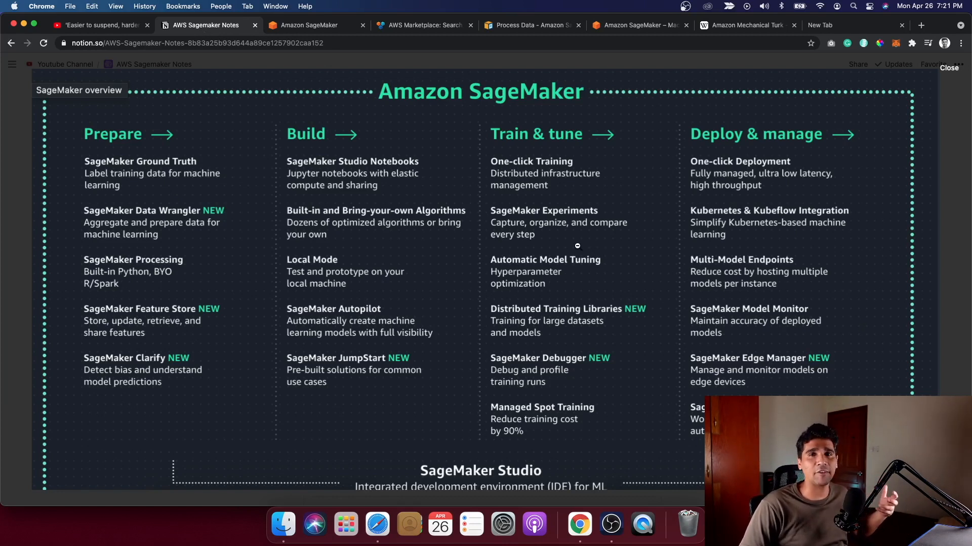